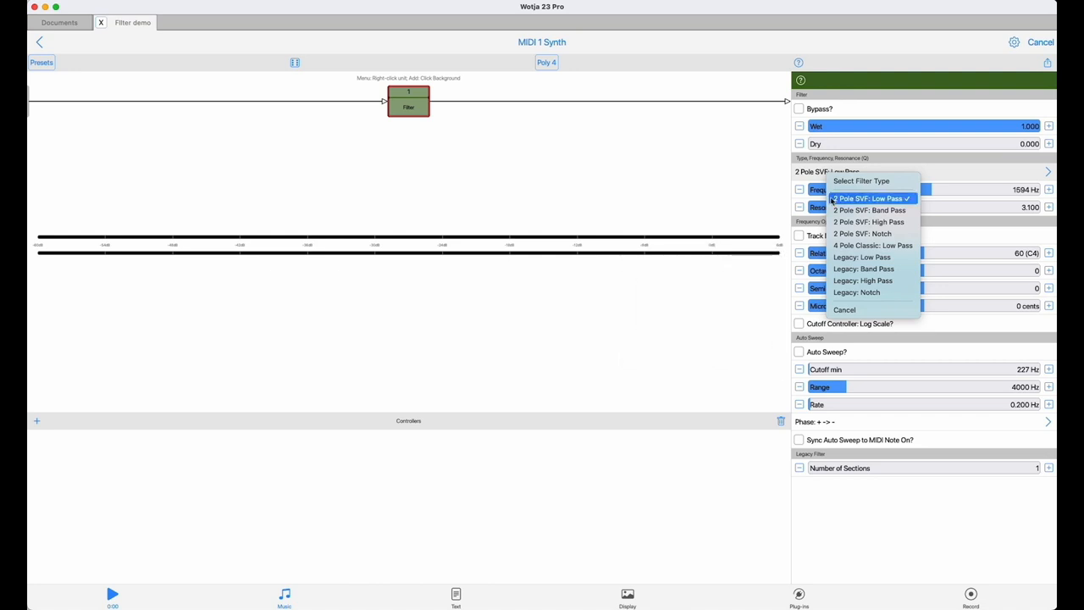
mouse_move(868, 222)
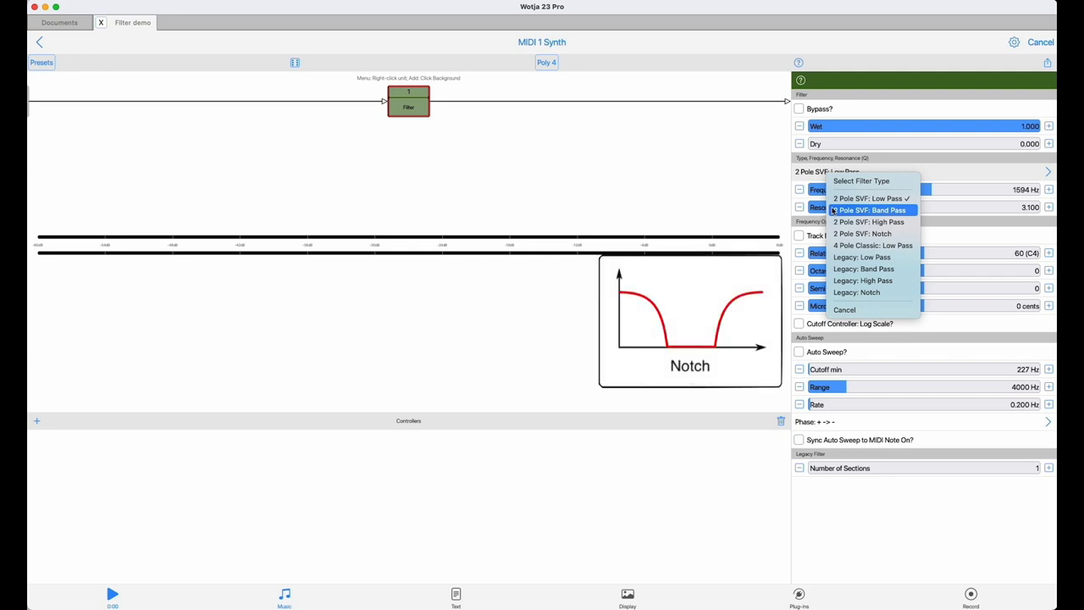
mouse_move(860, 233)
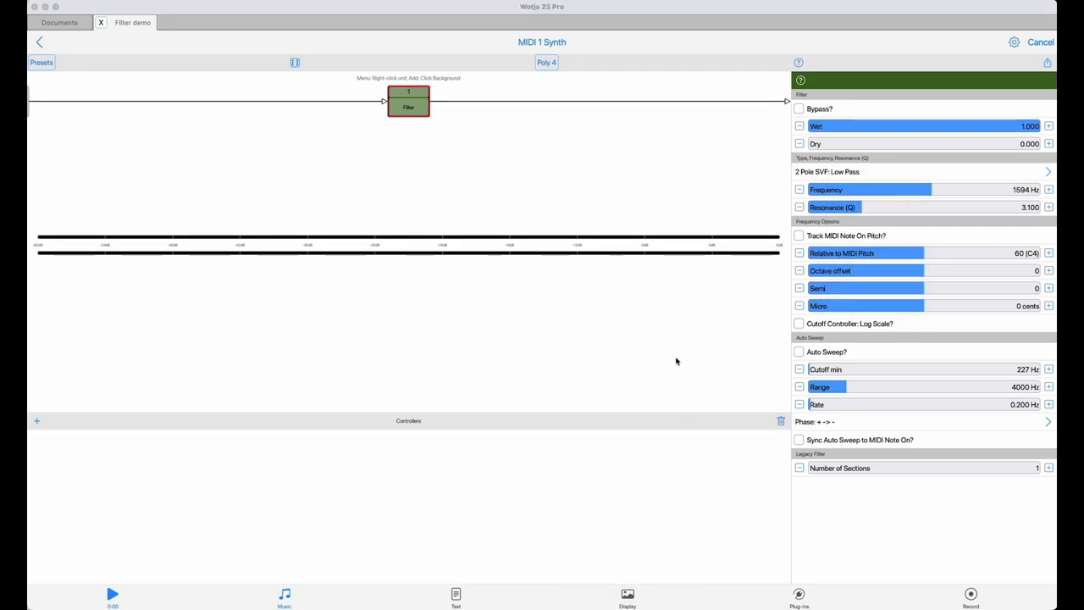
mouse_move(703, 188)
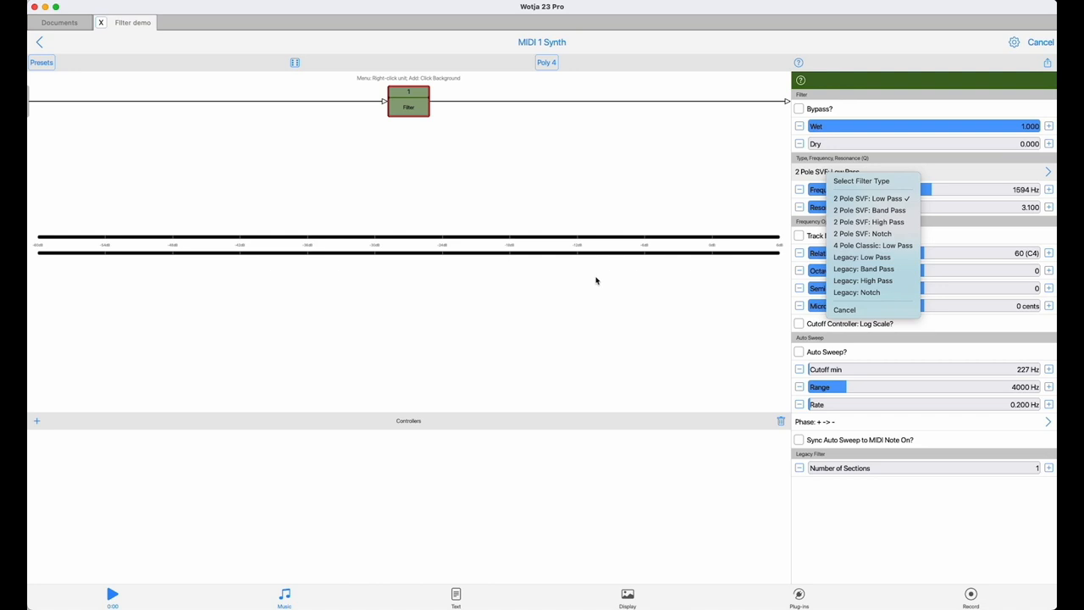
mouse_move(873, 245)
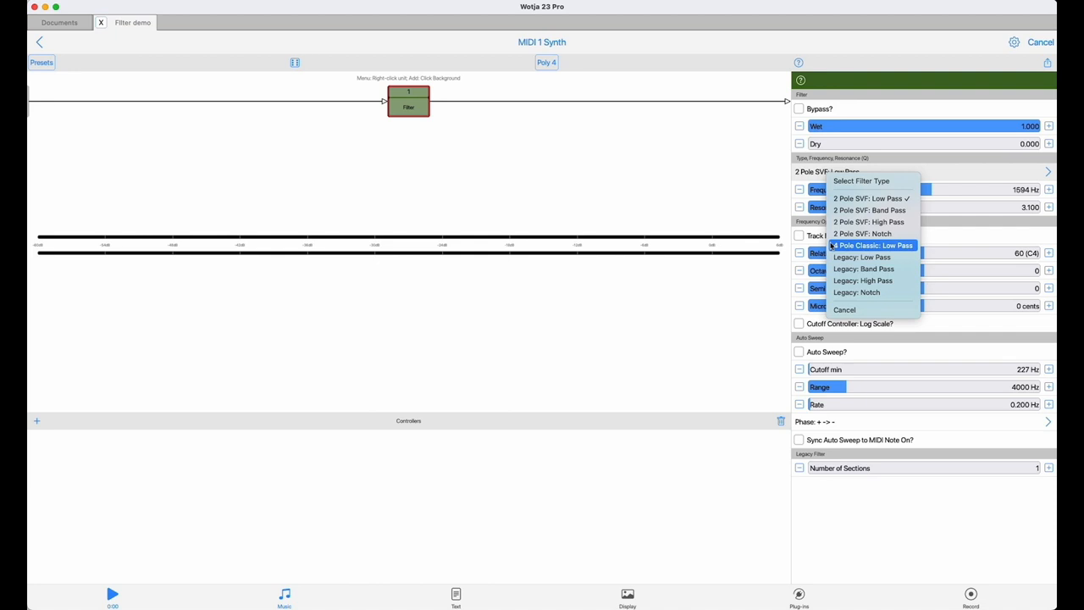
Step: Set the Filter to 4 Pole Classic: Low Pass and load the Sample Player patch
click(871, 245)
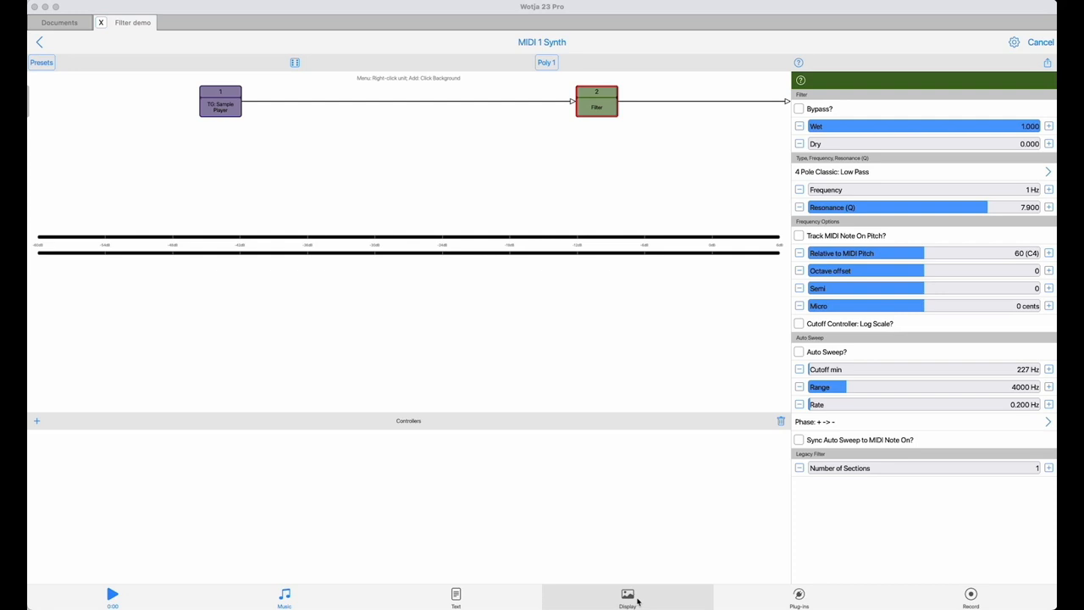
click(799, 62)
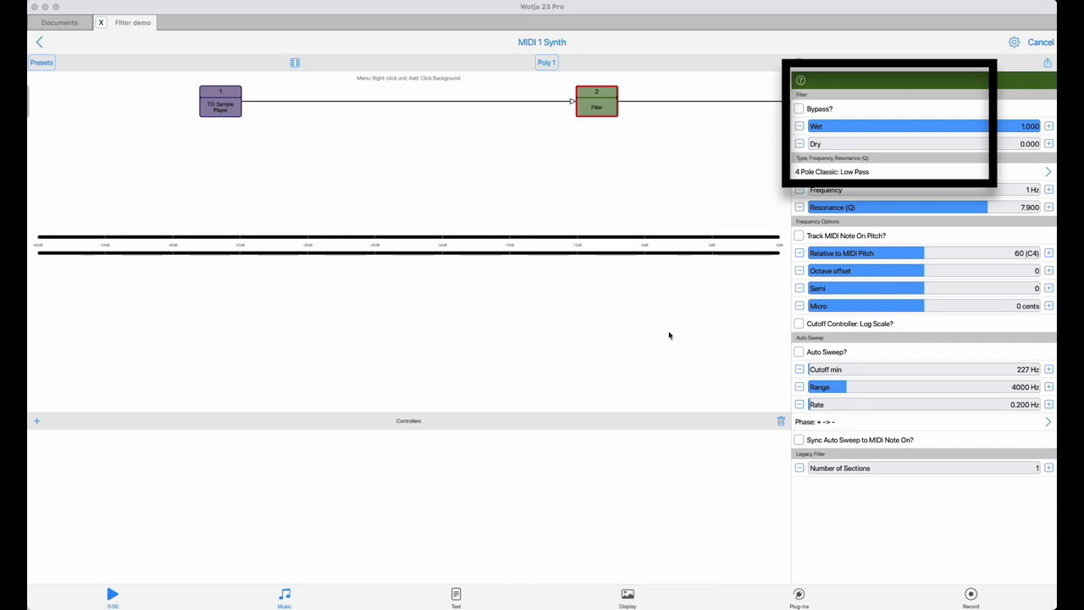
mouse_move(826, 190)
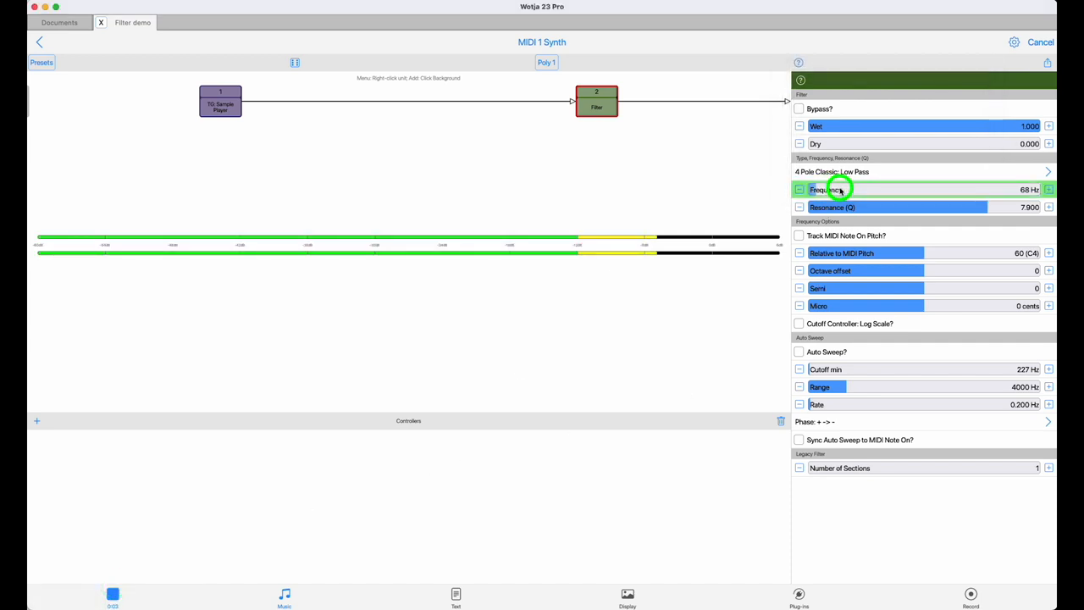
Step: Sweep the low-pass cutoff up from about 183 Hz to near 6500 Hz, then back to 1531 Hz
drag(834, 188, 854, 189)
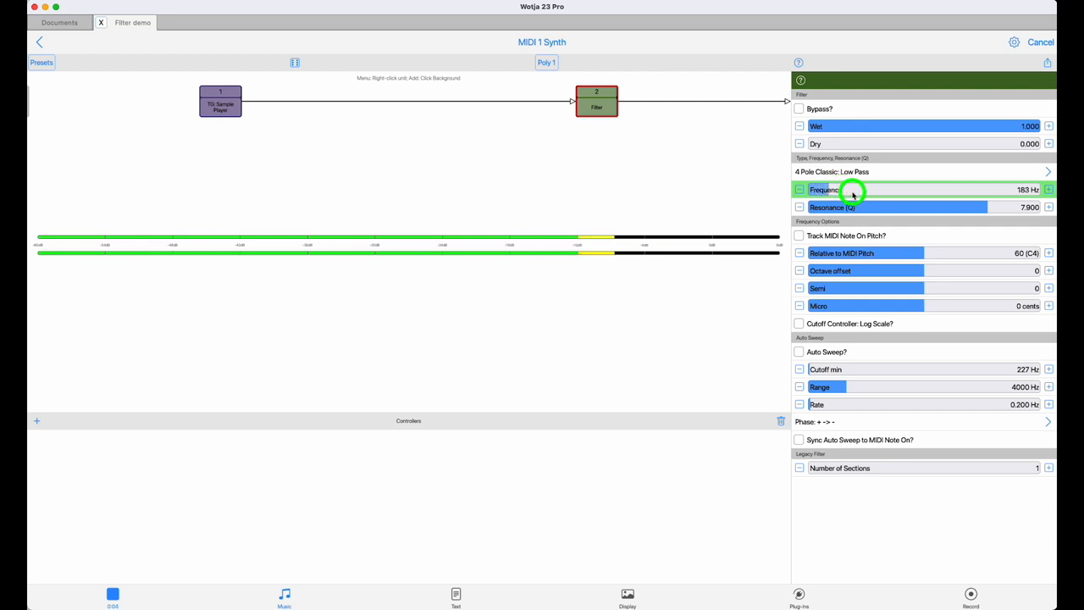
drag(848, 190, 856, 189)
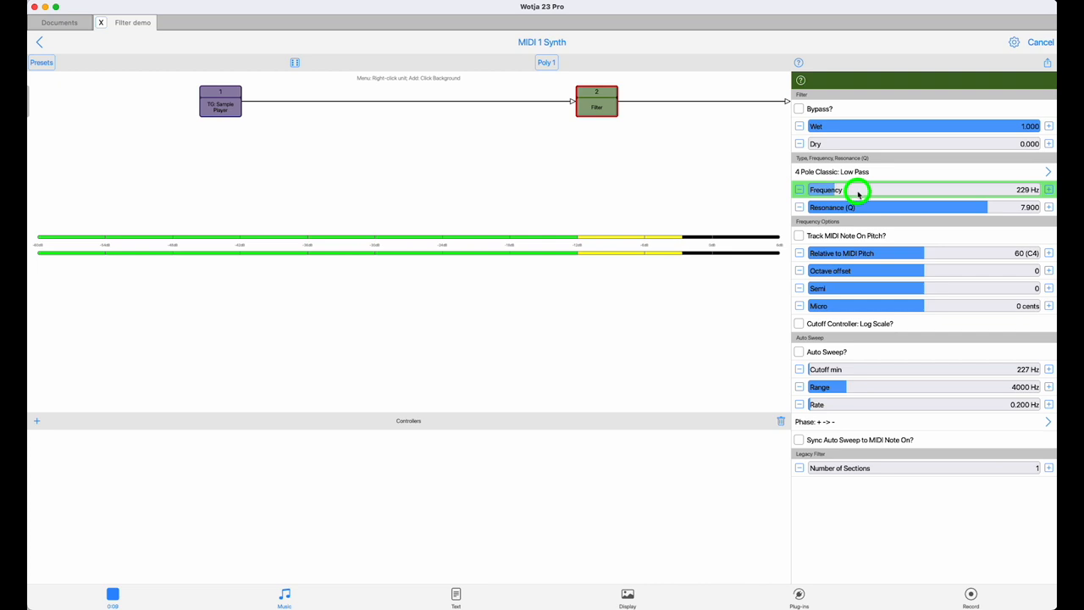
drag(858, 190, 863, 190)
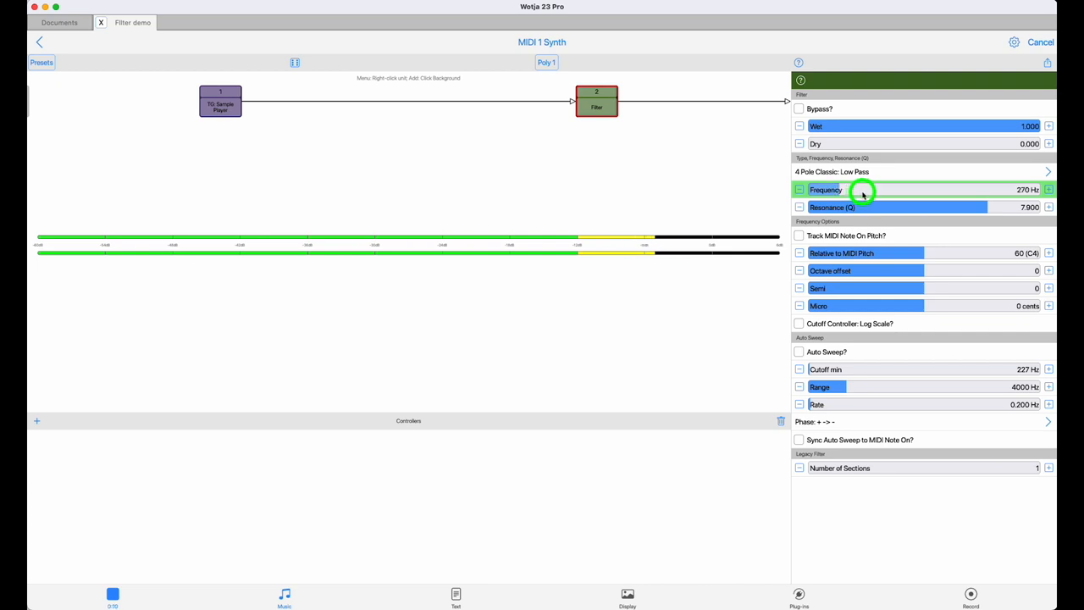
drag(863, 190, 880, 195)
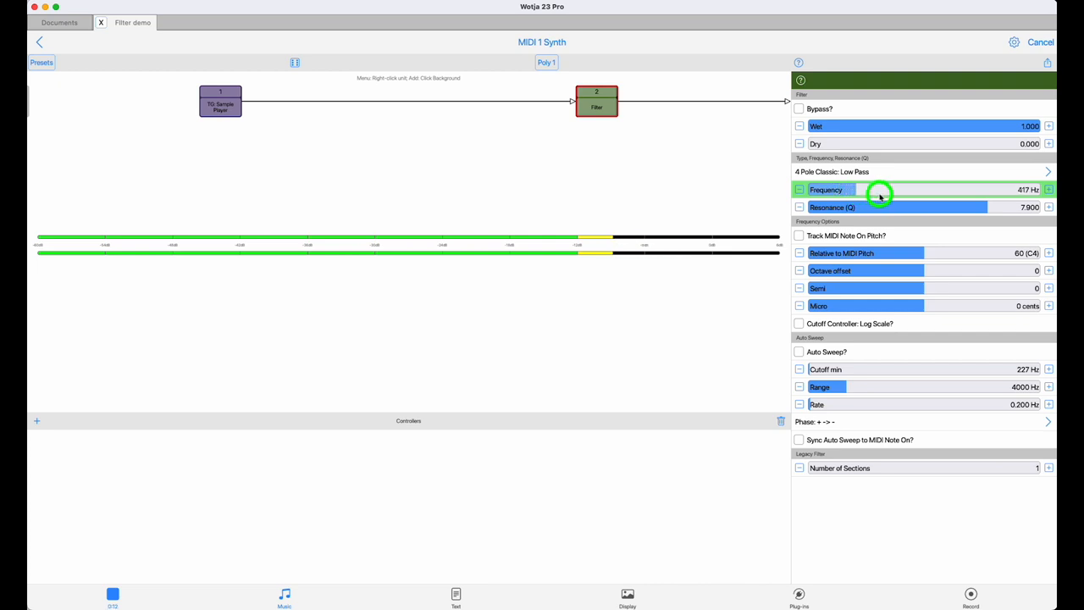
drag(856, 189, 881, 189)
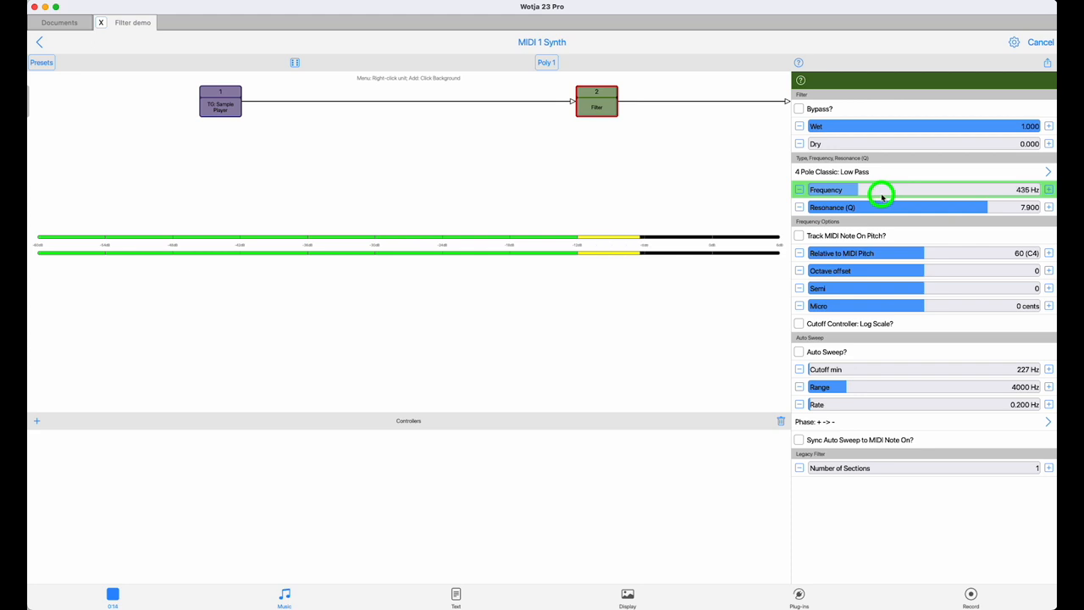
drag(881, 191, 898, 193)
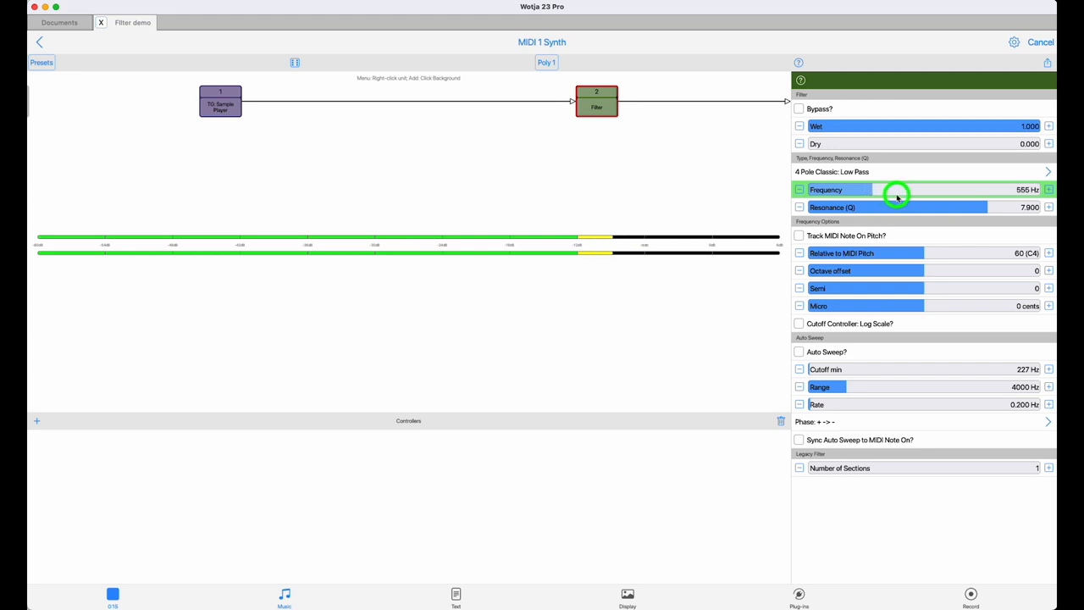
drag(896, 193, 907, 193)
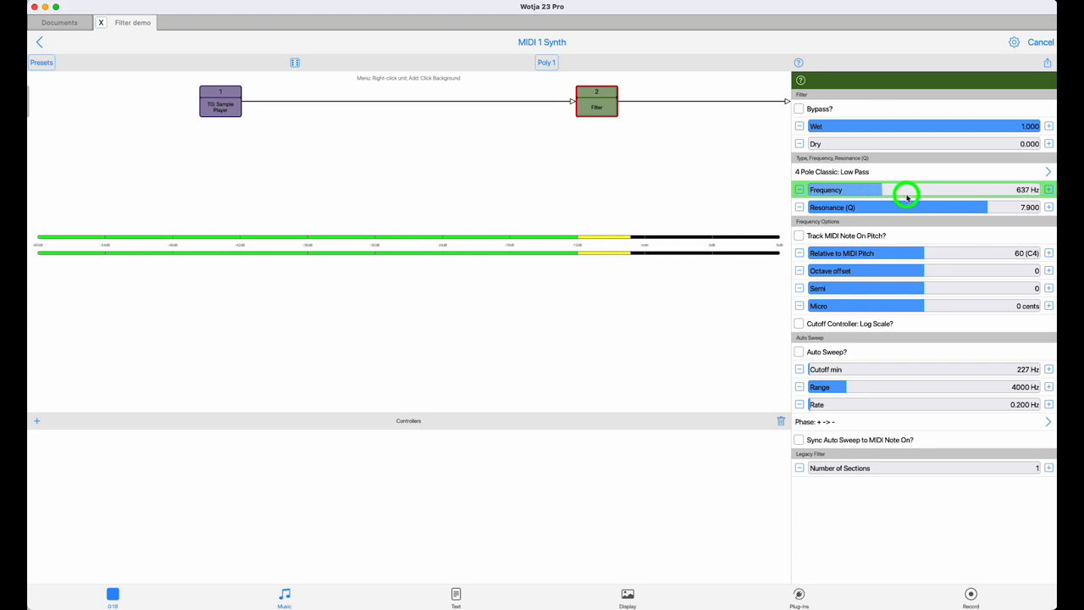
drag(906, 195, 923, 194)
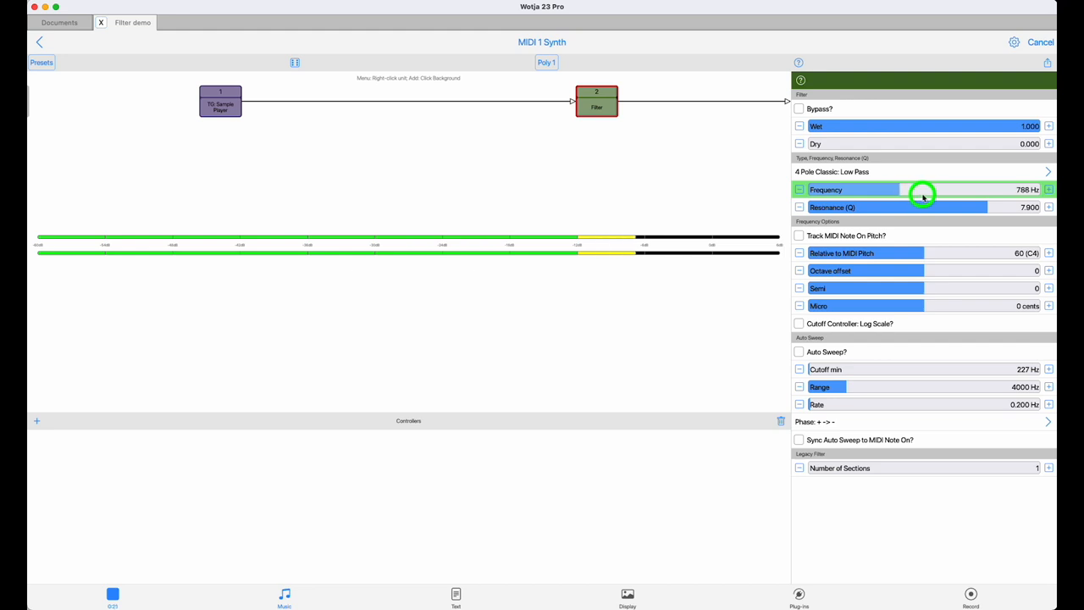
drag(924, 189, 949, 189)
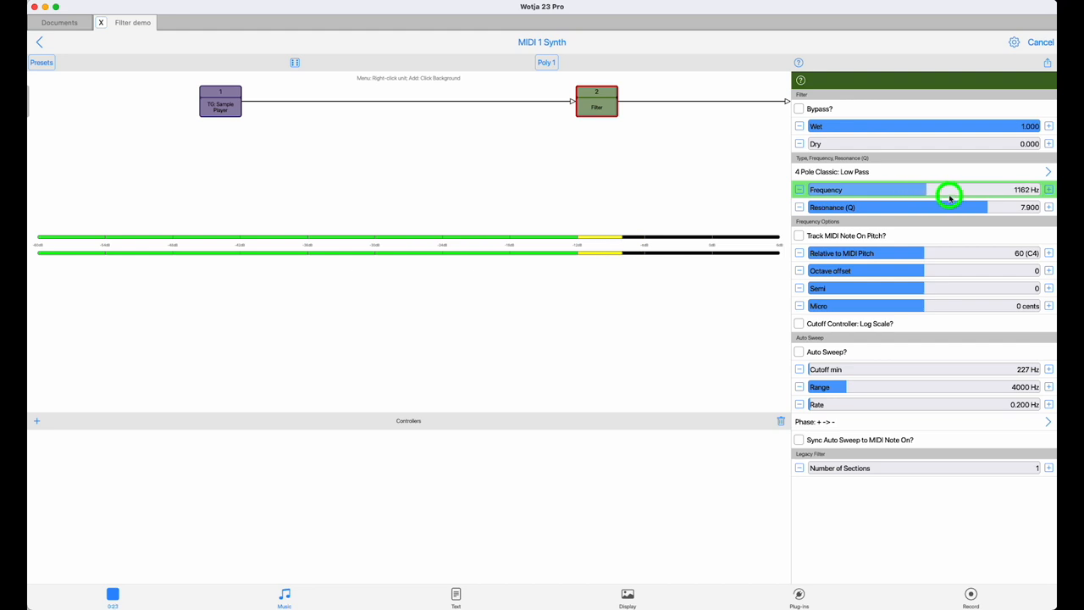
drag(932, 189, 961, 189)
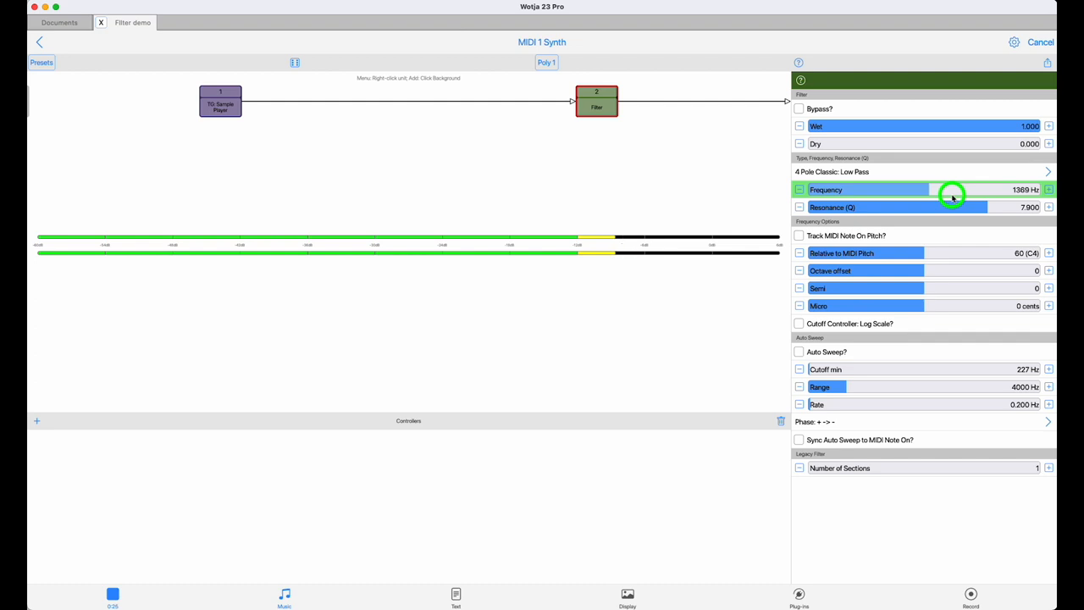
drag(952, 189, 957, 189)
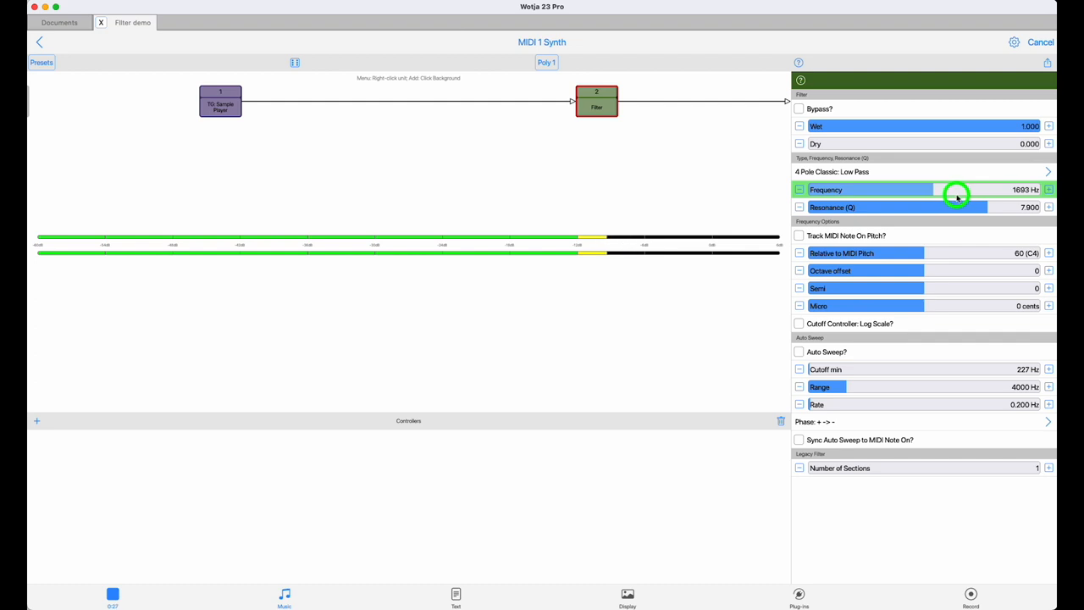
drag(957, 194, 972, 194)
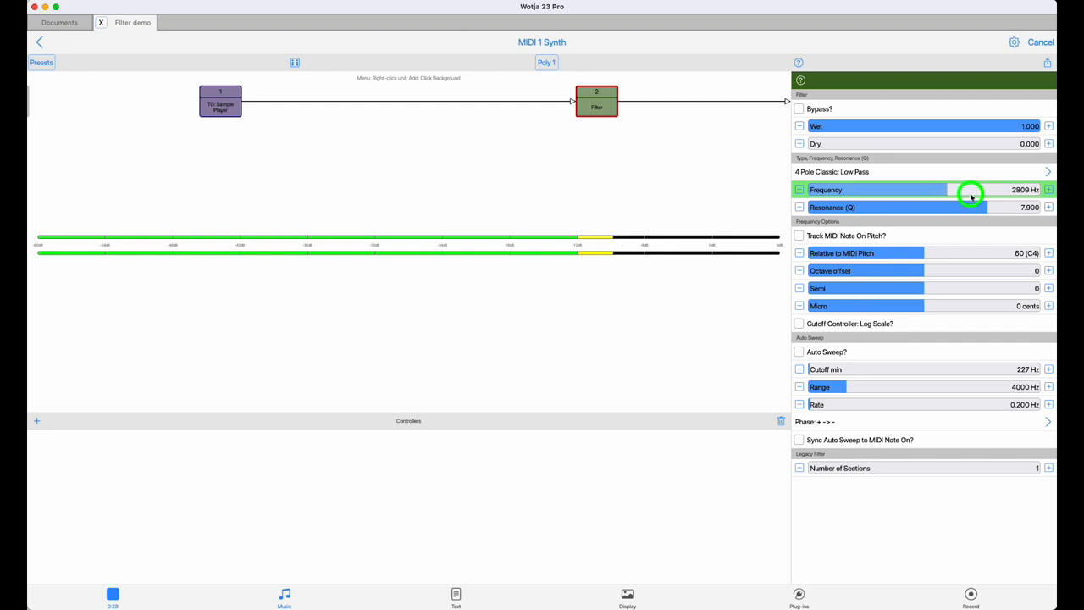
drag(970, 192, 983, 196)
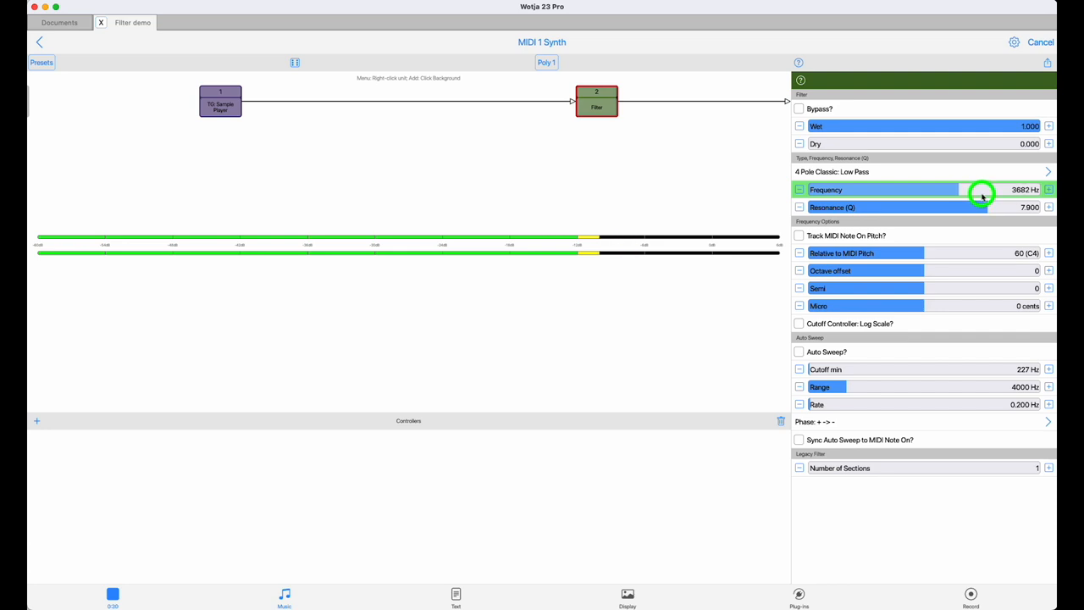
drag(983, 193, 990, 194)
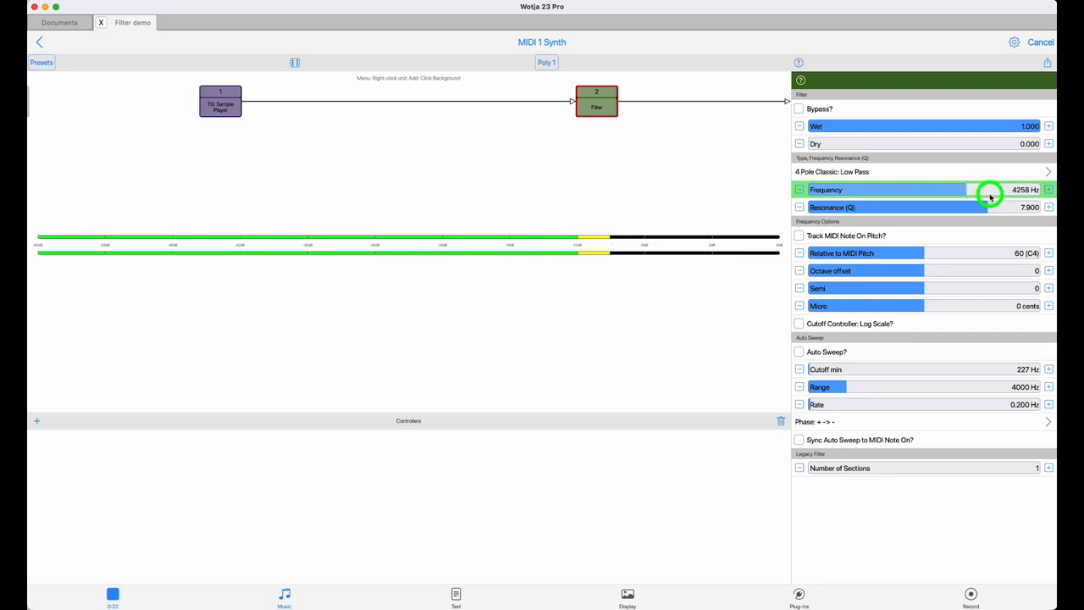
drag(990, 189, 999, 196)
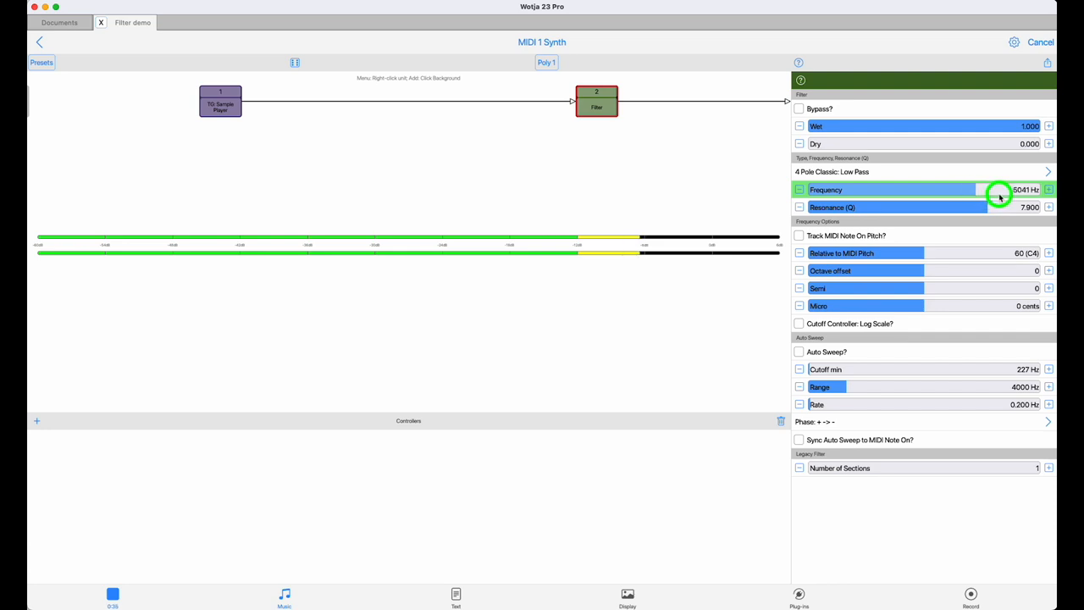
drag(983, 189, 1021, 190)
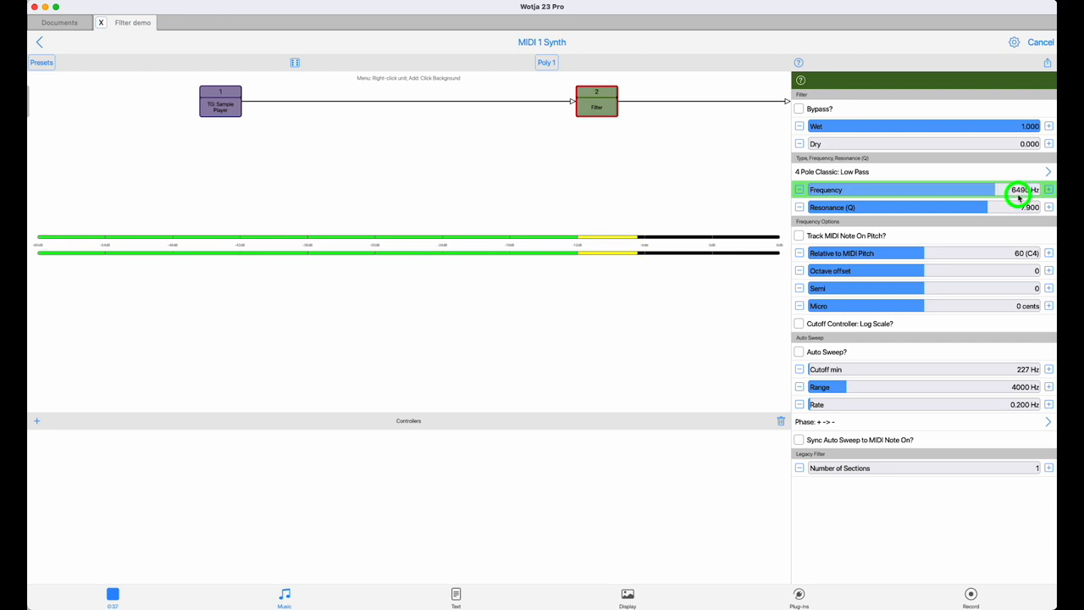
click(1049, 189)
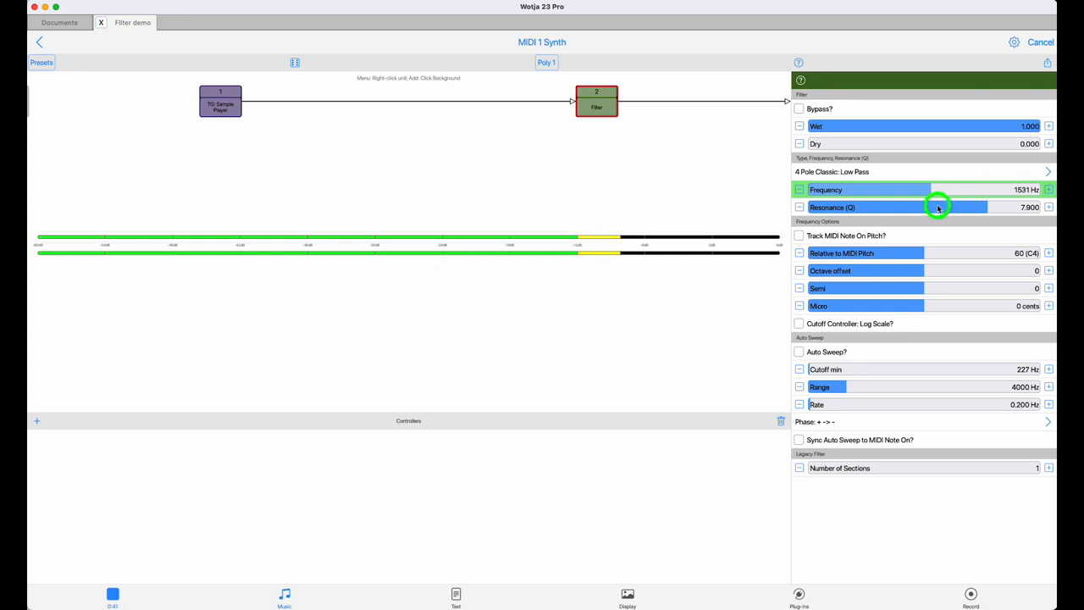
Step: Lower the resonance to 4.800 and sweep the cutoff back down to 1 Hz
drag(932, 190, 991, 190)
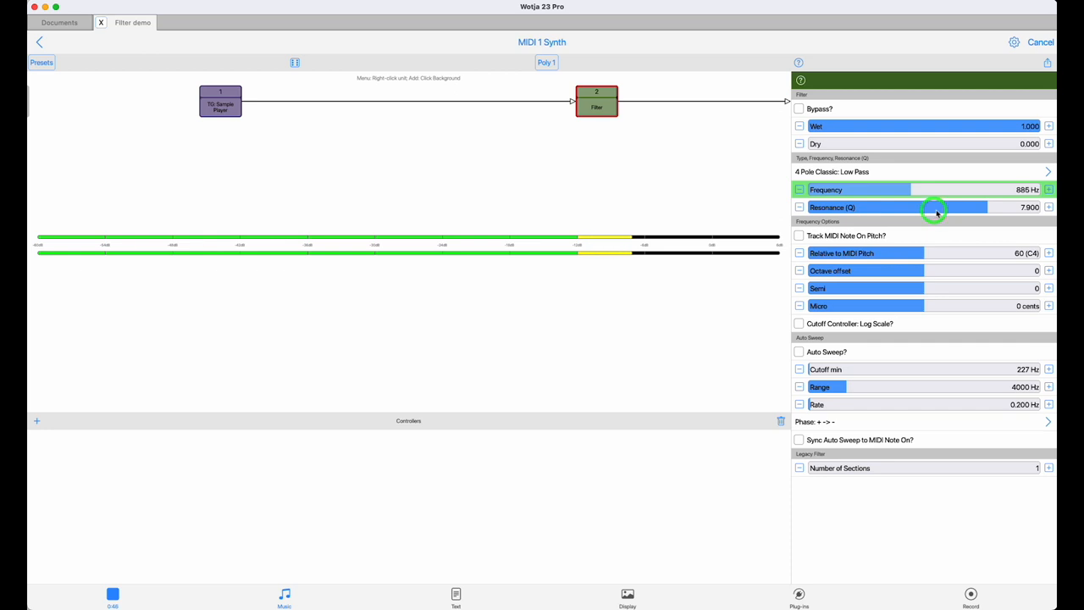
drag(936, 206, 868, 220)
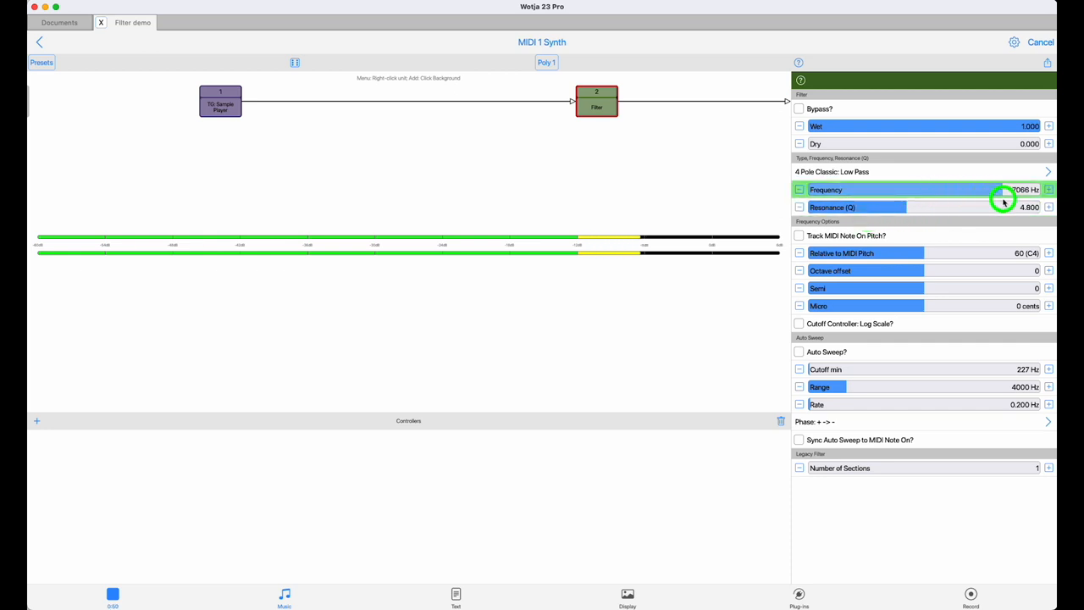
drag(1004, 189, 950, 200)
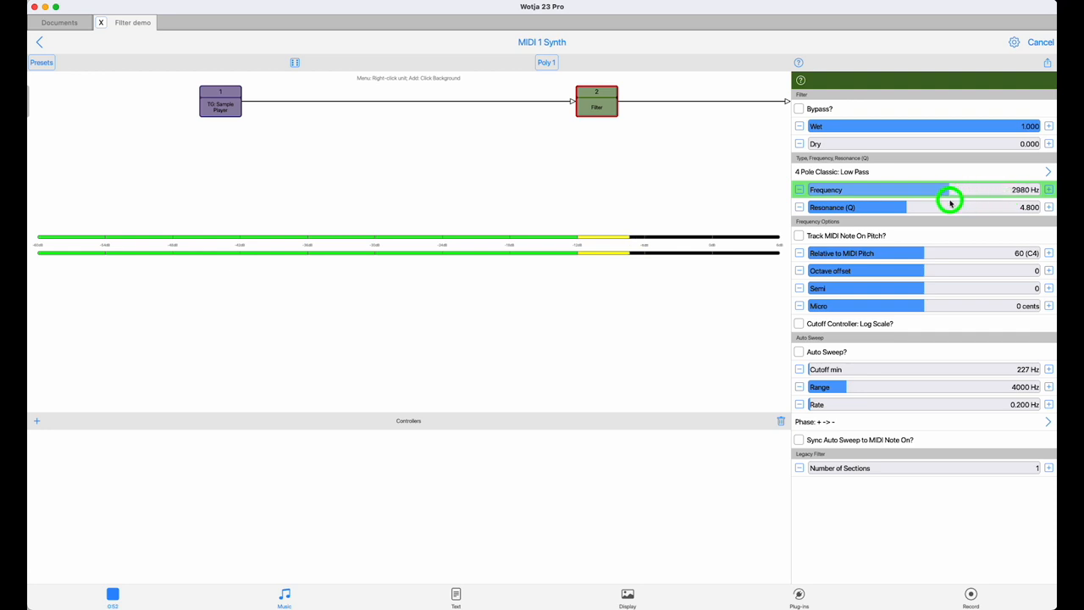
drag(948, 189, 894, 201)
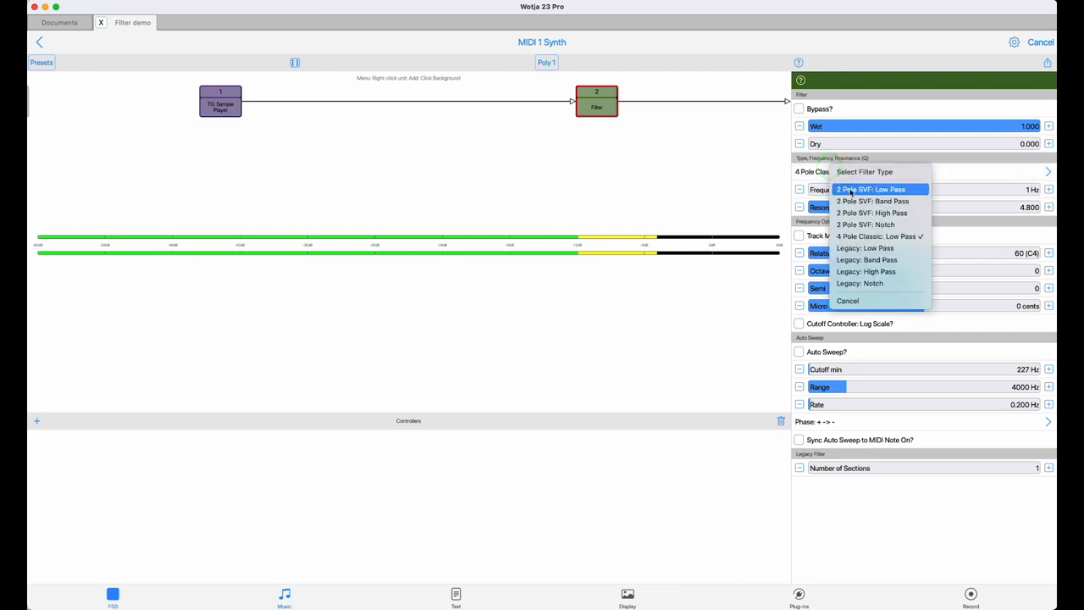
Step: Switch the filter to 2 Pole SVF: Low Pass and sweep its cutoff up and back down
click(871, 189)
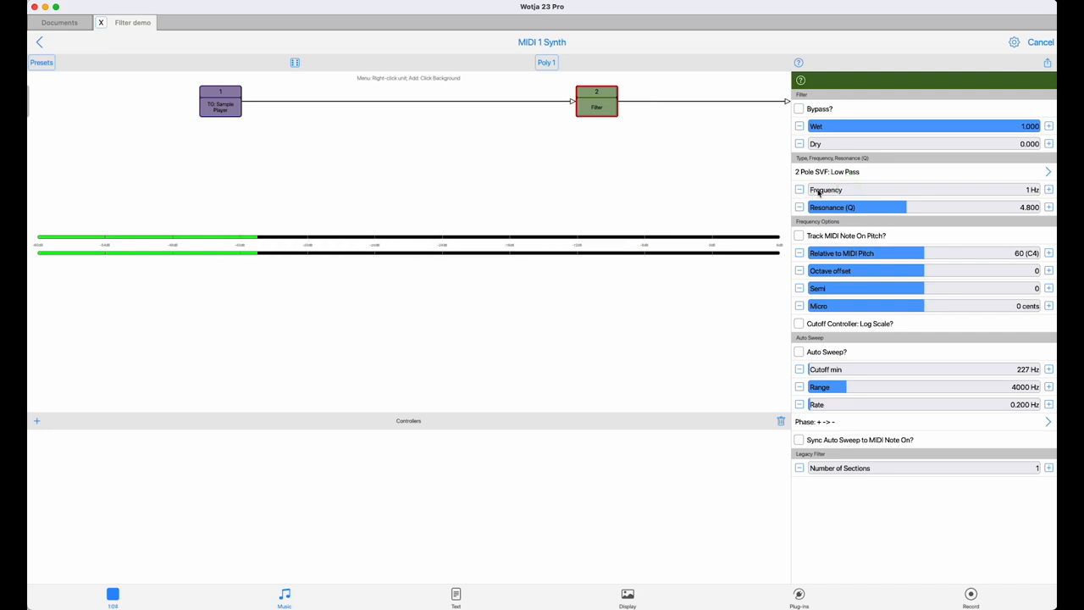
drag(813, 189, 847, 190)
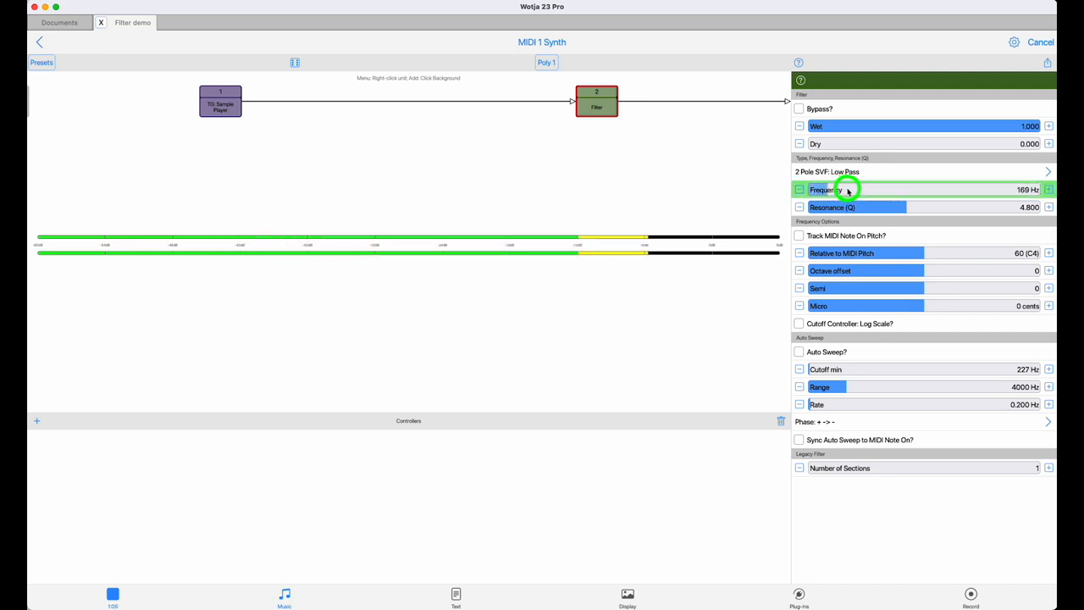
drag(848, 189, 879, 189)
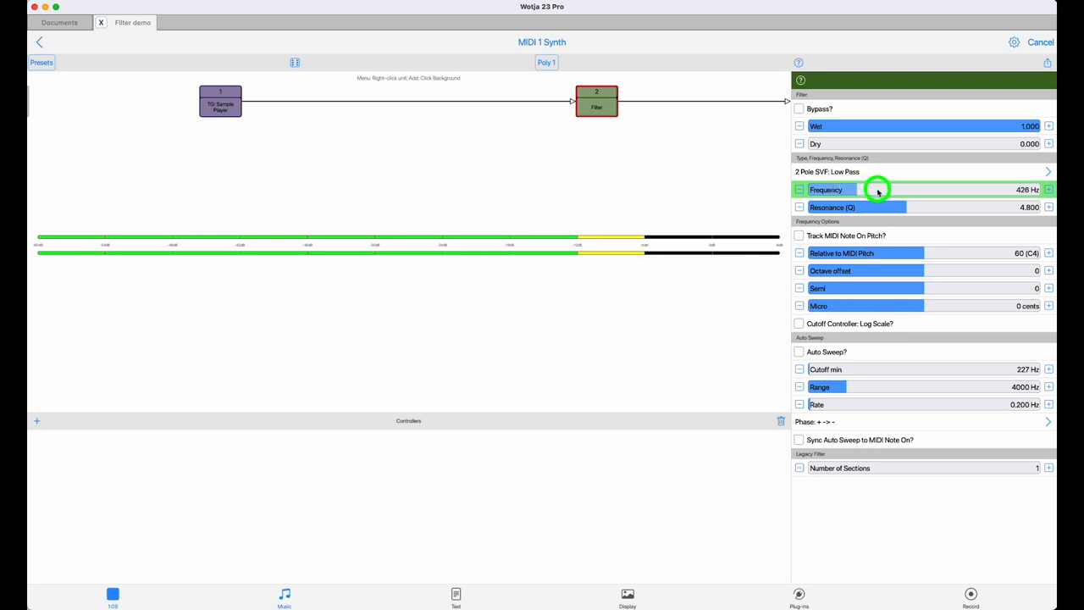
drag(878, 188, 889, 189)
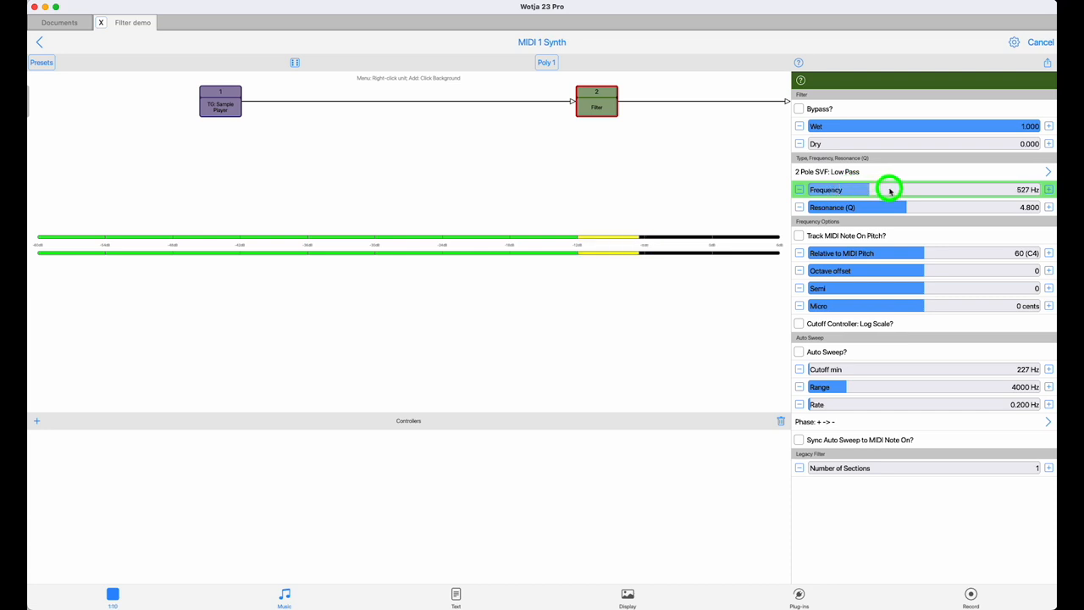
drag(890, 189, 913, 189)
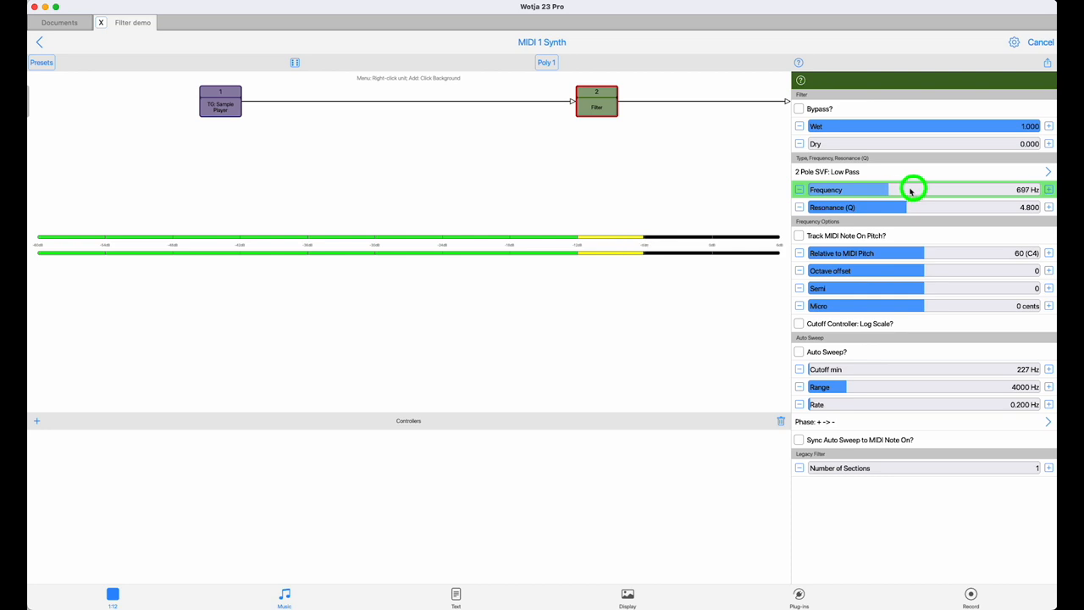
drag(913, 189, 956, 189)
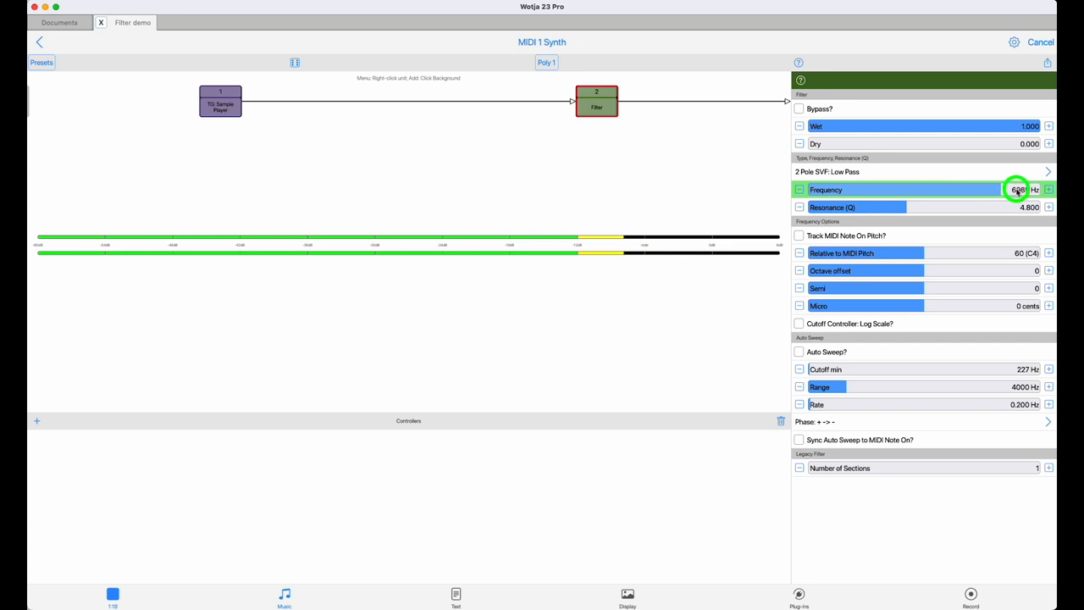
drag(1016, 189, 987, 193)
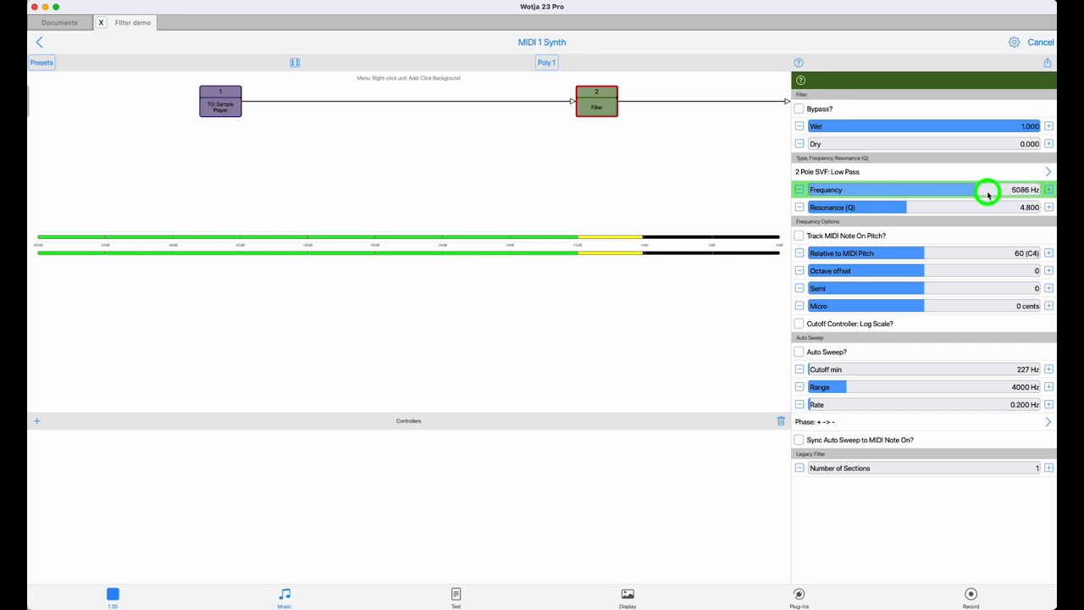
drag(987, 193, 935, 193)
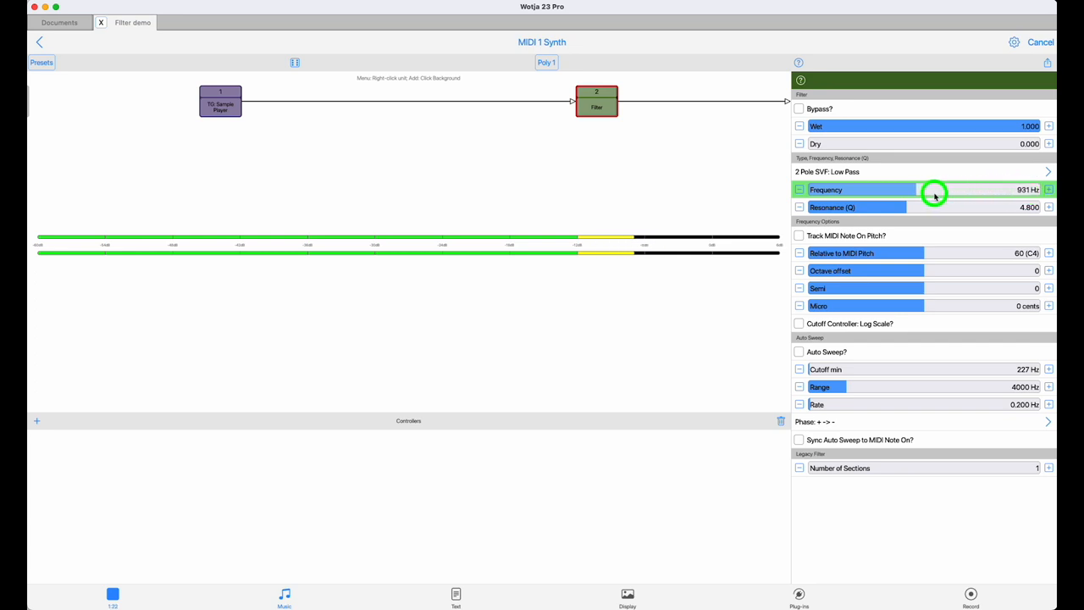
drag(931, 190, 898, 201)
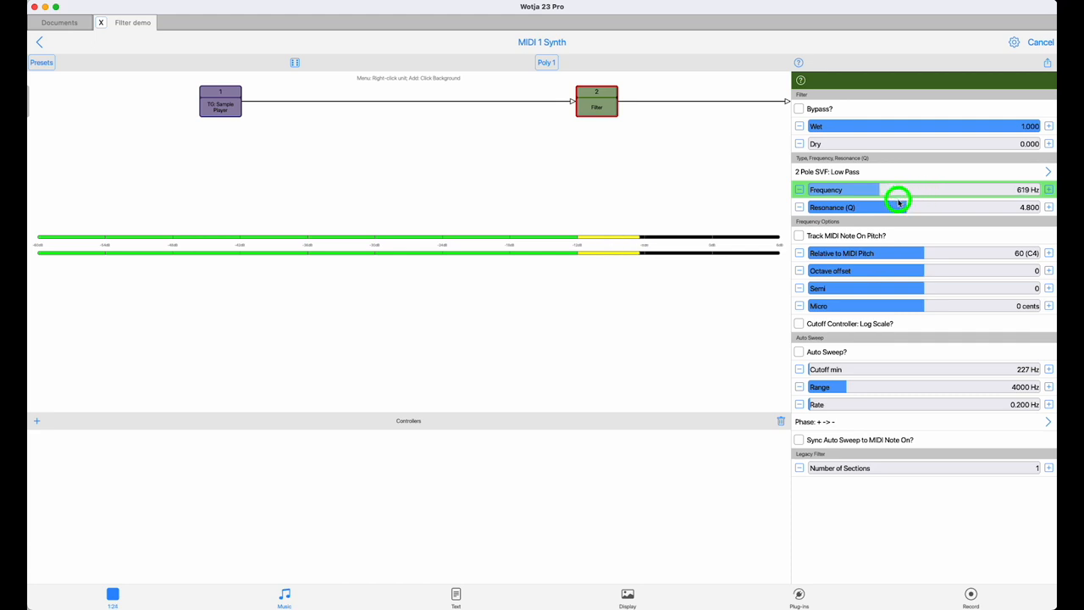
drag(898, 202, 873, 202)
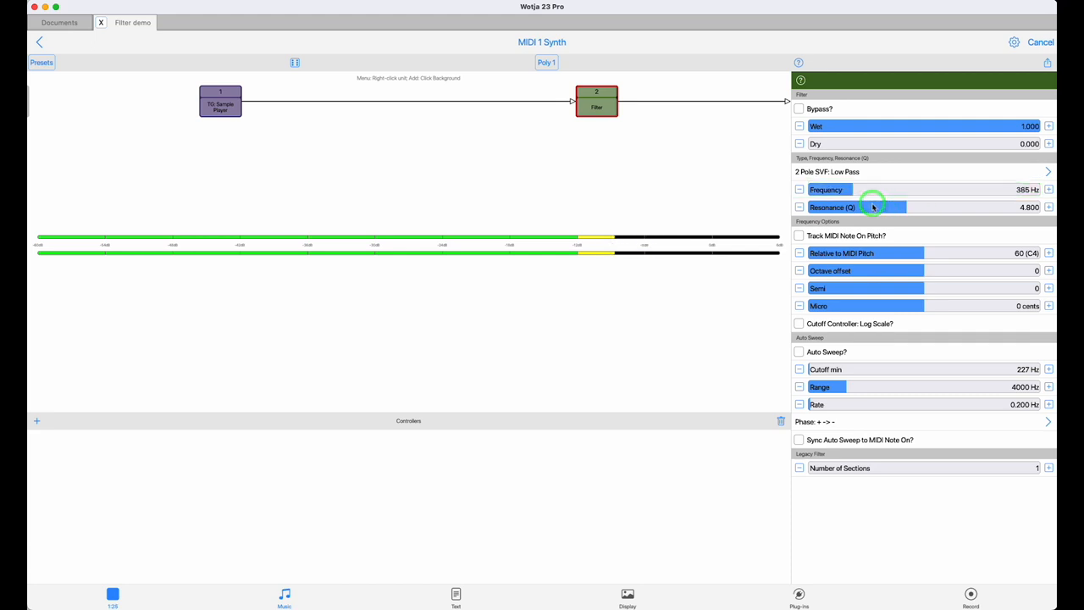
Step: Push resonance to maximum while sweeping, then settle at 807 Hz with resonance 4.400
drag(872, 207, 1002, 210)
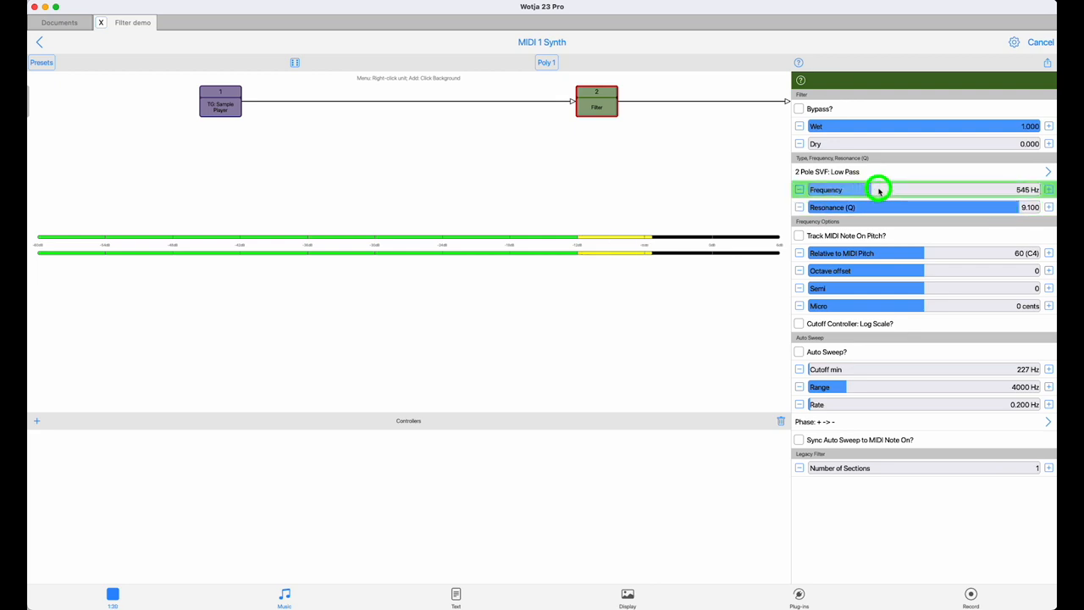
drag(880, 189, 949, 190)
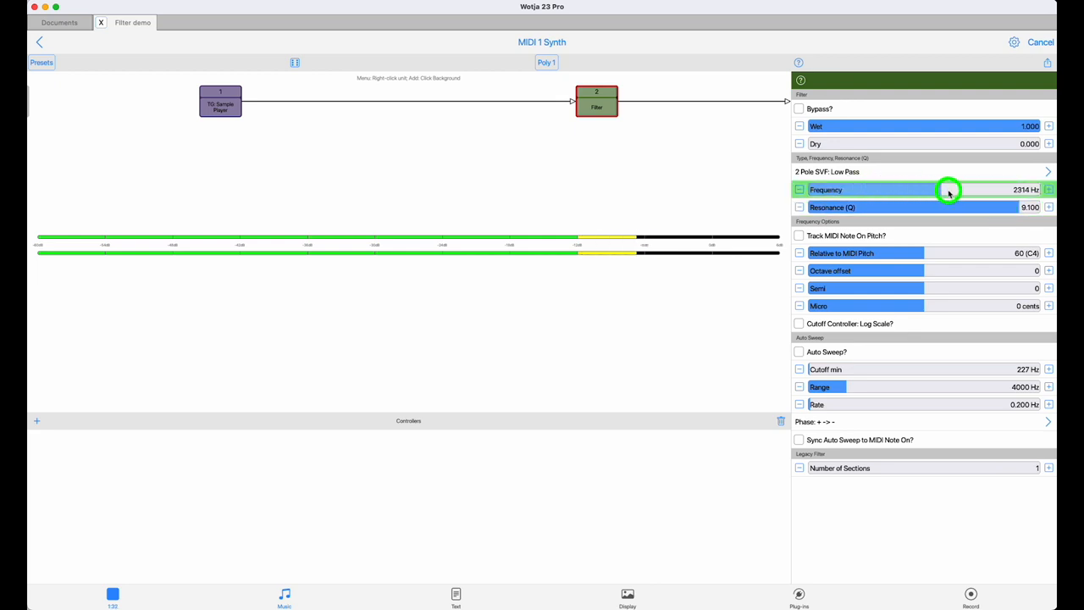
drag(949, 190, 956, 190)
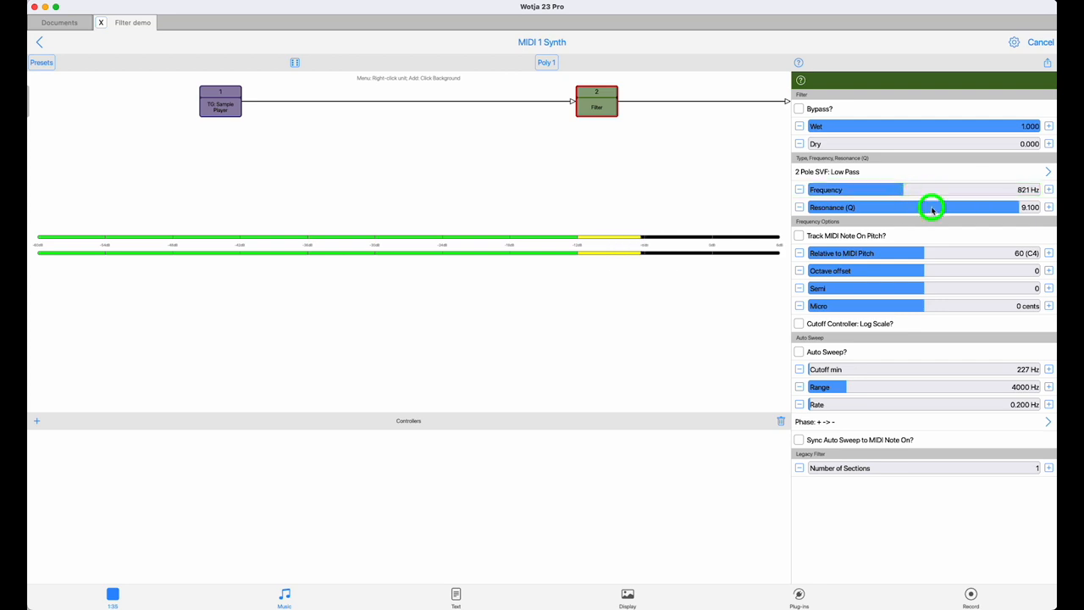
drag(932, 206, 938, 190)
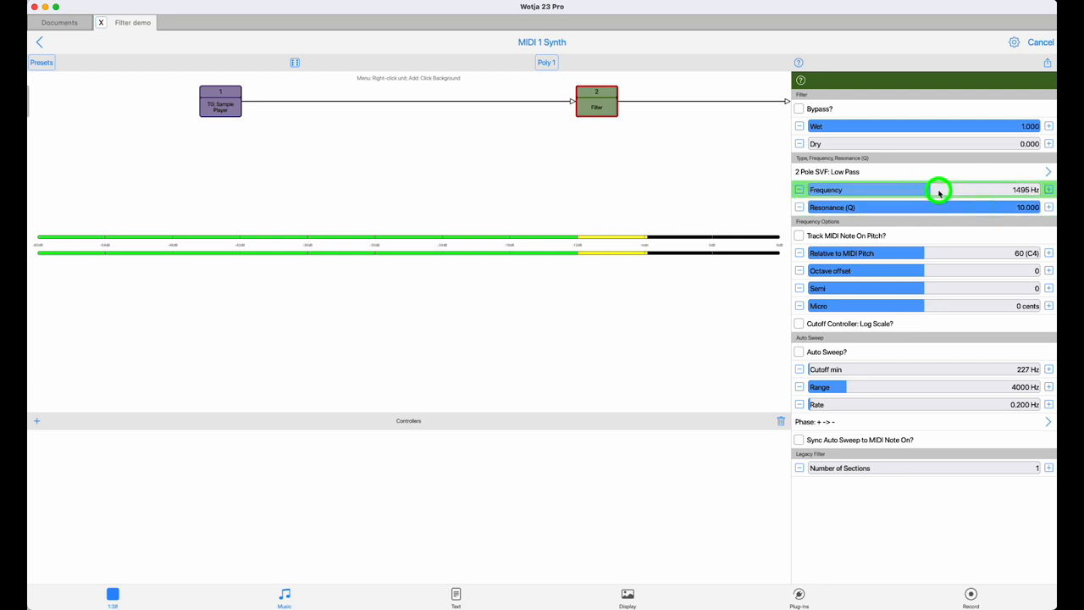
drag(932, 189, 944, 189)
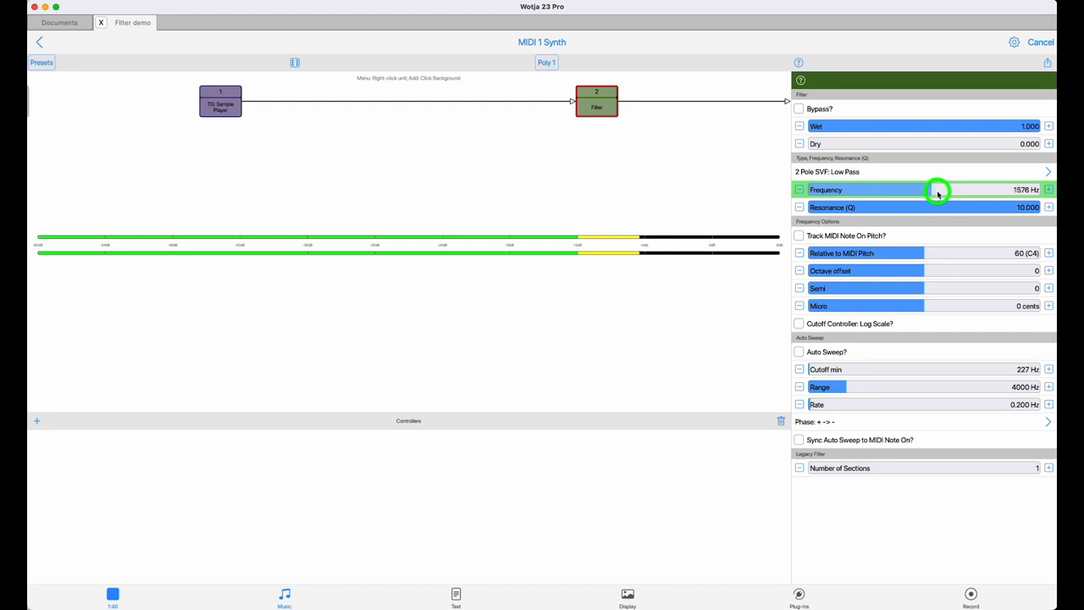
drag(938, 190, 898, 194)
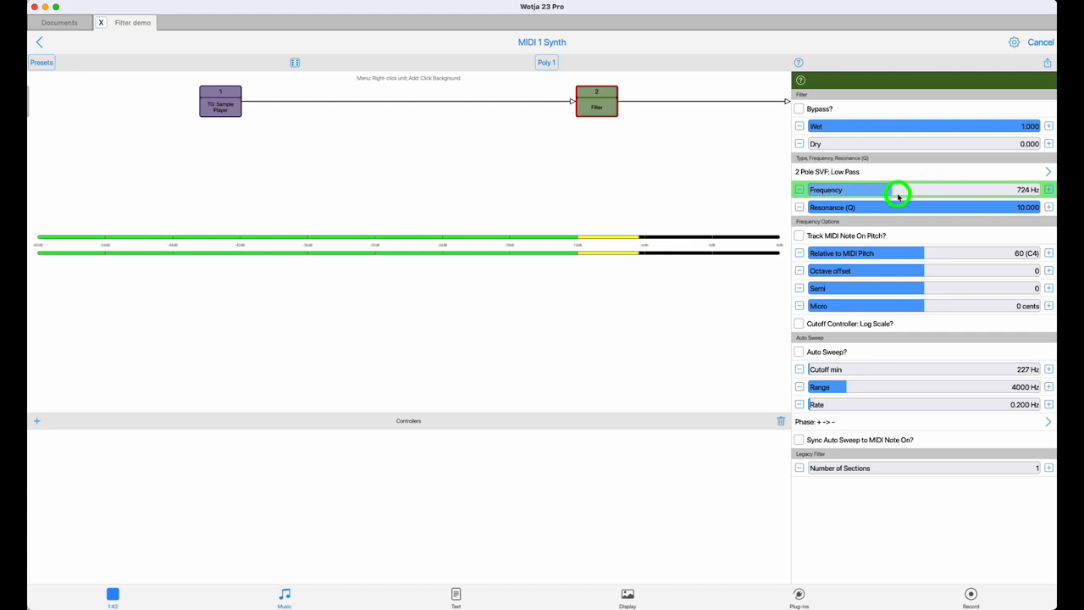
drag(898, 193, 873, 193)
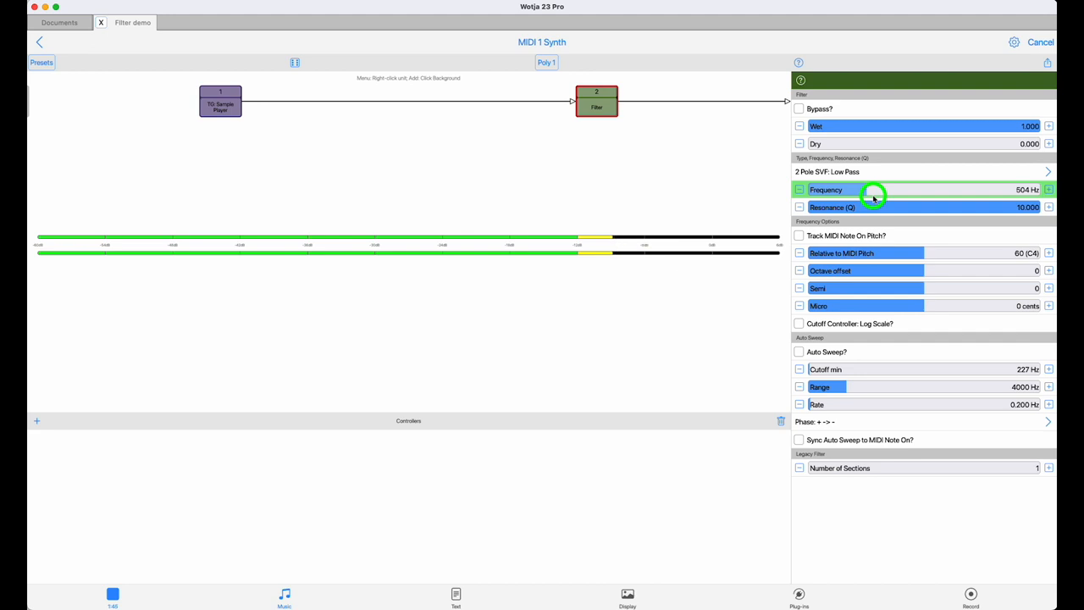
drag(877, 189, 903, 190)
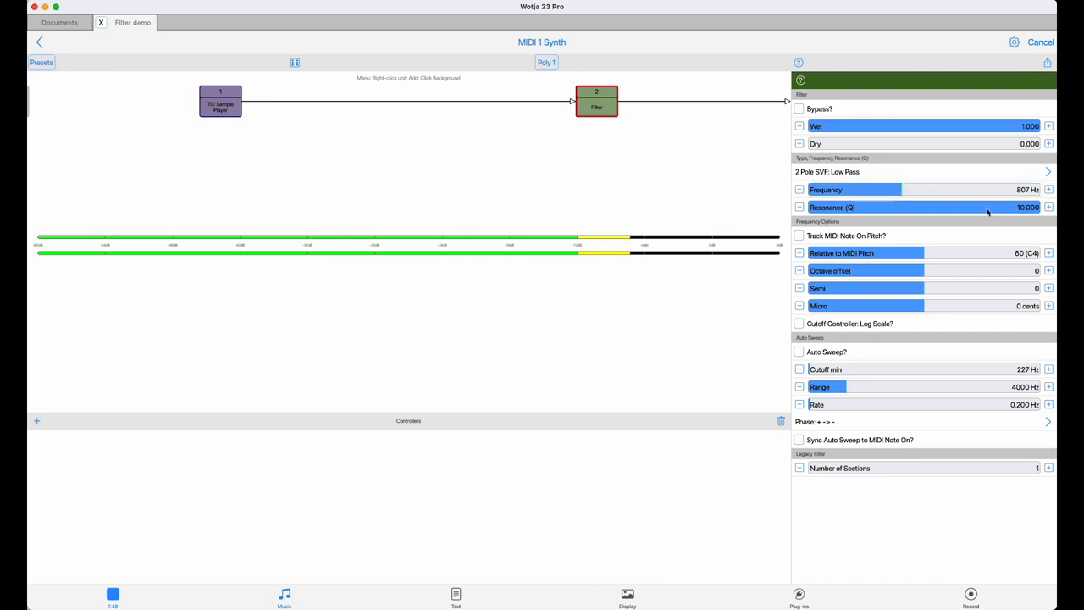
drag(999, 207, 864, 207)
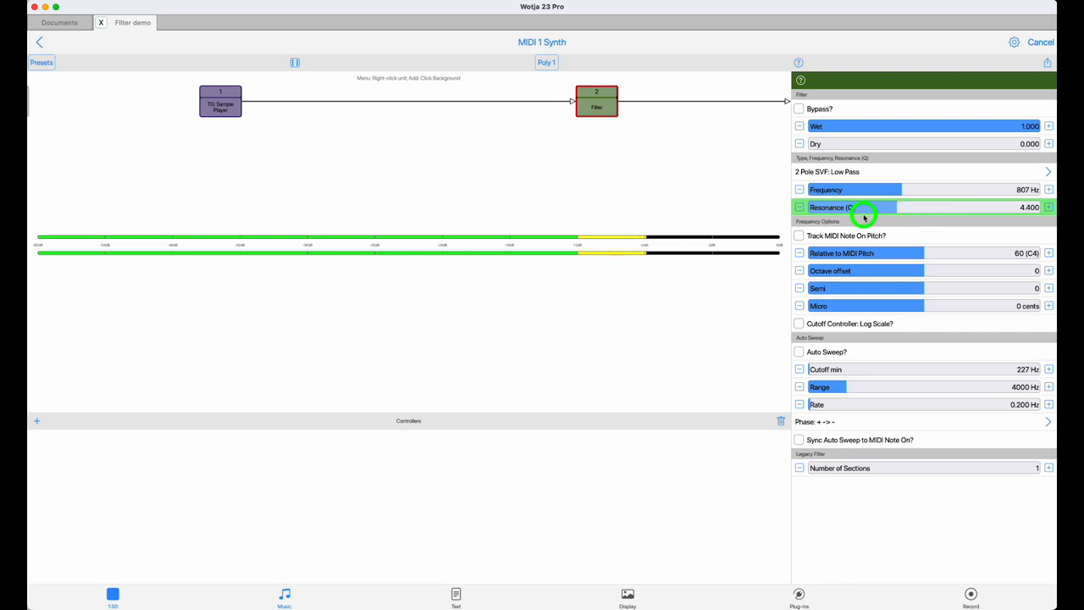
Step: Switch the filter to 2 Pole SVF: High Pass and sweep its cutoff
click(847, 172)
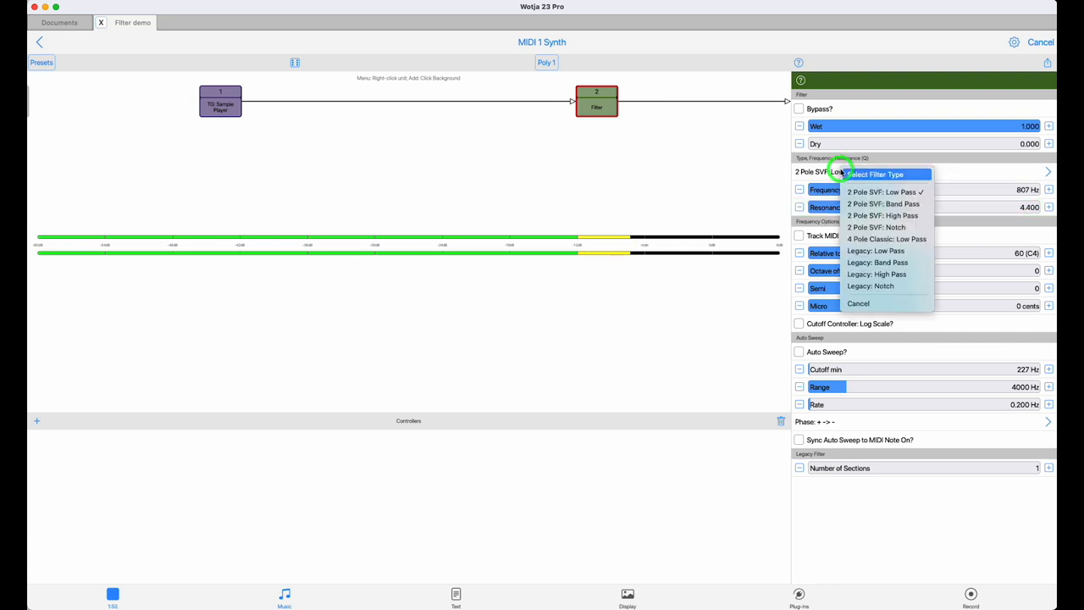
mouse_move(883, 216)
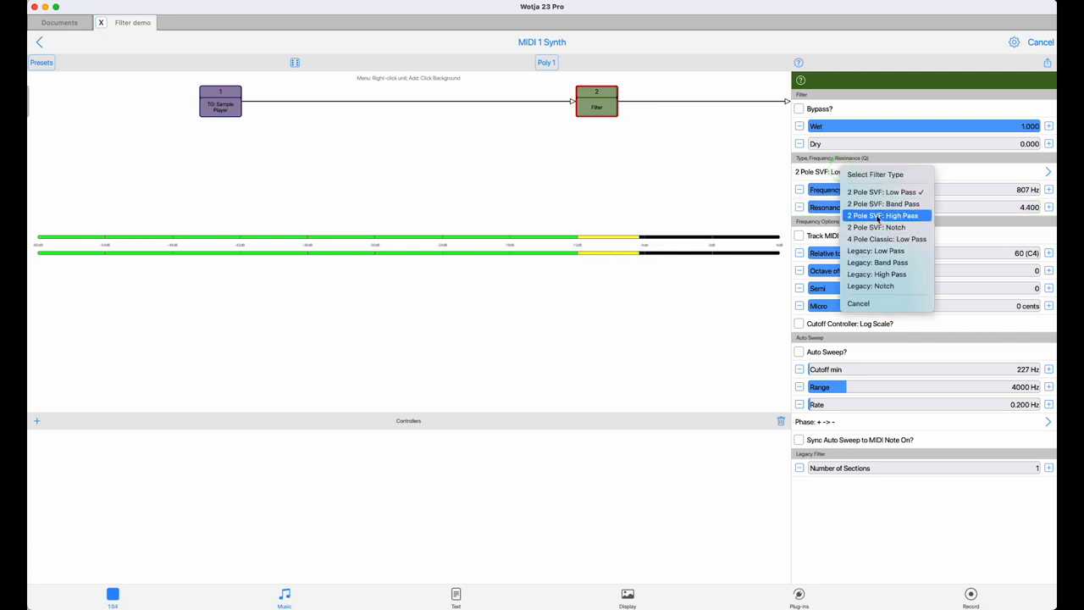
click(882, 216)
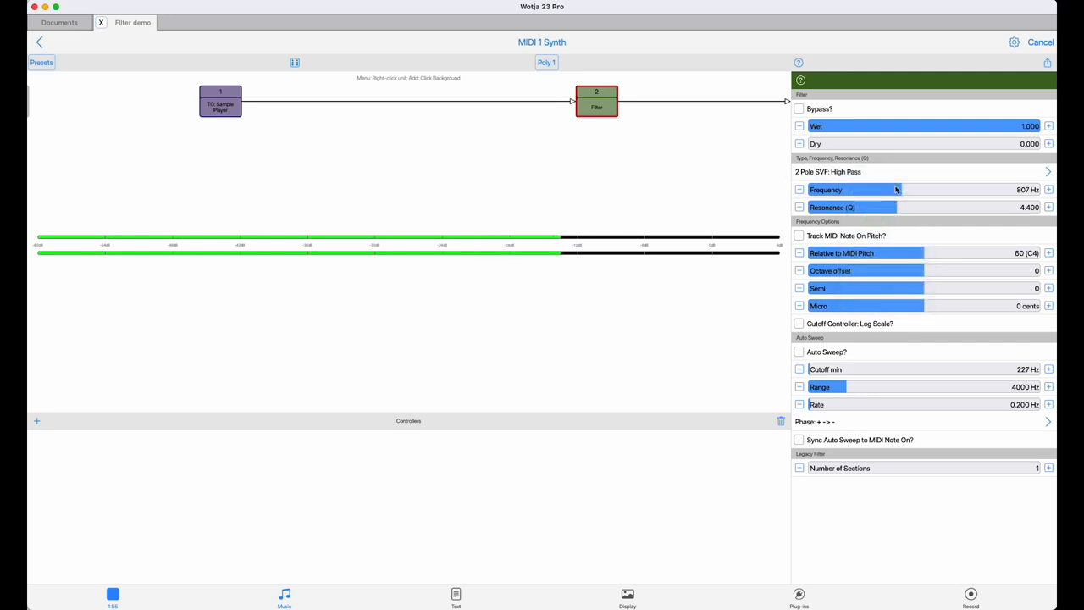
drag(898, 189, 968, 193)
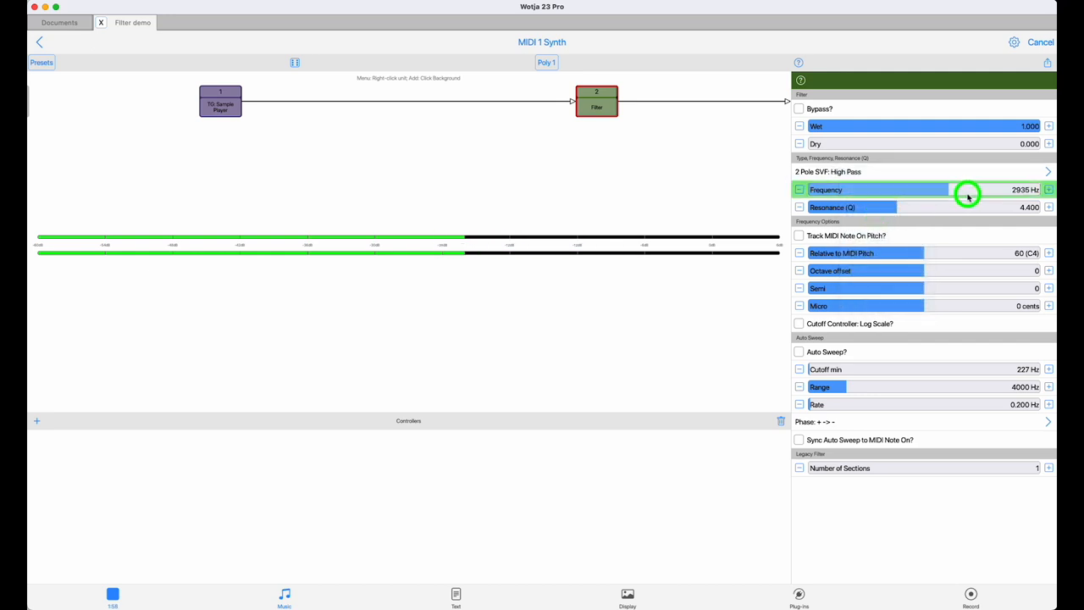
drag(969, 190, 975, 205)
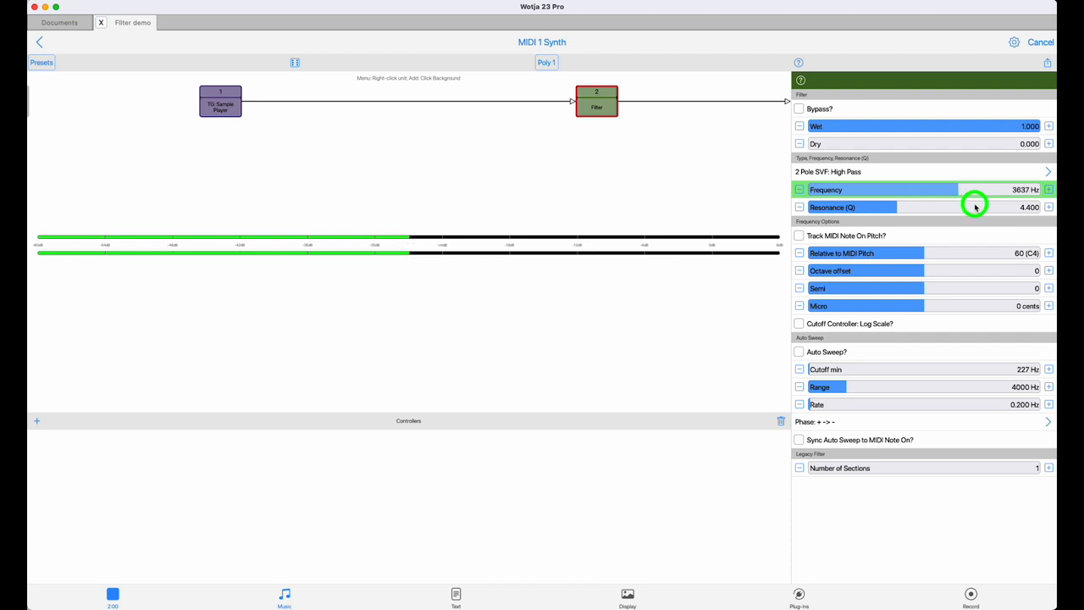
drag(957, 189, 847, 189)
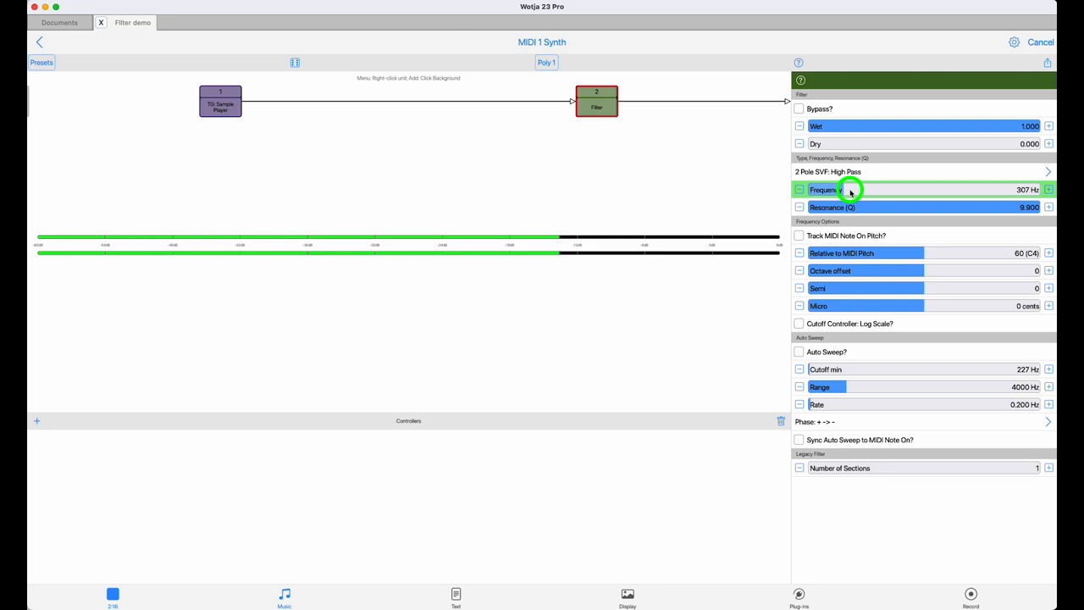
Step: Keep sweeping the high-pass, ending at 724 Hz with resonance 4.600
drag(850, 190, 884, 190)
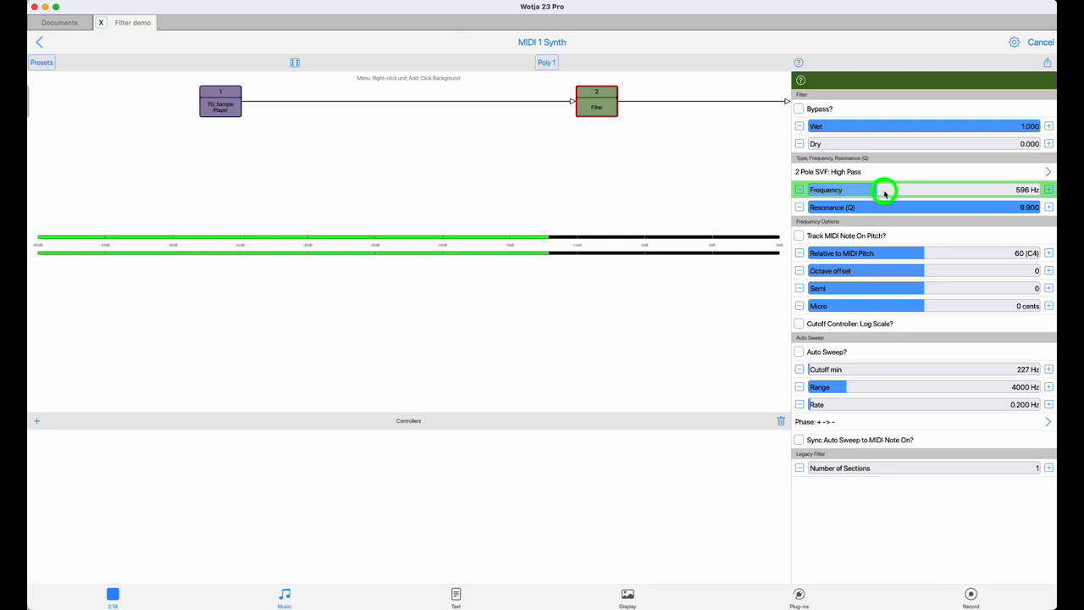
drag(884, 190, 908, 193)
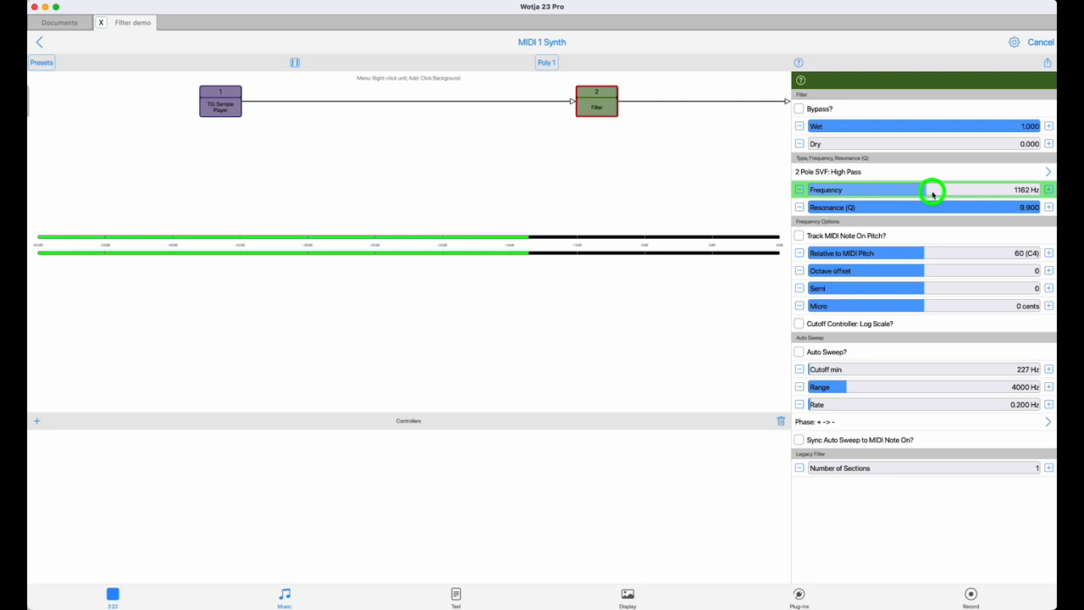
drag(932, 190, 940, 190)
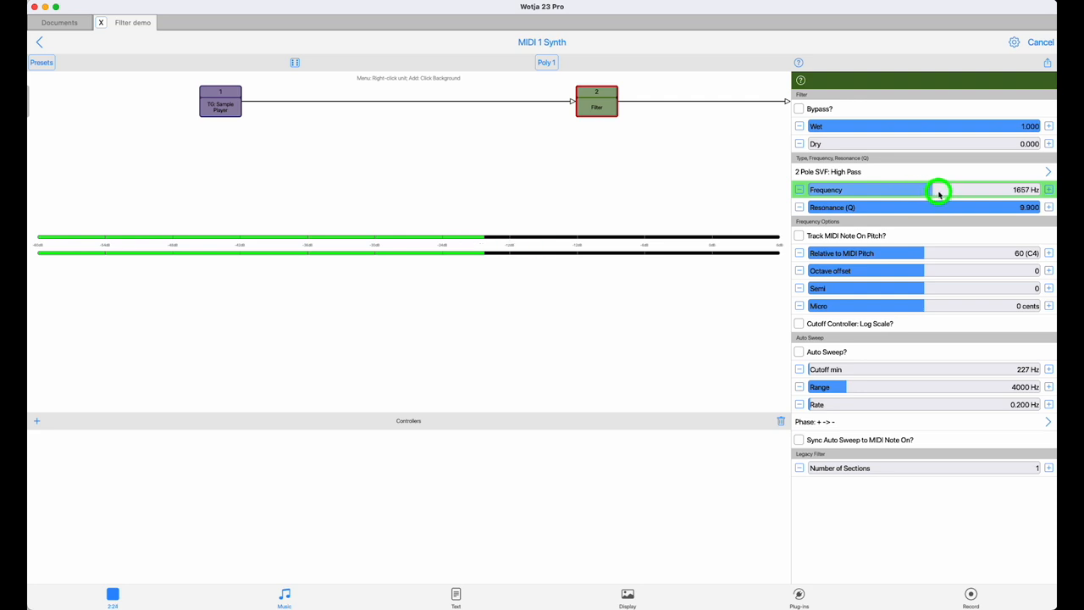
drag(932, 189, 855, 189)
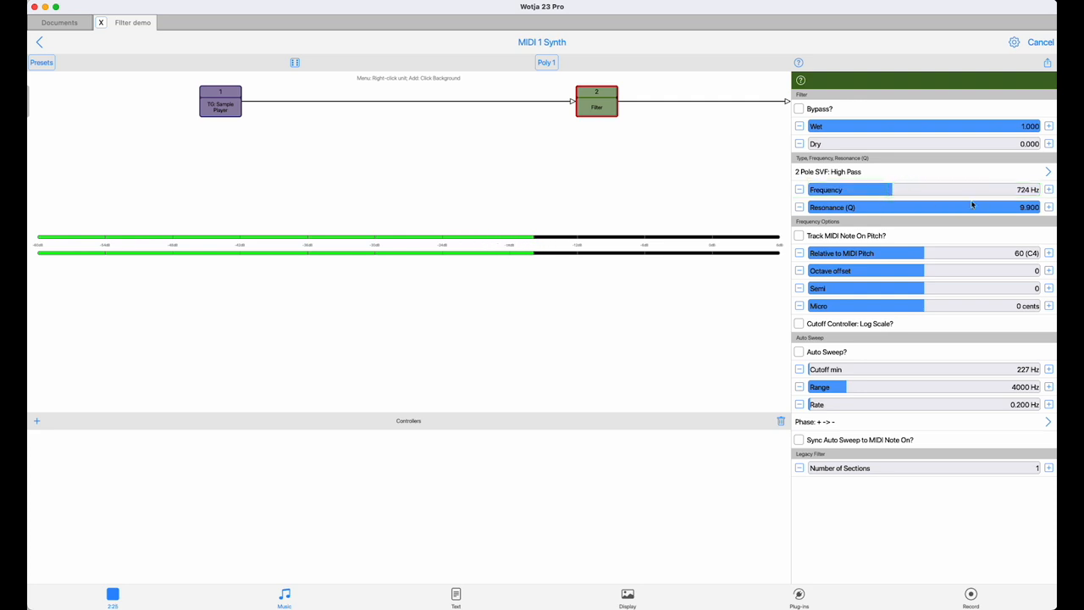
drag(972, 207, 864, 211)
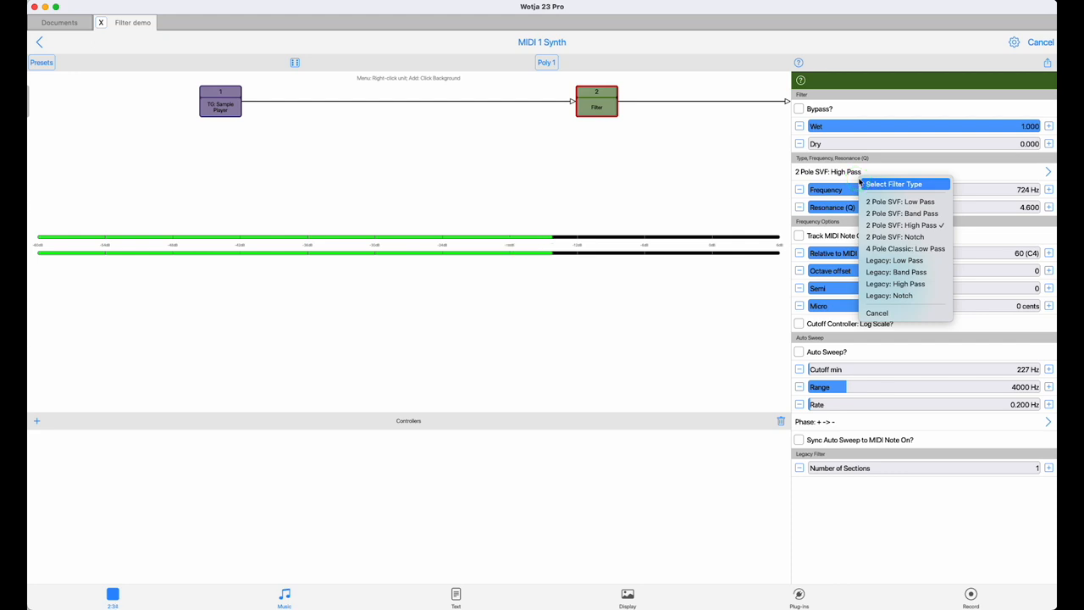
Step: Switch to 2 Pole SVF: Band Pass, sweep around 802 Hz, and raise resonance to 8.9
click(905, 212)
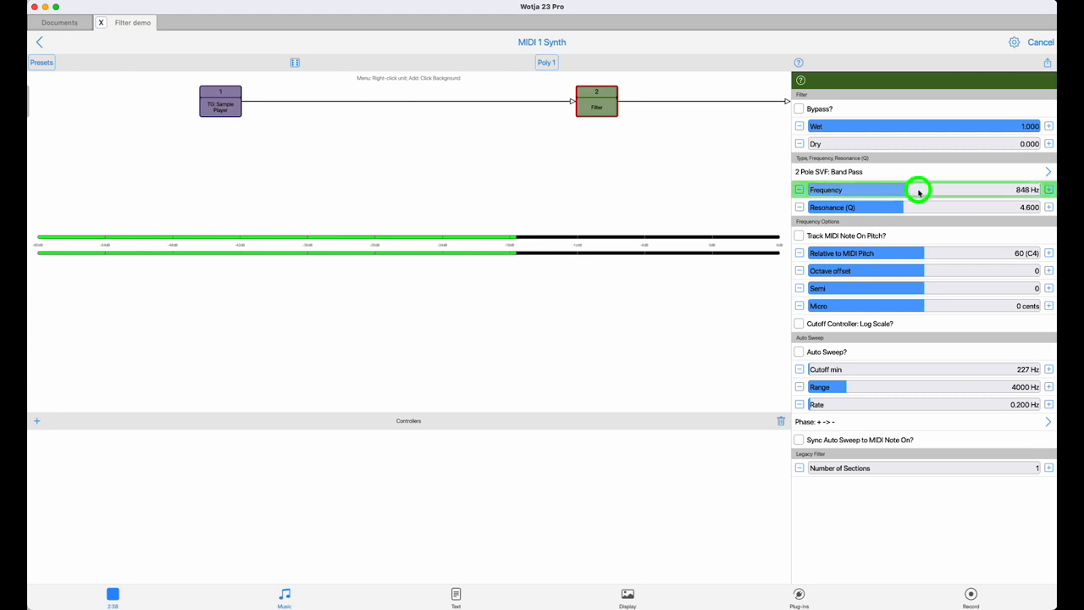
drag(918, 189, 932, 189)
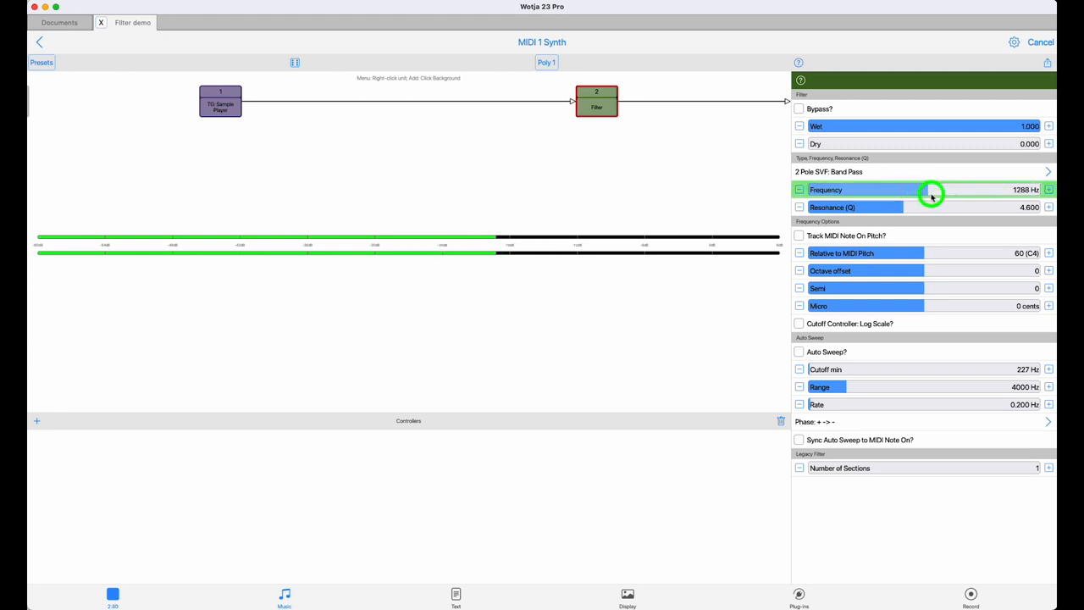
drag(932, 192, 881, 189)
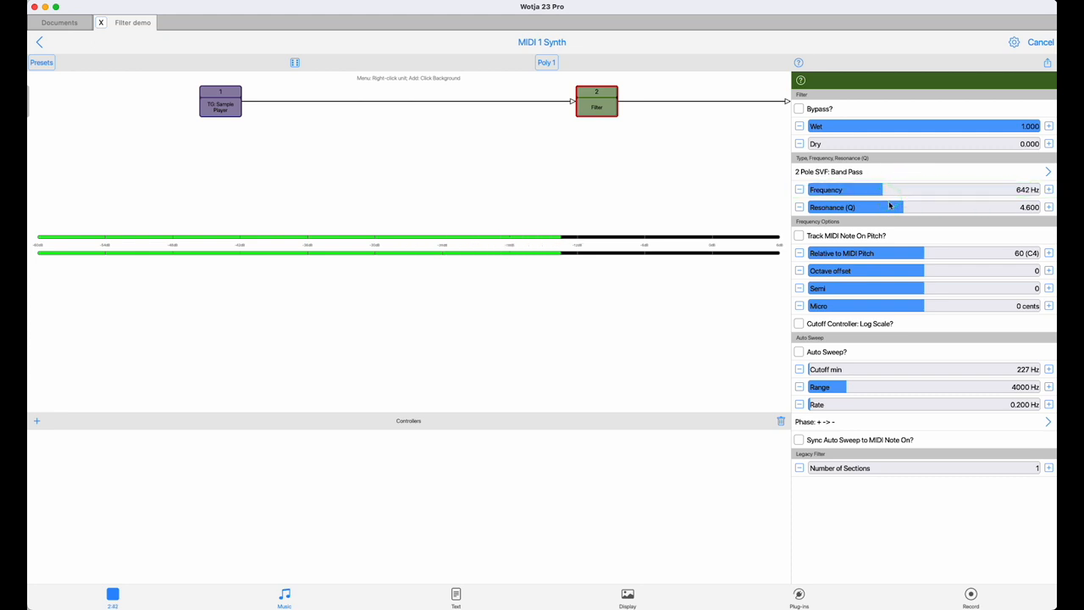
drag(894, 207, 1008, 207)
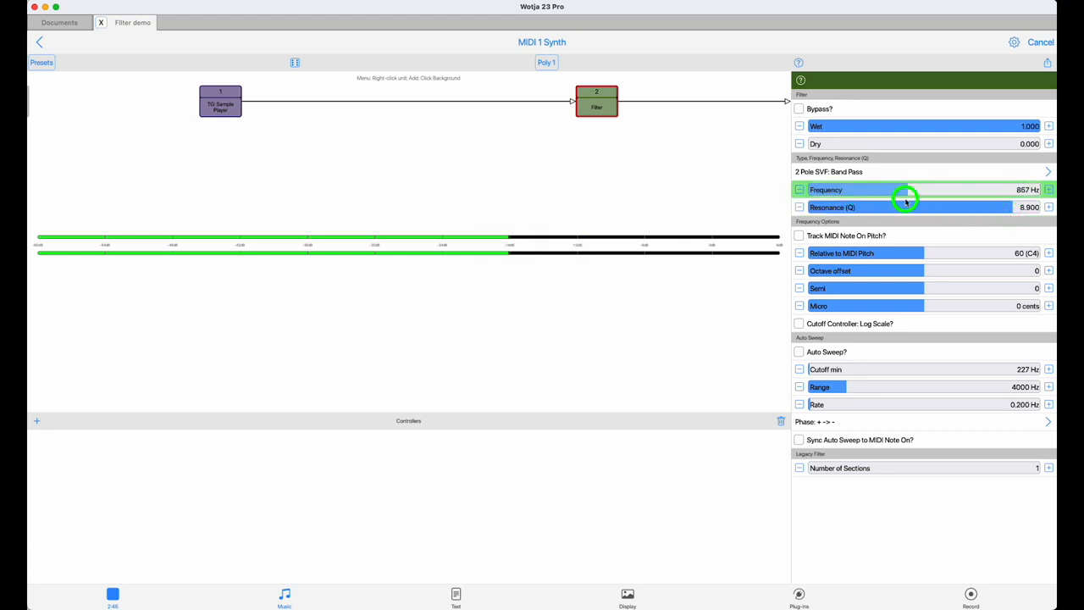
drag(906, 199, 877, 201)
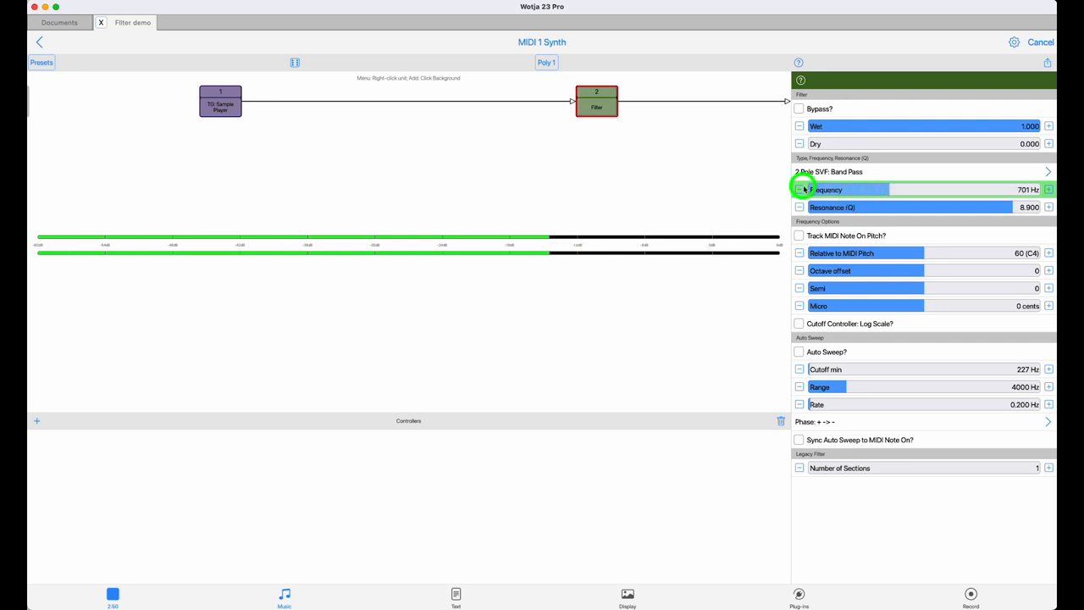
click(799, 189)
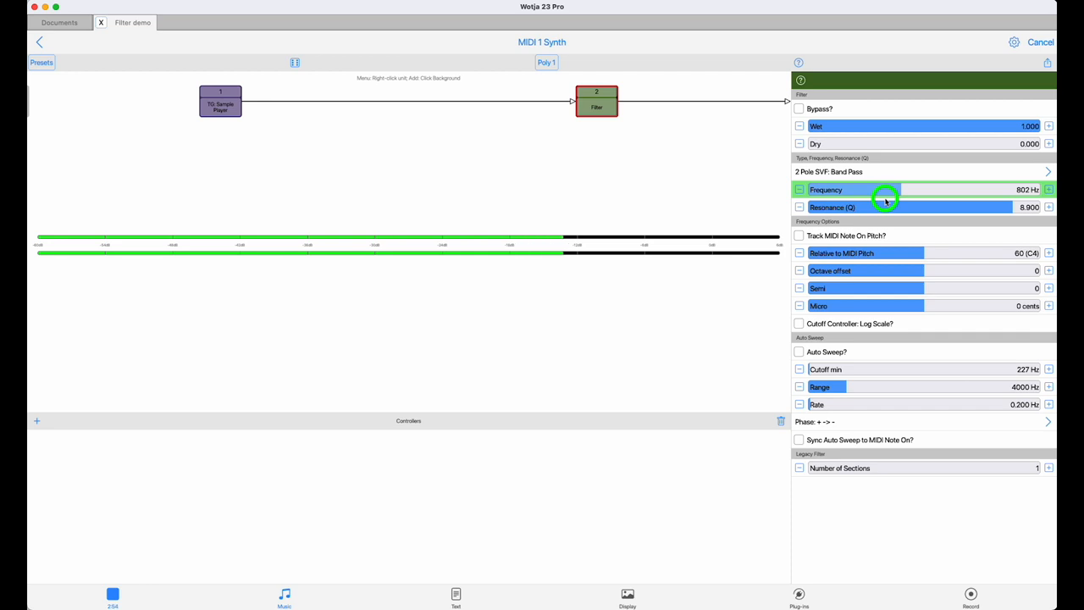
drag(887, 201, 880, 208)
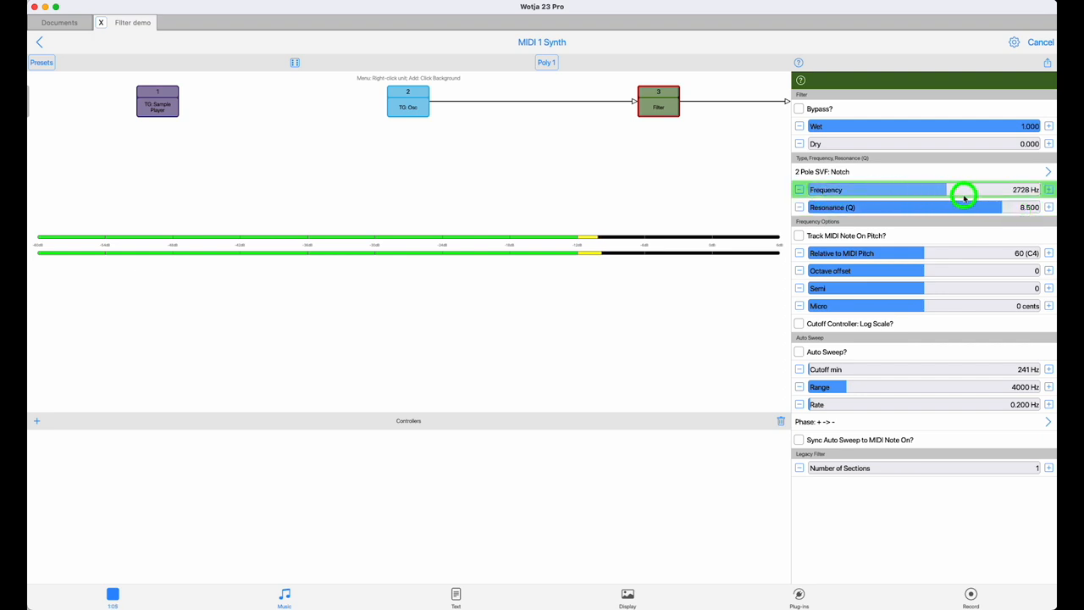
Step: Sweep the 2 Pole SVF: Notch frequency with the TG: Osc feeding the Filter
drag(963, 193, 982, 200)
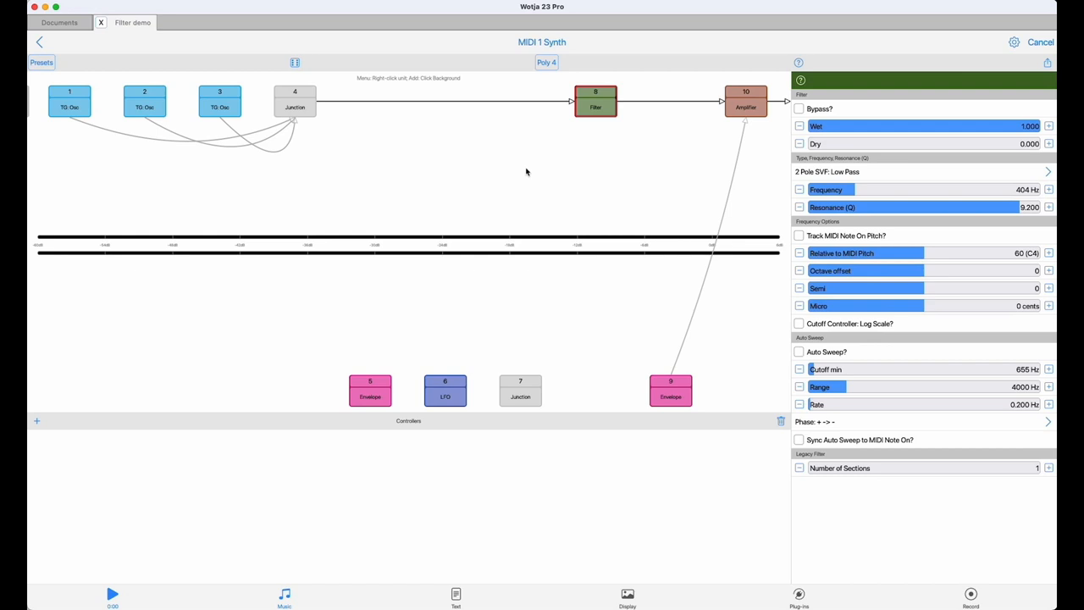
click(746, 107)
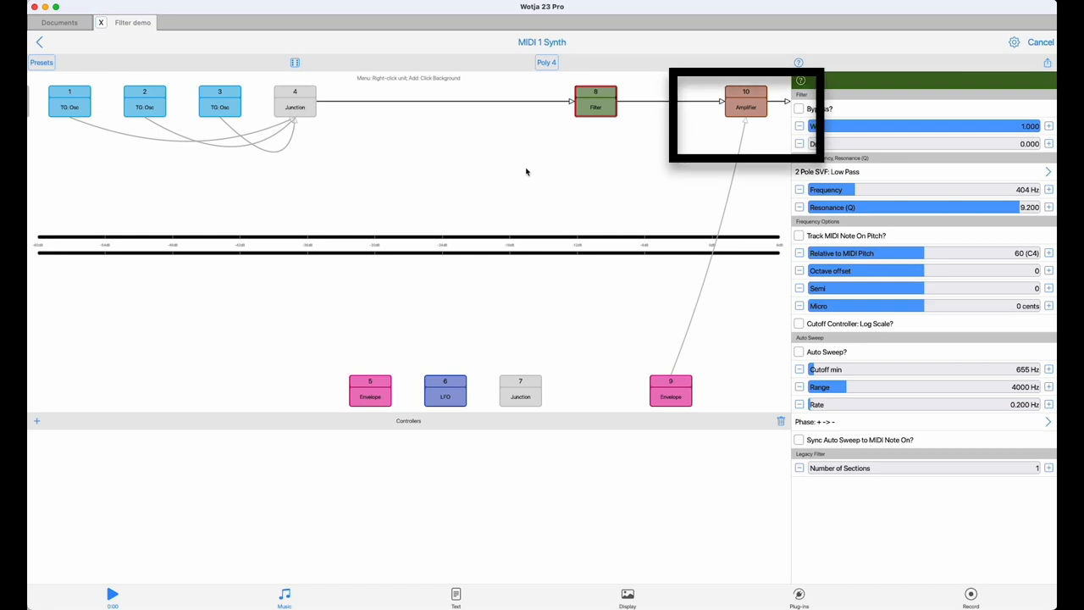
click(671, 390)
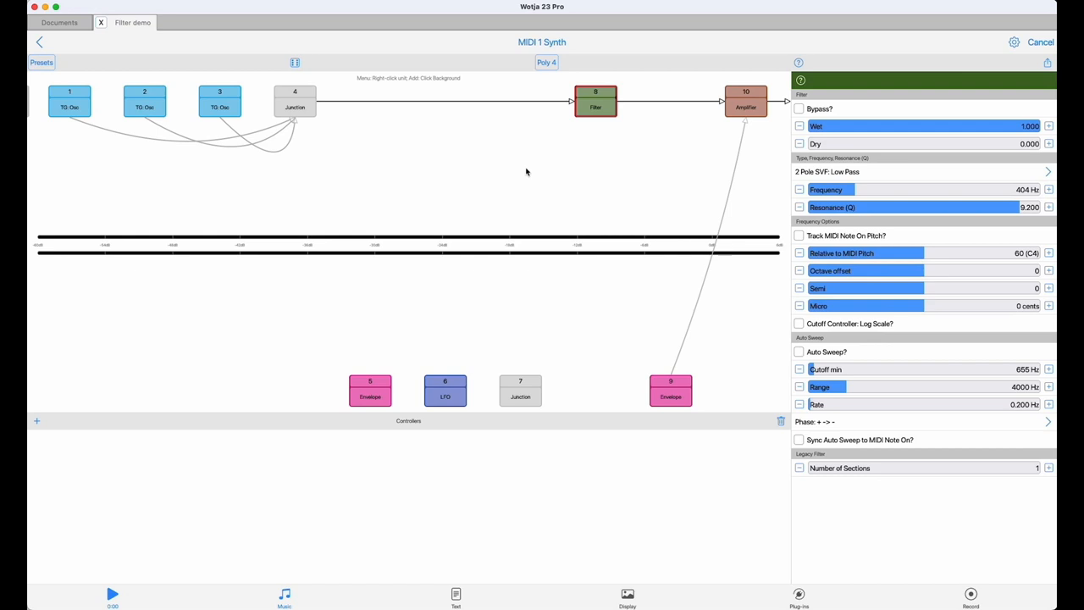
click(595, 102)
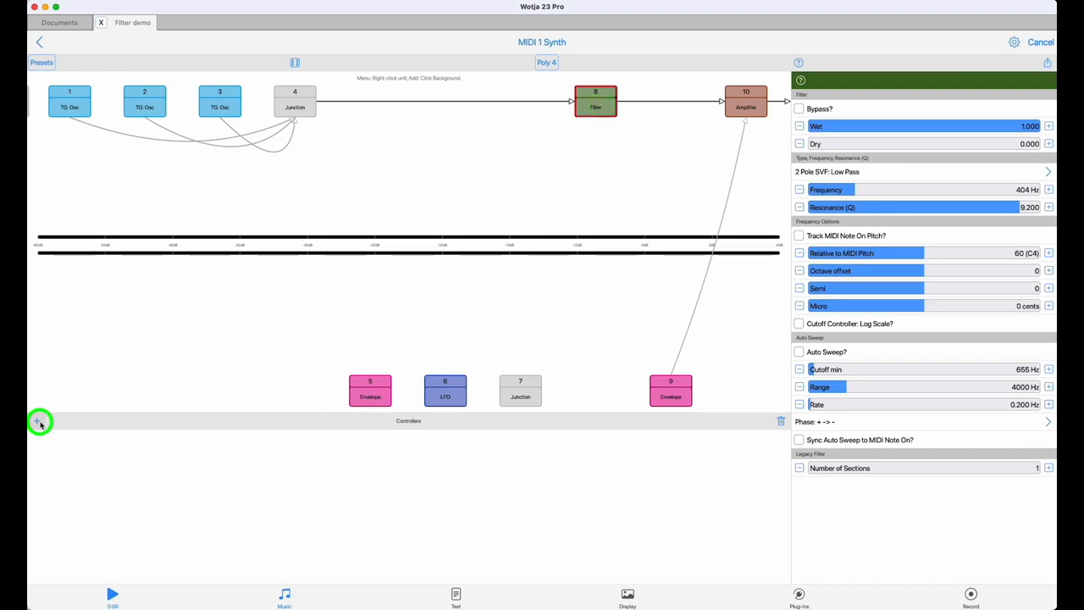
Step: Add an envelope controller with value 8.015 targeting the Filter's Cutoff parameter
click(40, 422)
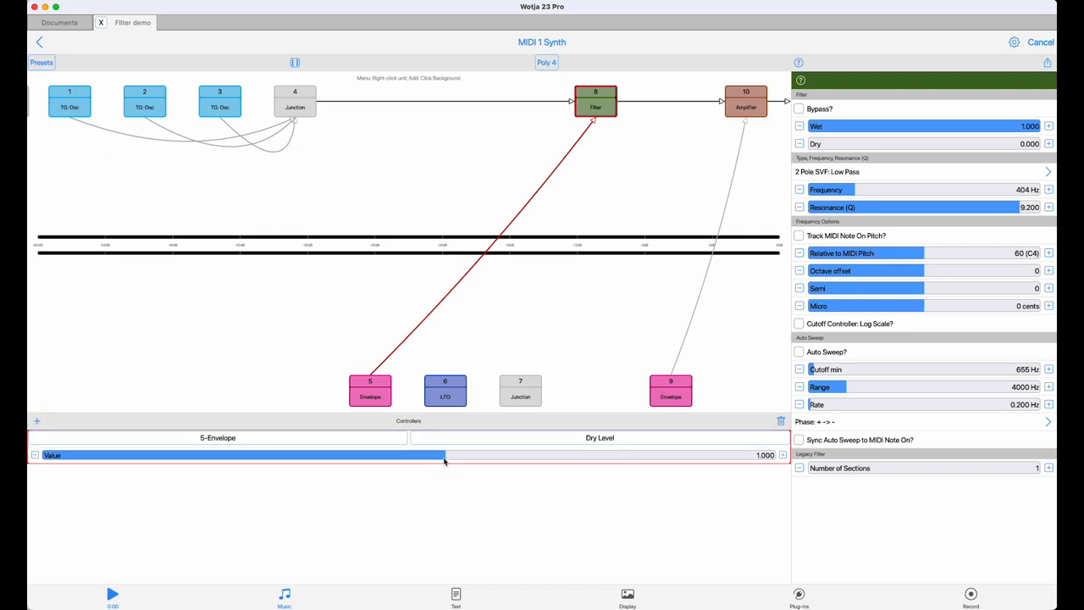
drag(445, 462, 675, 462)
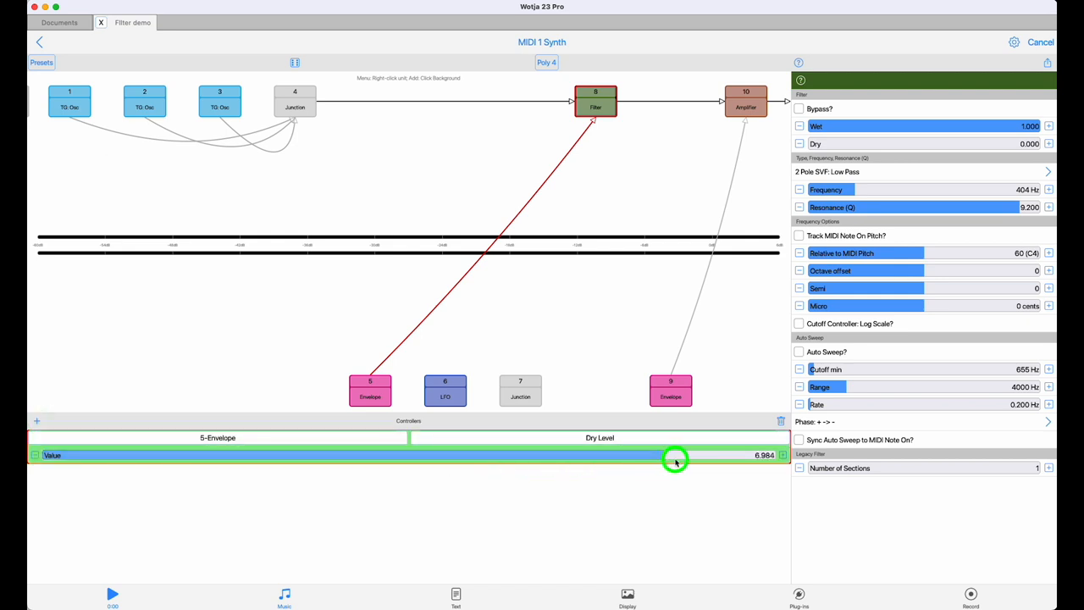
drag(674, 455, 714, 454)
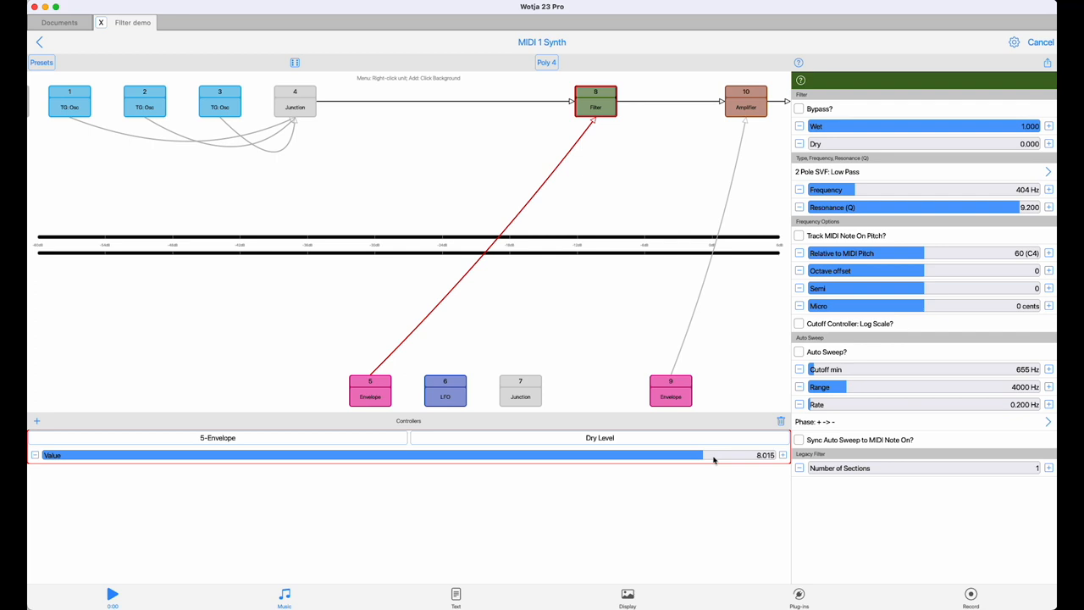
click(600, 438)
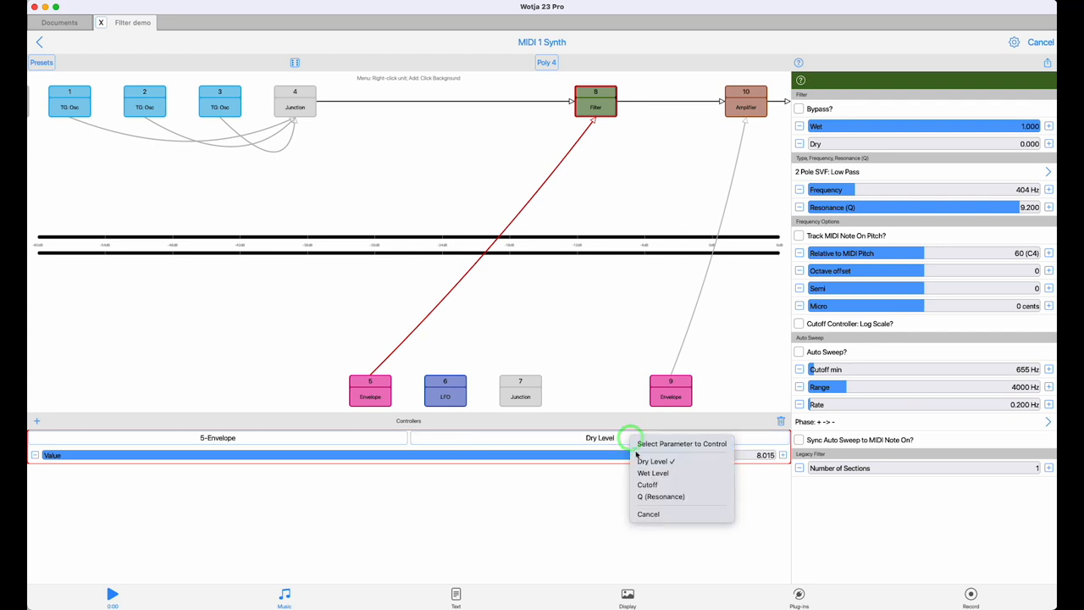
click(655, 461)
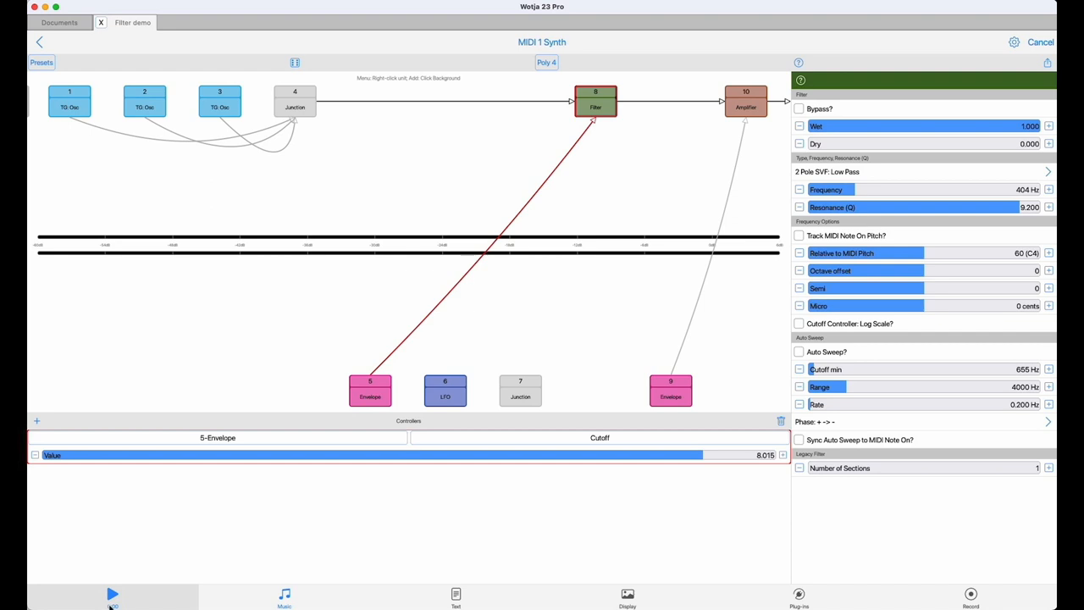
Step: Play the patch, tick Track MIDI Note On Pitch on filter 8, and set octave offset 2
click(111, 594)
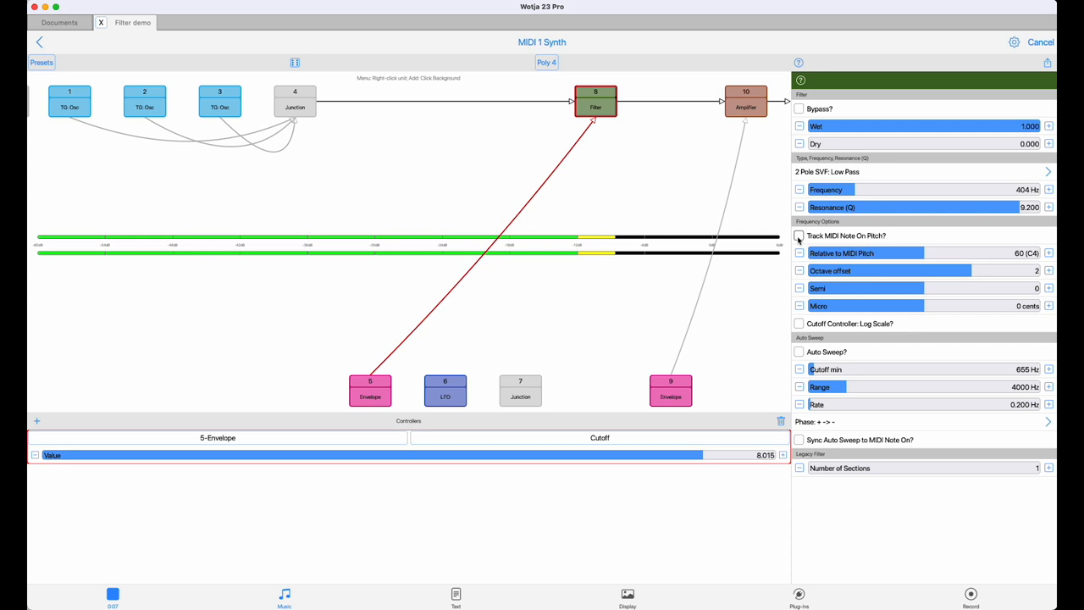
click(799, 235)
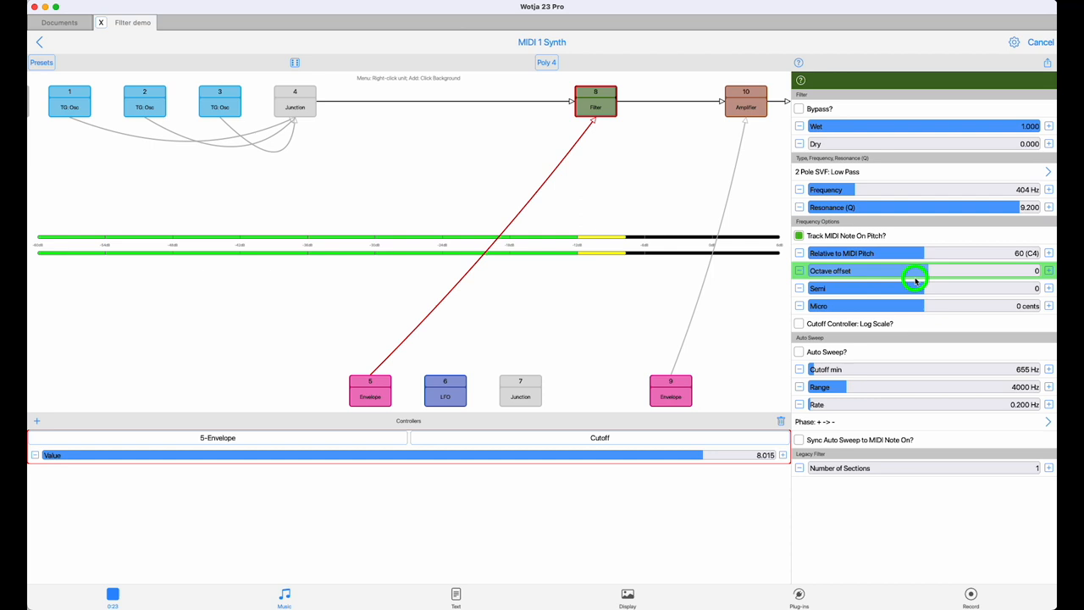
click(799, 271)
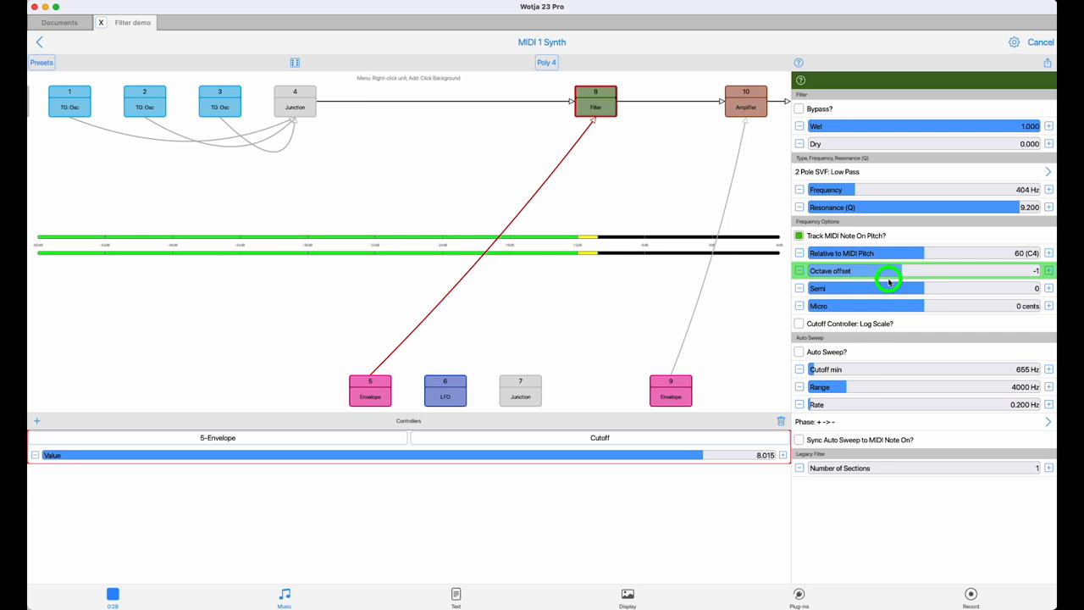
drag(890, 271, 983, 270)
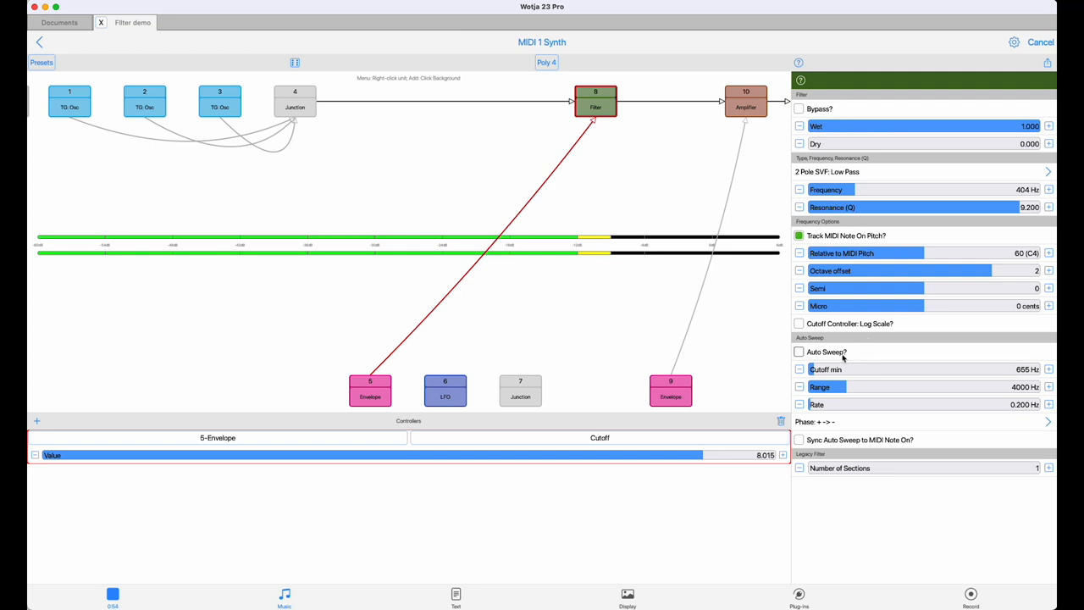
Step: Toggle the Cutoff Controller: Log Scale? checkbox off and on, leaving it ticked
click(798, 324)
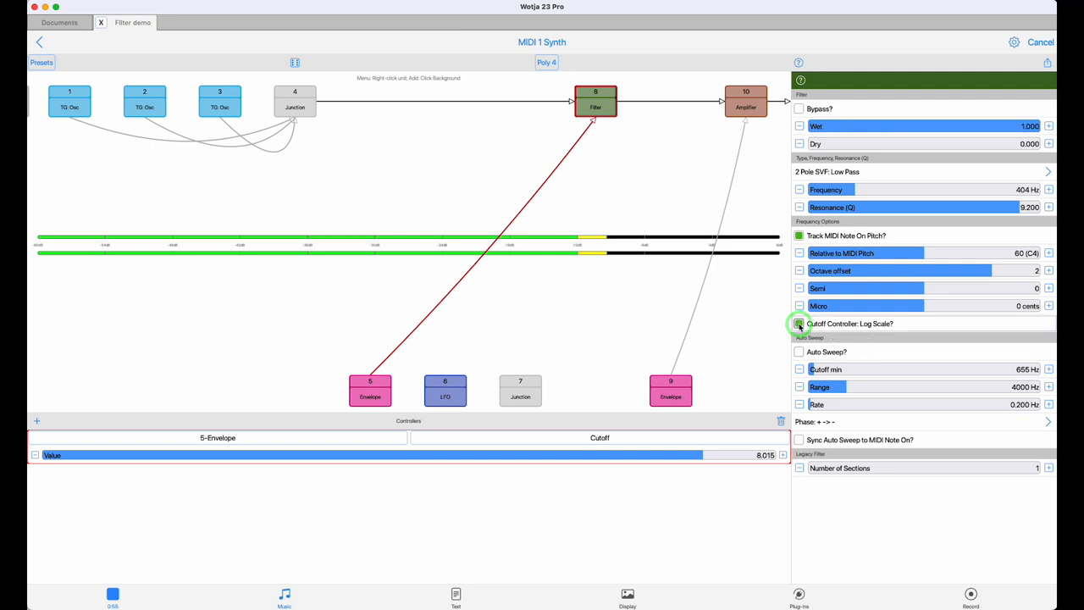
click(798, 323)
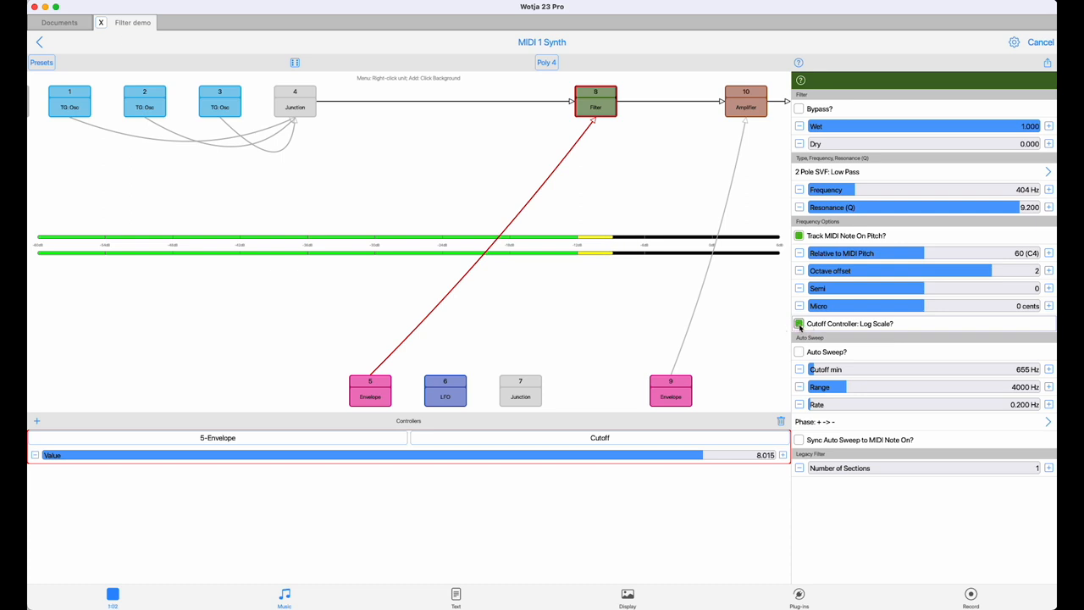
click(798, 324)
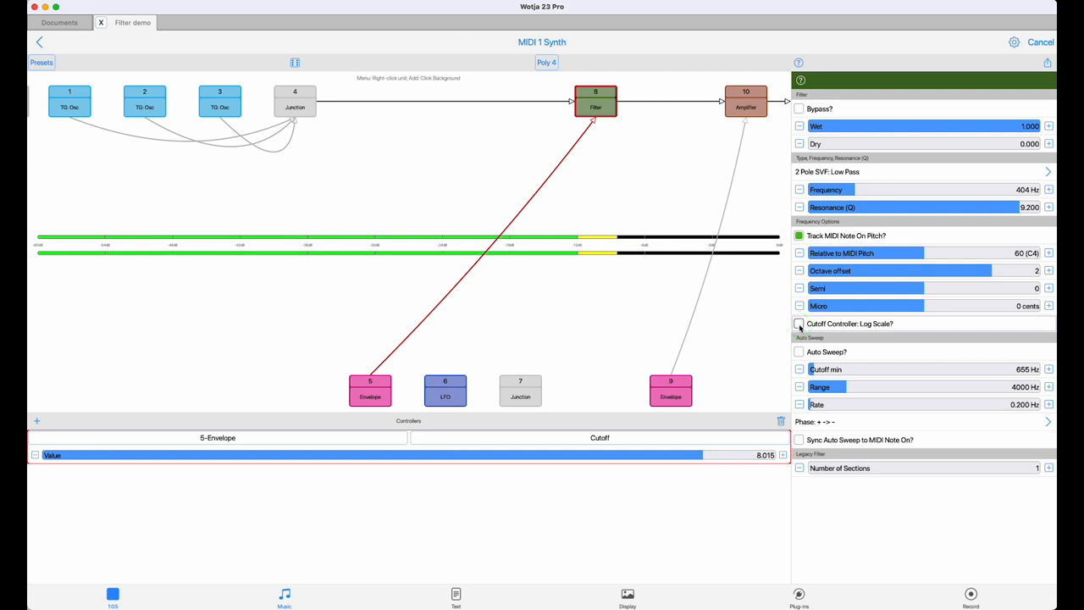
click(799, 324)
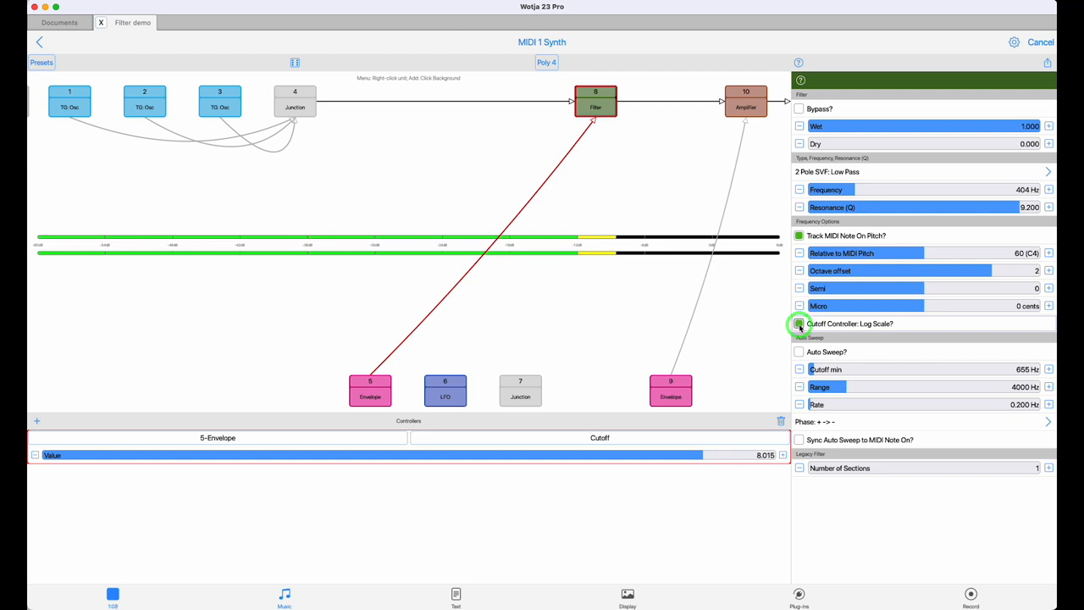
click(799, 324)
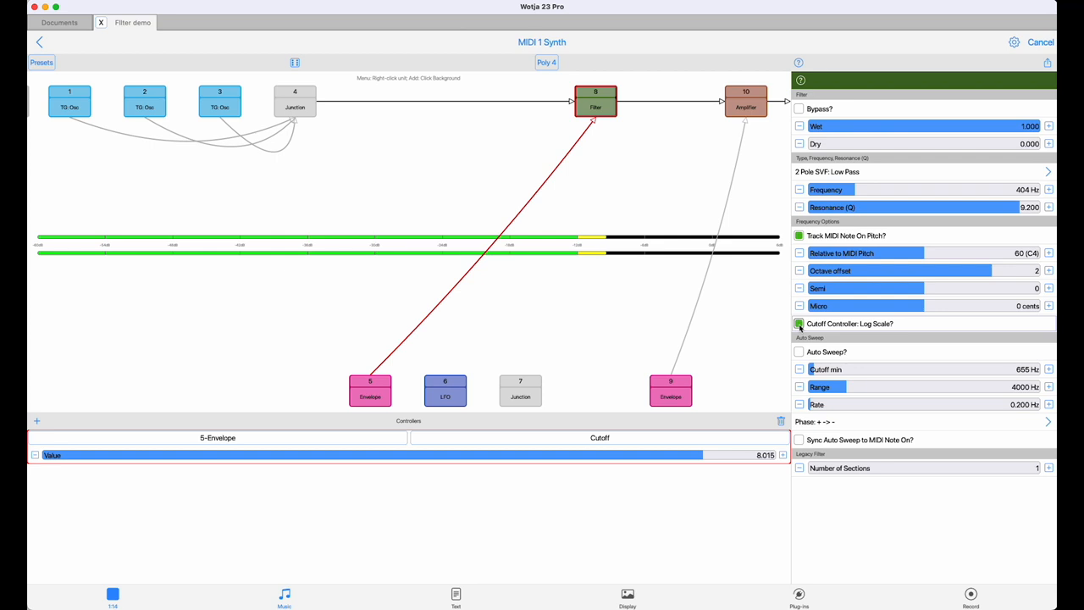
click(799, 324)
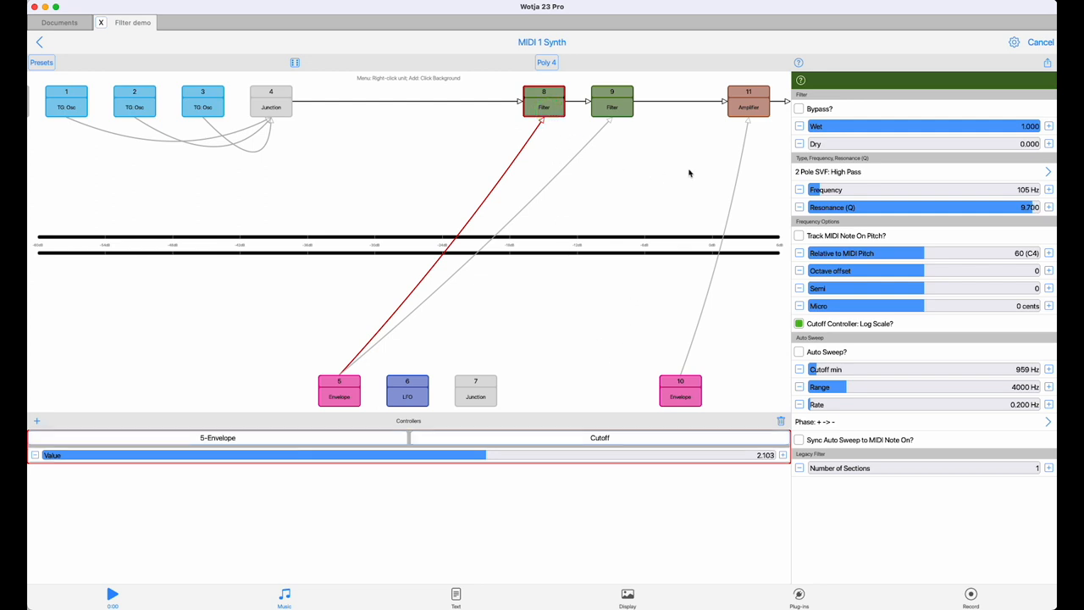
mouse_move(871, 202)
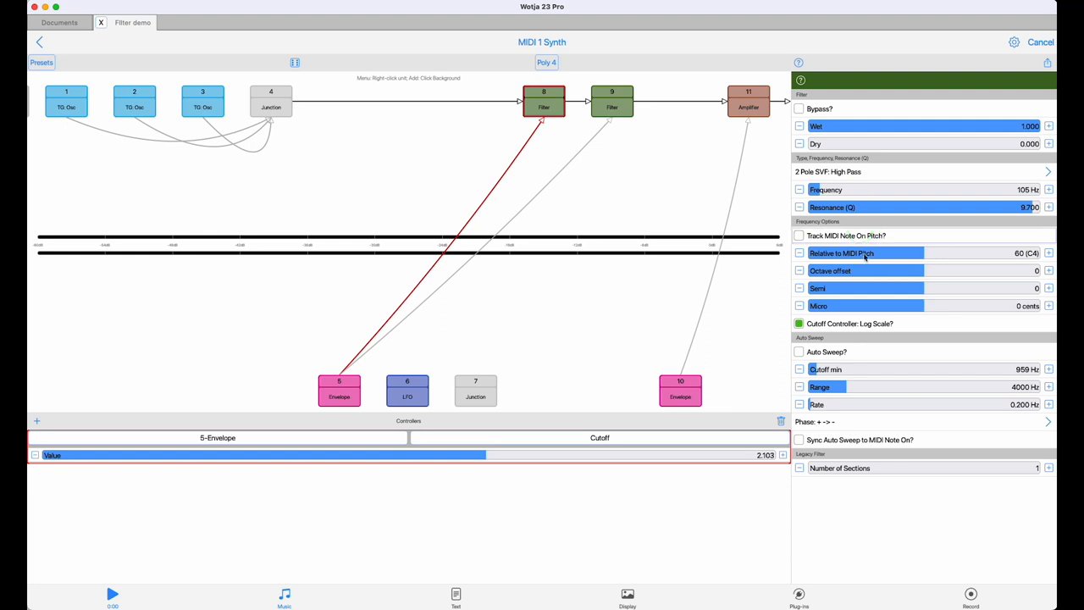
click(612, 102)
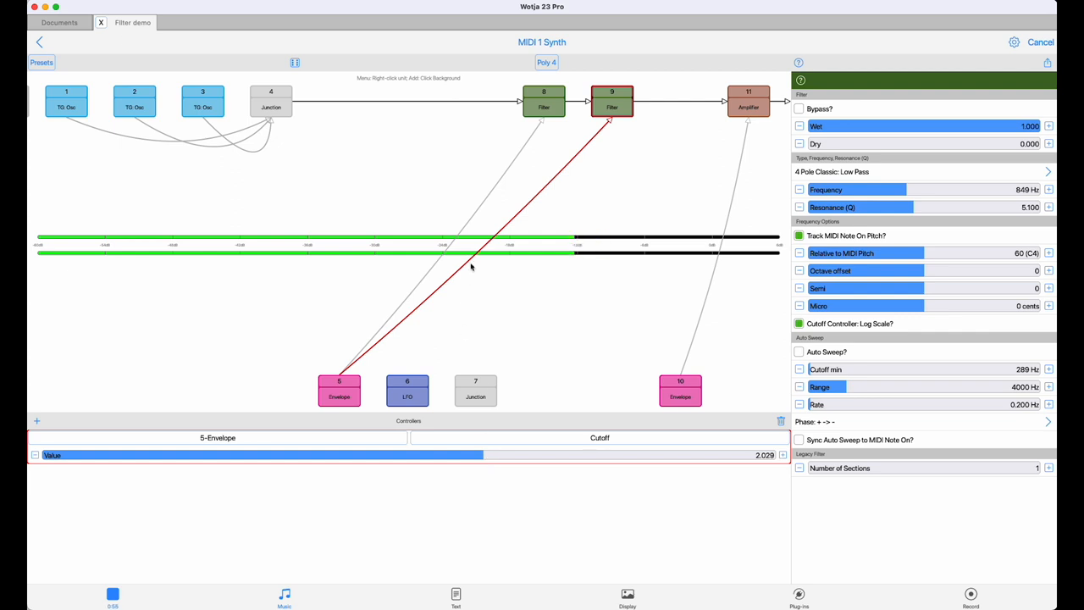
click(543, 100)
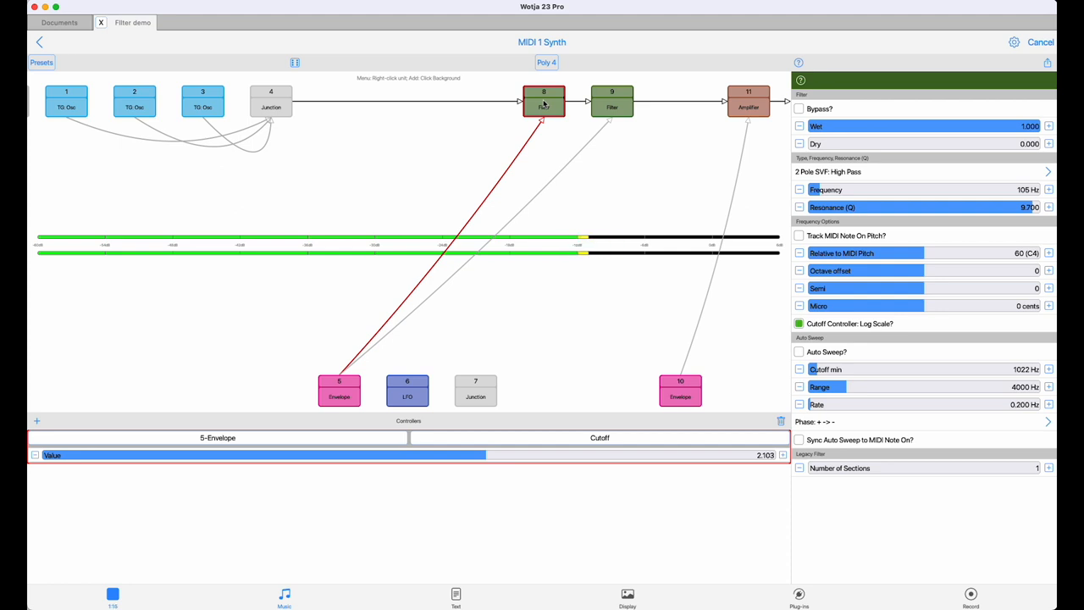
mouse_move(340, 220)
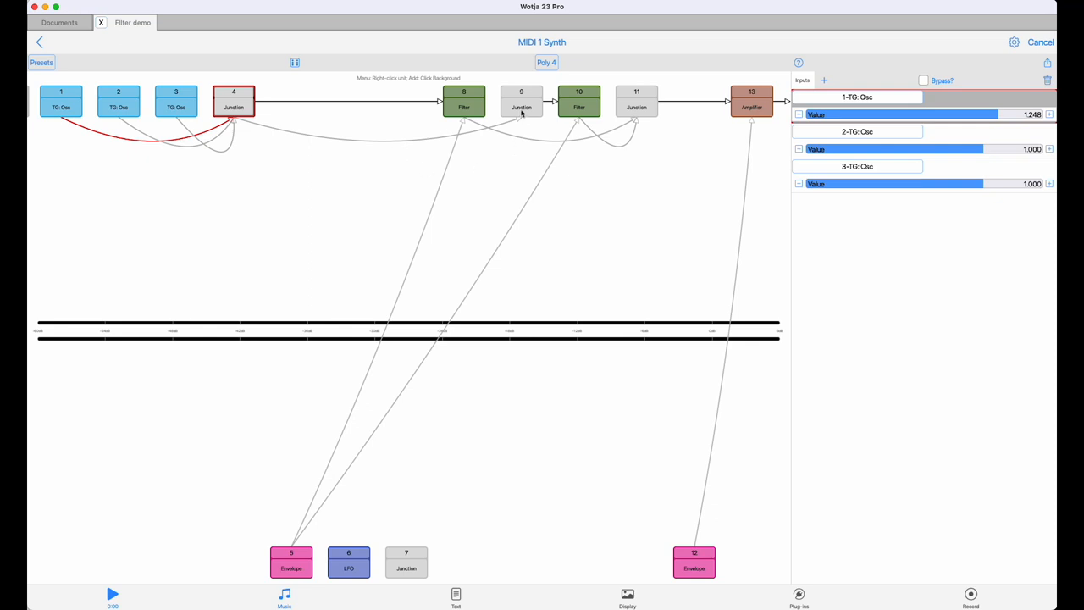
Step: Inspect the Inputs of junction units 4, 9 and 11
click(521, 103)
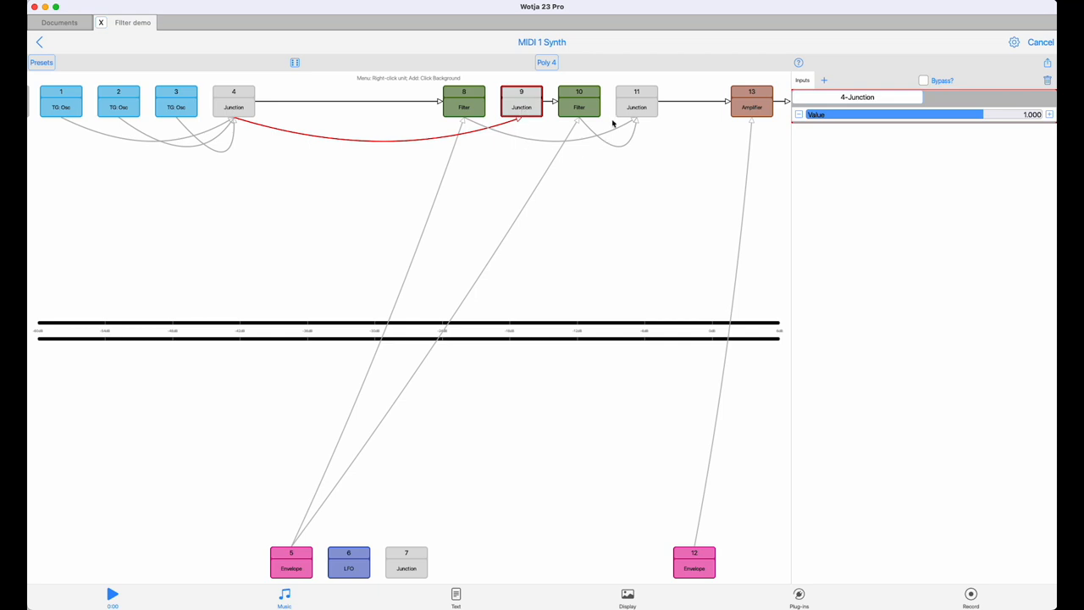
click(634, 102)
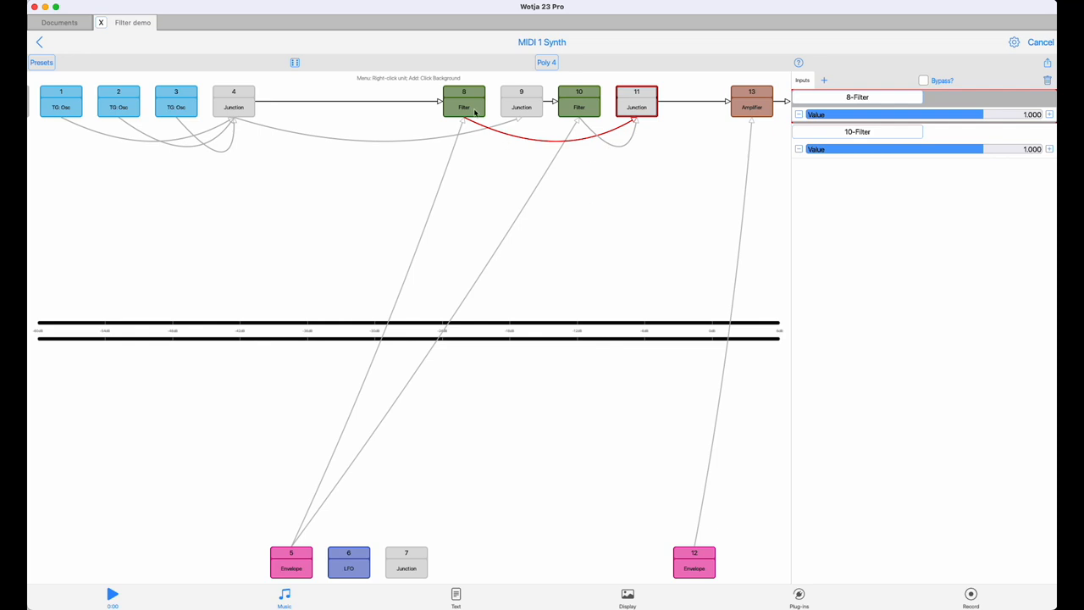
click(463, 101)
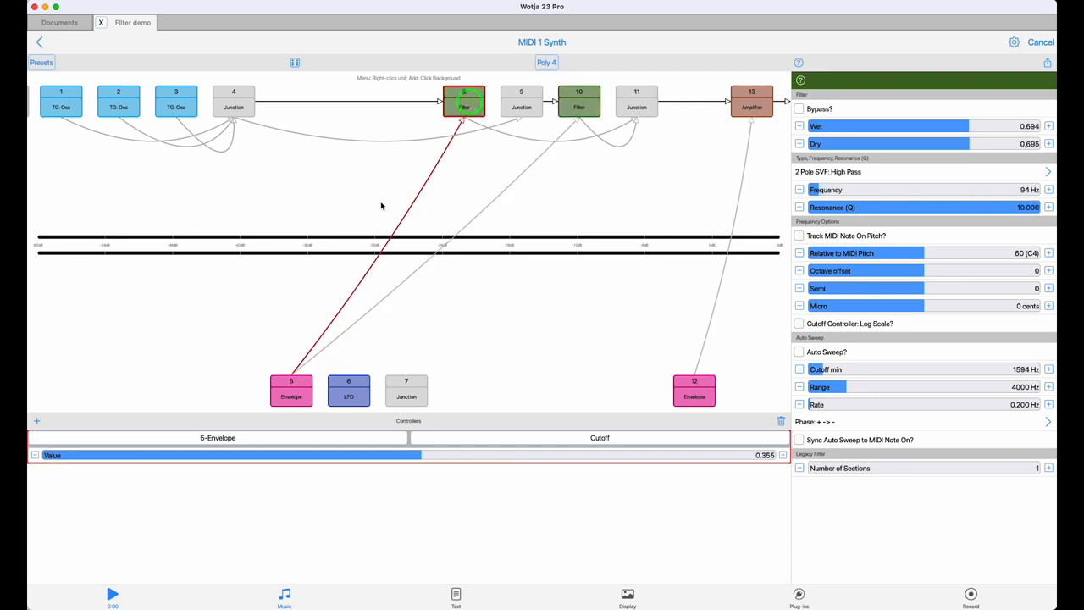
Step: Play the patch, raise high-pass filter 8's envelope cutoff modulation, and toggle log scaling
click(113, 594)
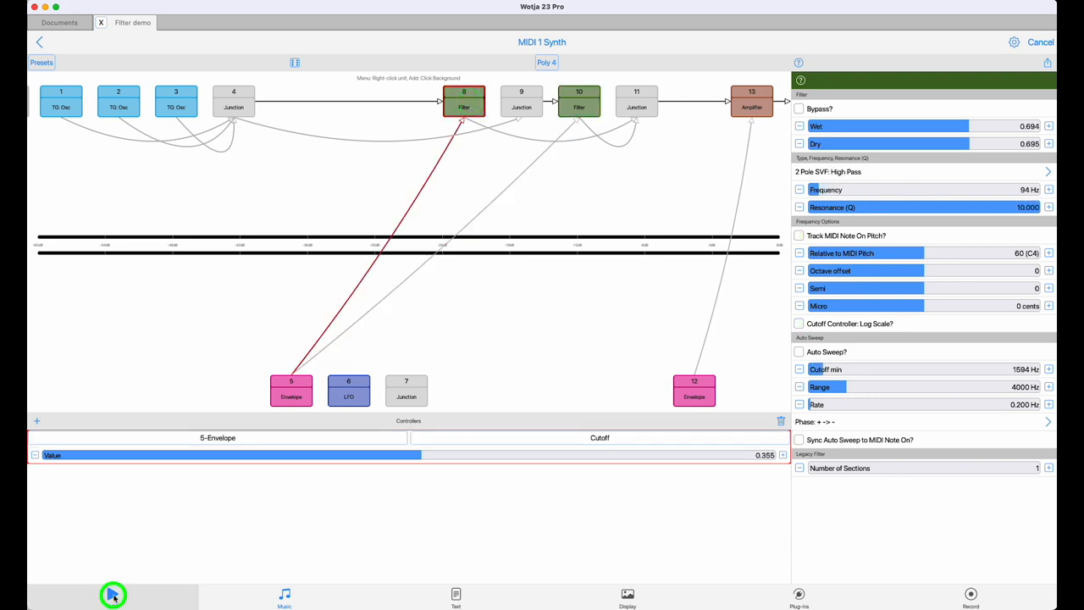
click(113, 595)
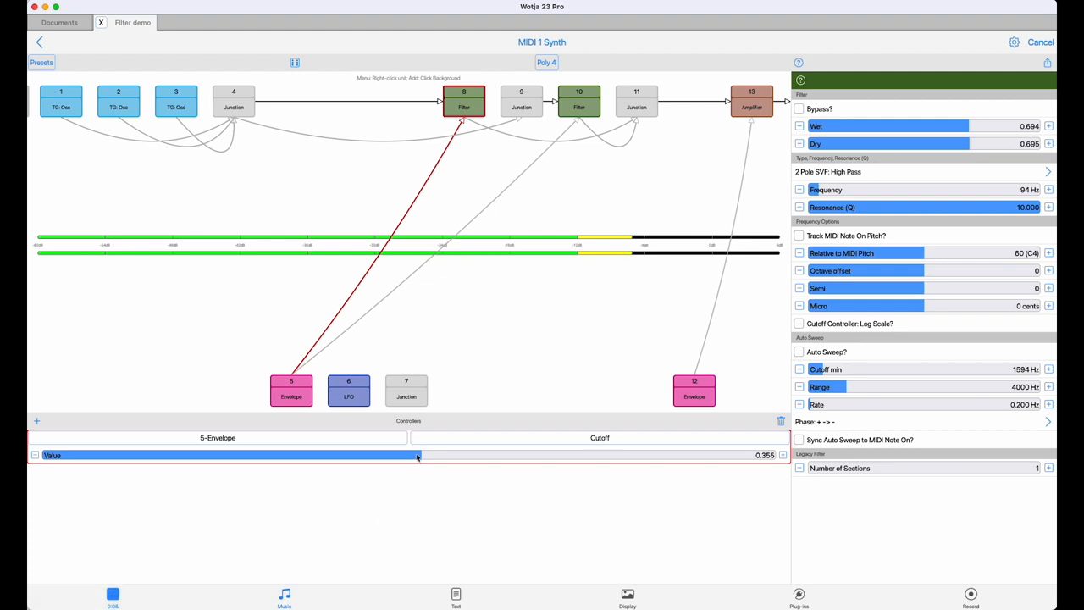
drag(418, 455, 452, 465)
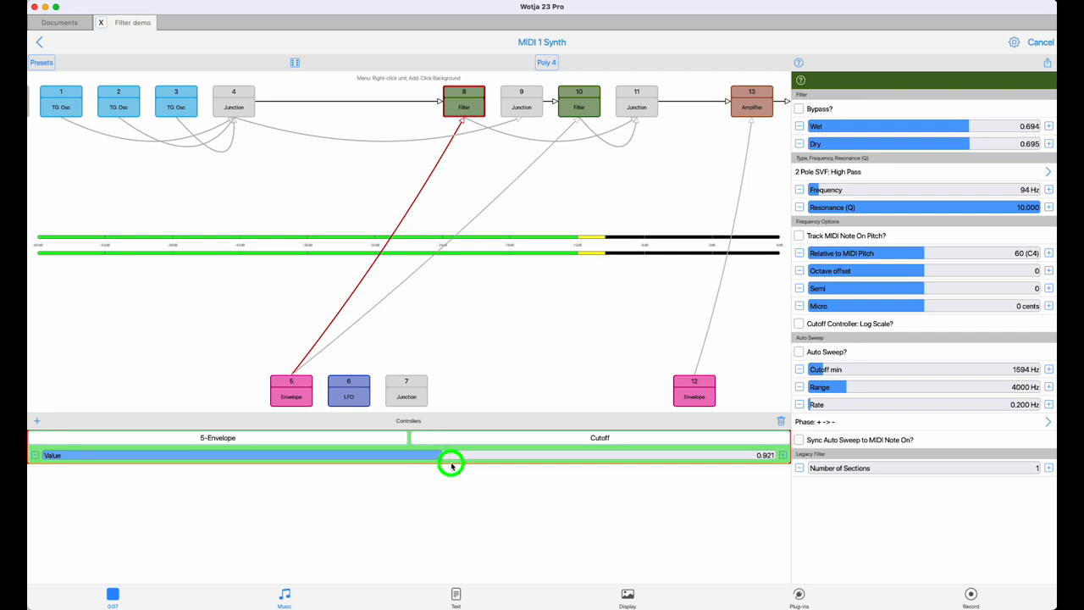
drag(451, 463, 456, 464)
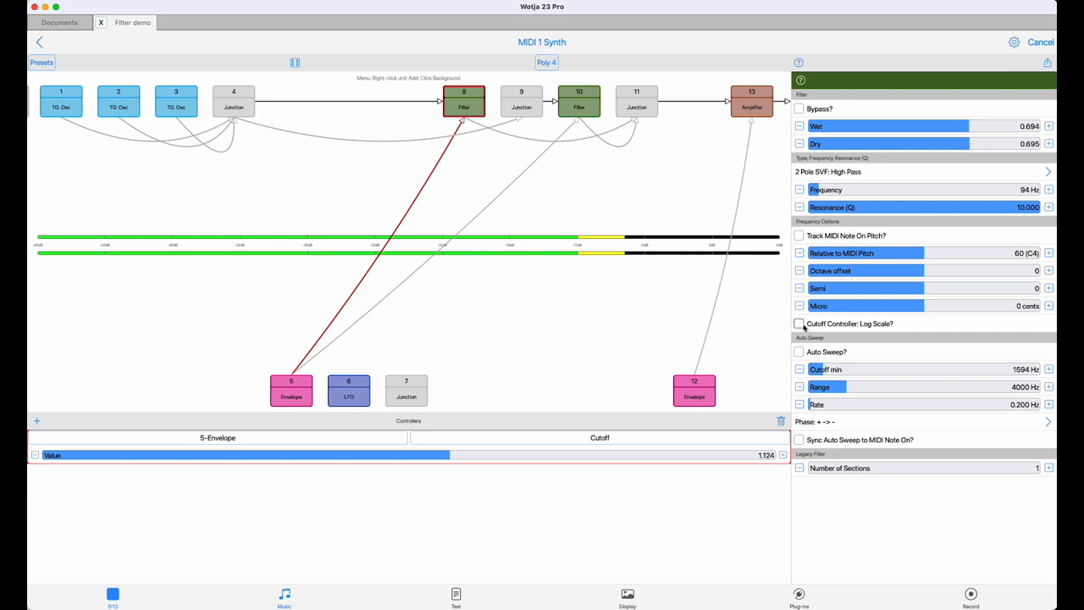
click(798, 324)
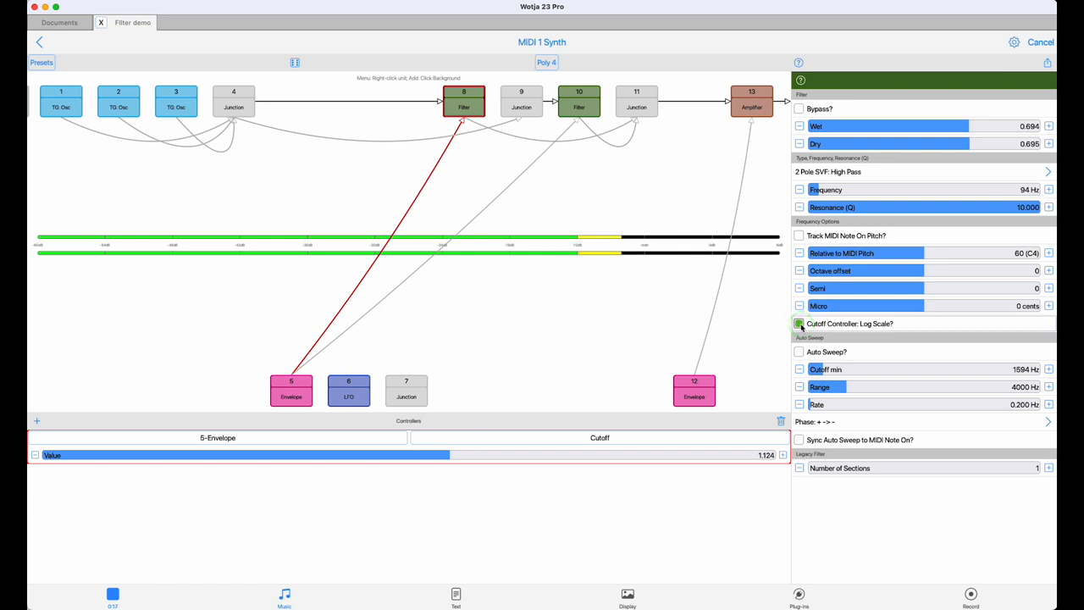
click(798, 324)
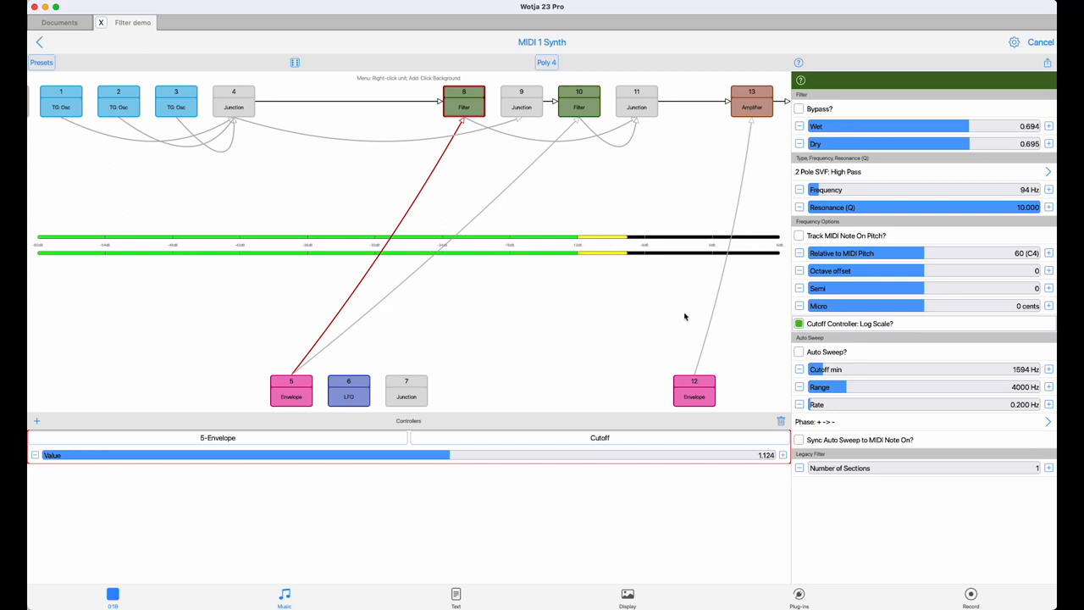
Step: Sweep filter 10's envelope 5 cutoff amount higher, then bring it back to 4.437
click(578, 100)
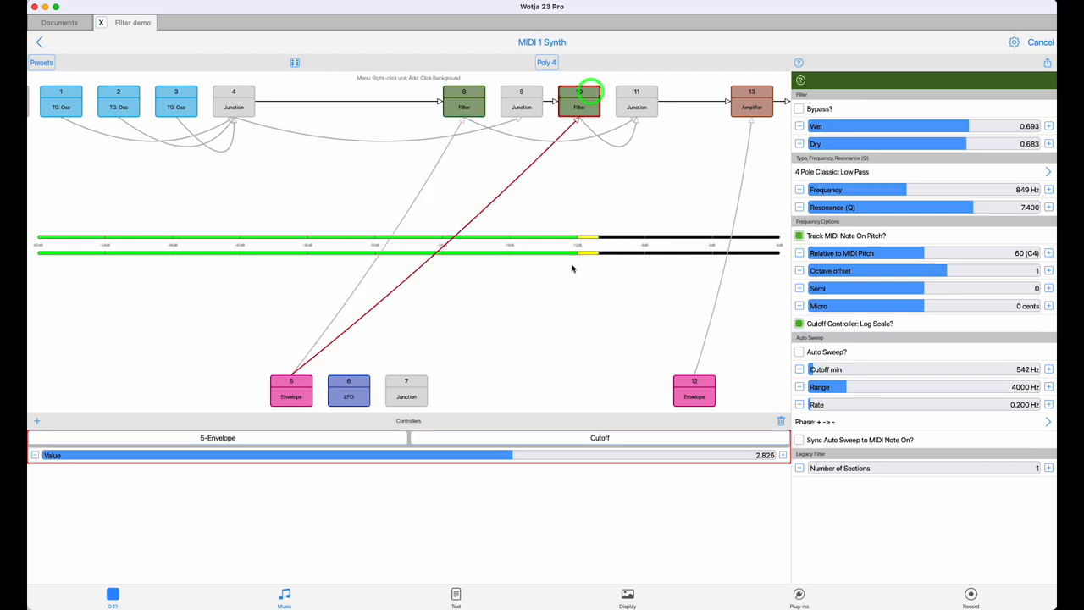
drag(509, 455, 585, 455)
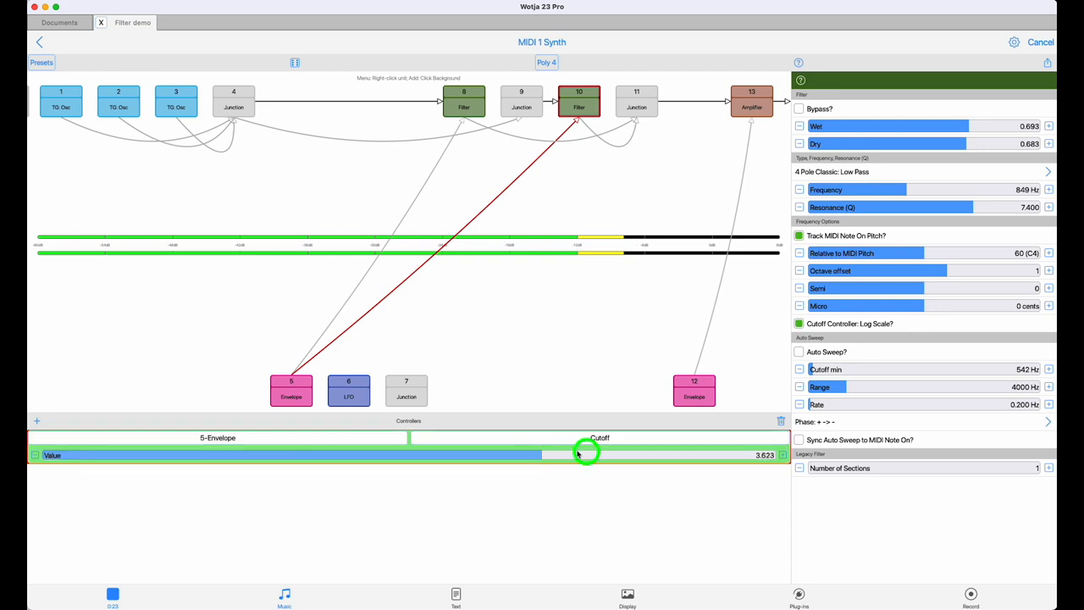
drag(576, 454, 588, 454)
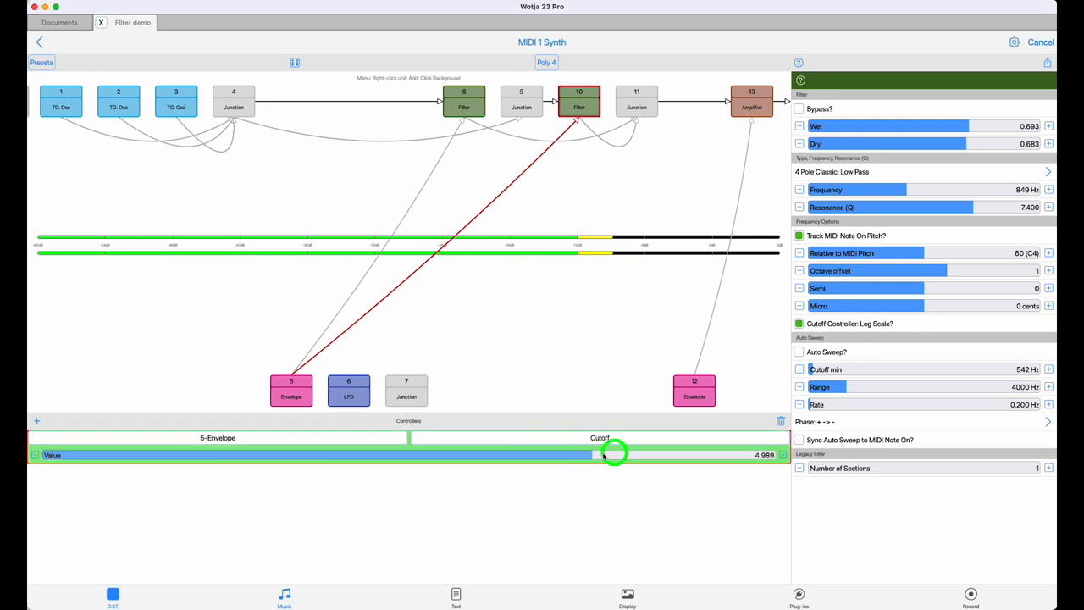
drag(606, 455, 635, 449)
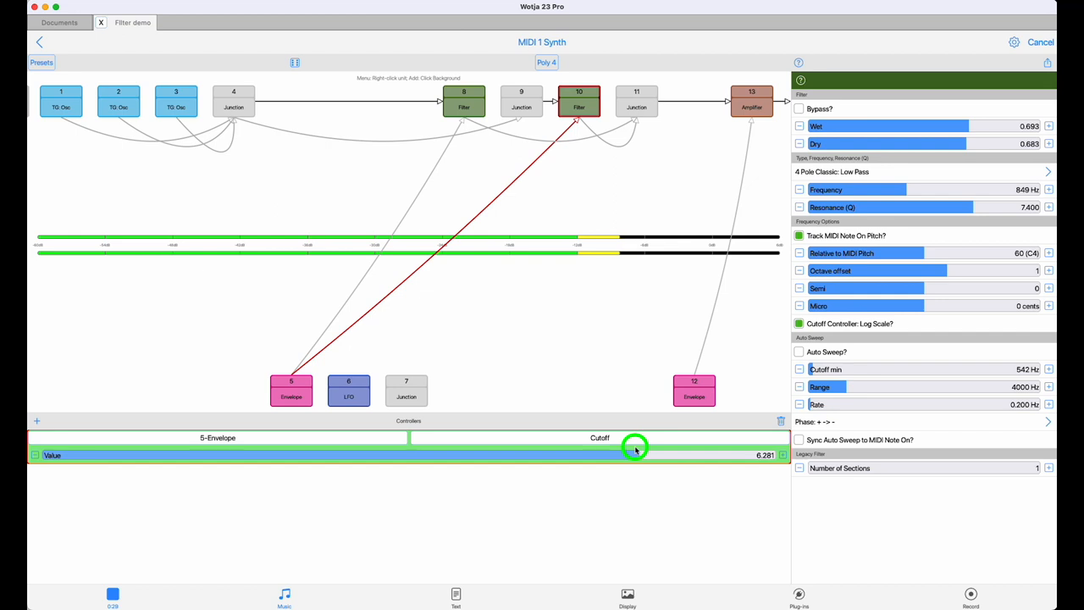
drag(635, 449, 606, 460)
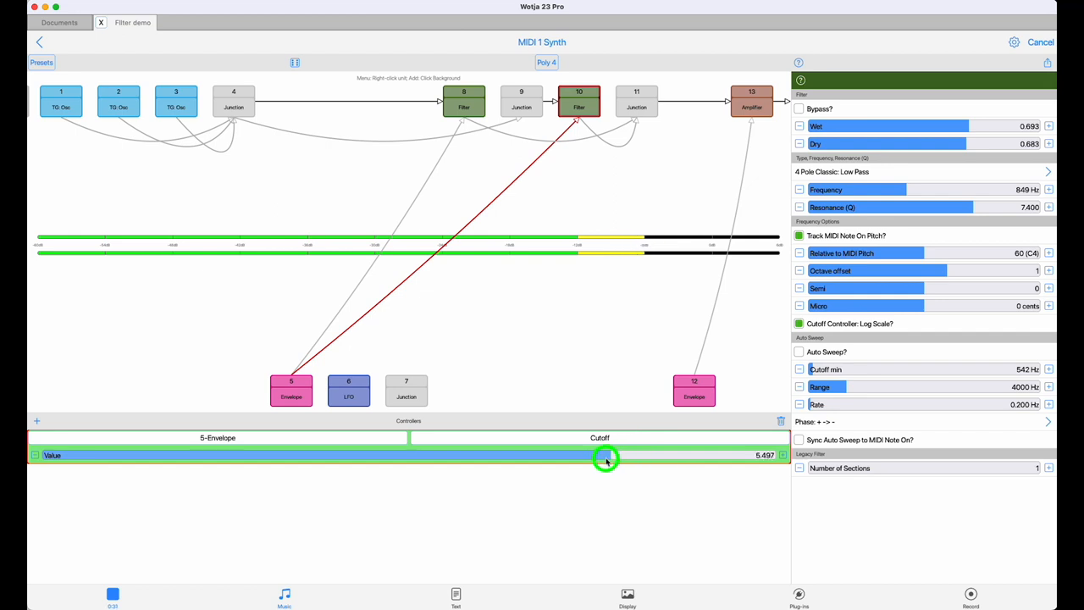
drag(606, 460, 593, 464)
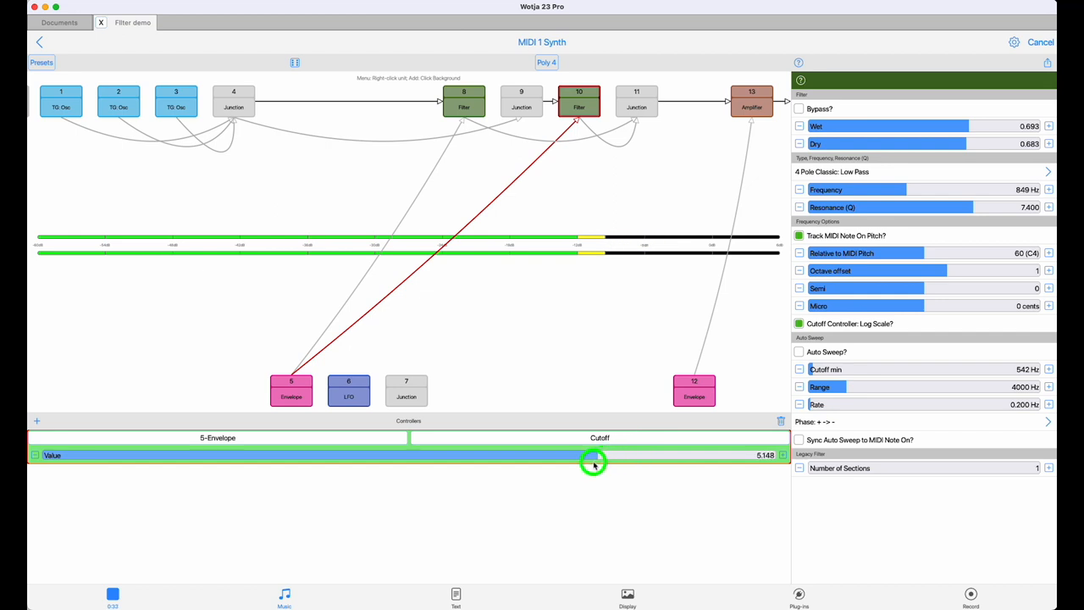
drag(593, 464, 576, 464)
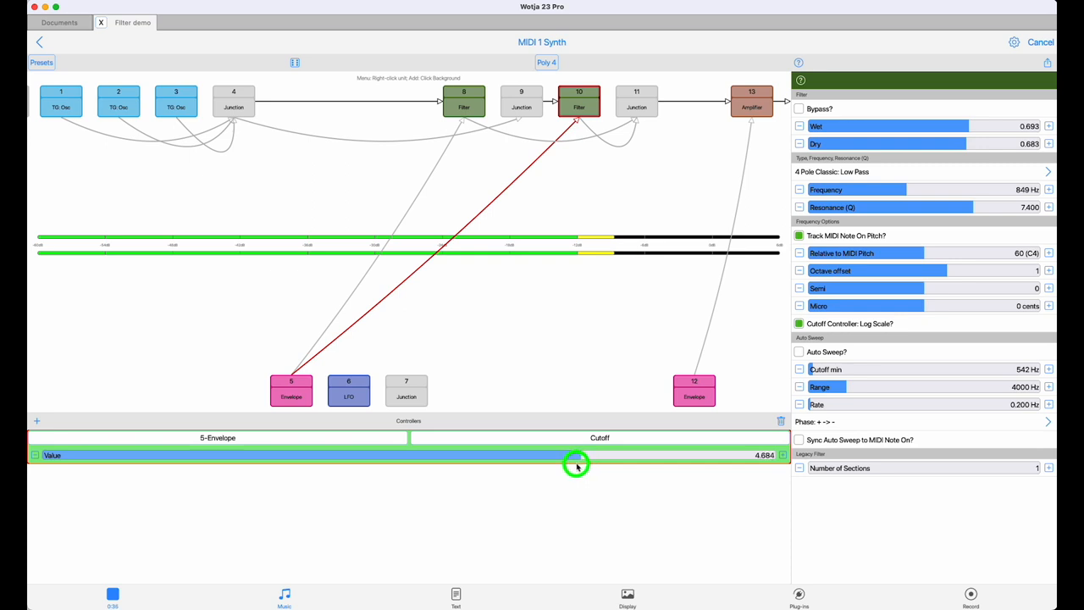
drag(576, 465, 567, 468)
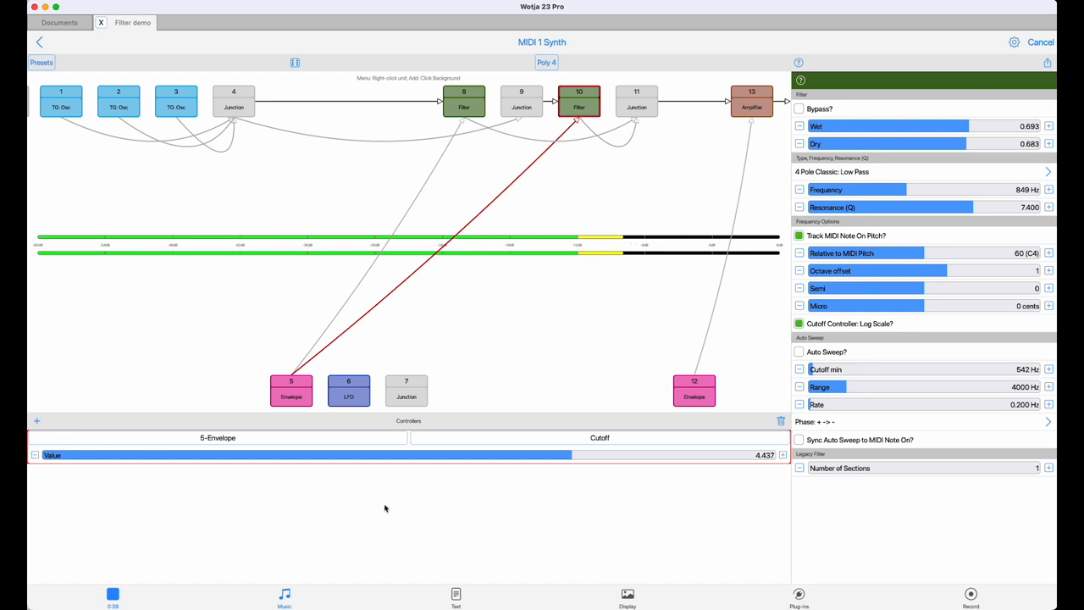
Step: Restart playback and lower filter 10's envelope cutoff modulation to about 2
click(113, 593)
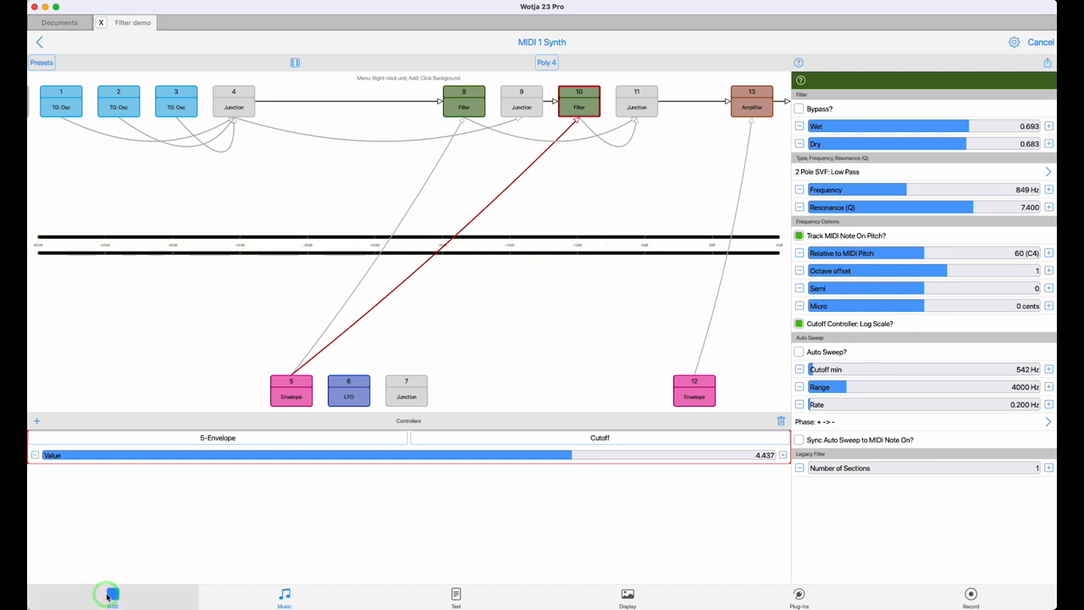
click(107, 595)
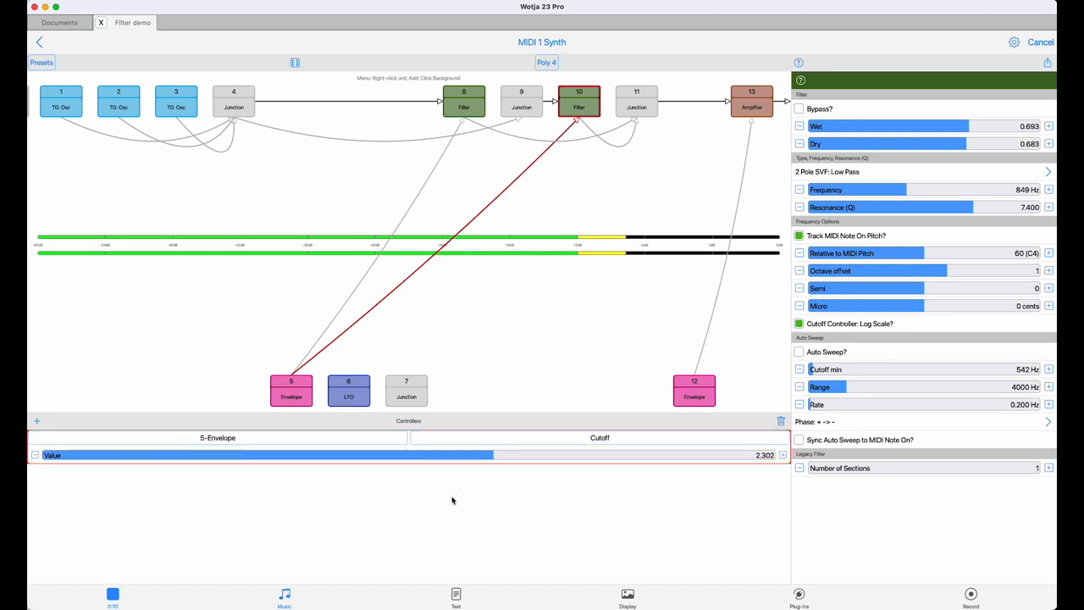
drag(494, 455, 528, 455)
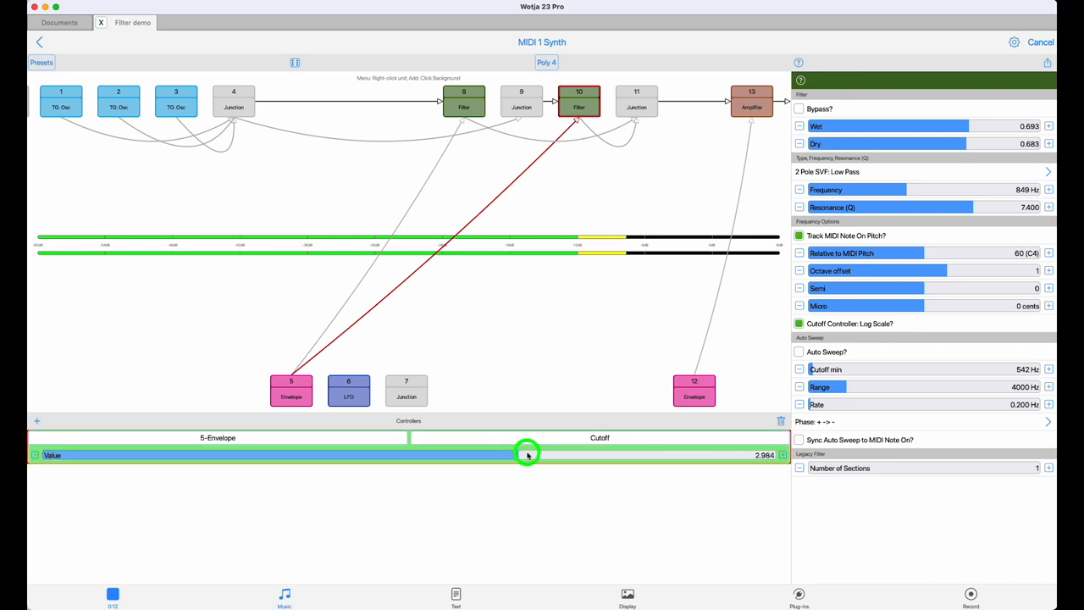
drag(527, 455, 527, 455)
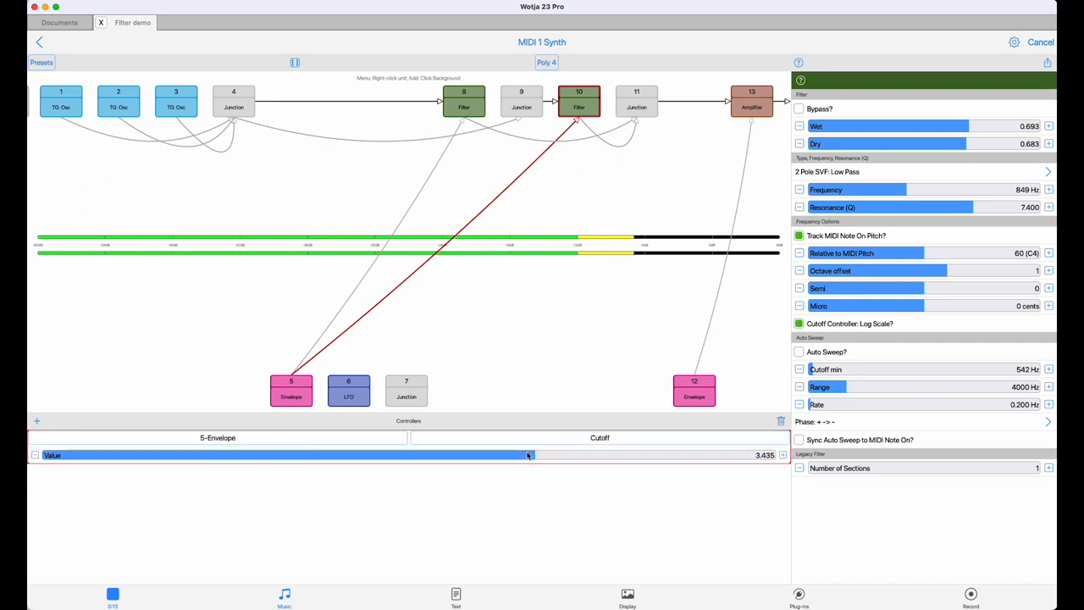
click(520, 456)
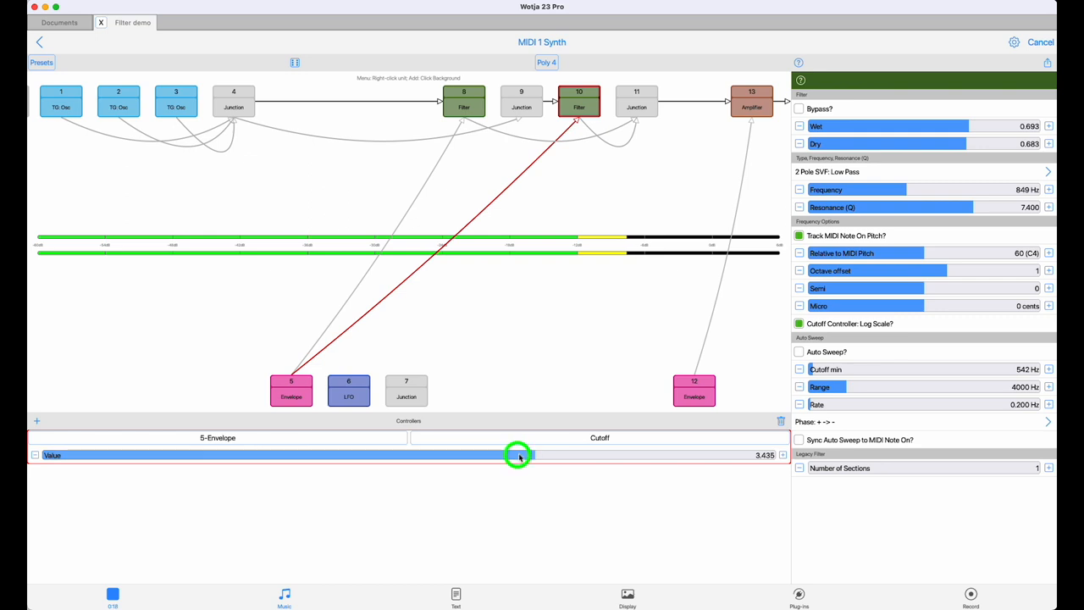
drag(519, 455, 463, 455)
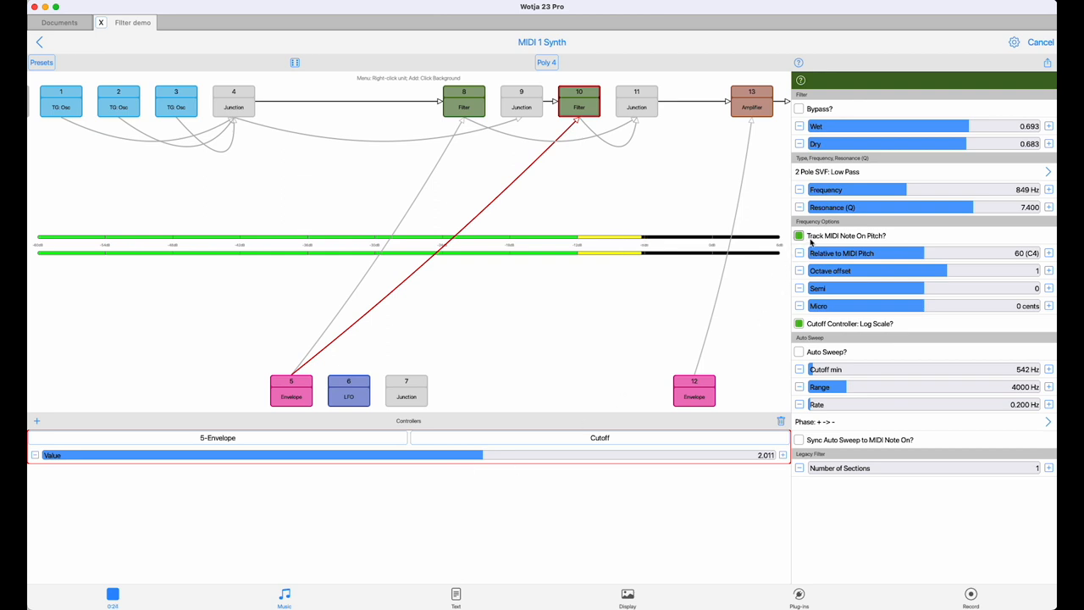
Step: Turn off Track MIDI Note On Pitch and set the modulation value to about 1.0
click(798, 235)
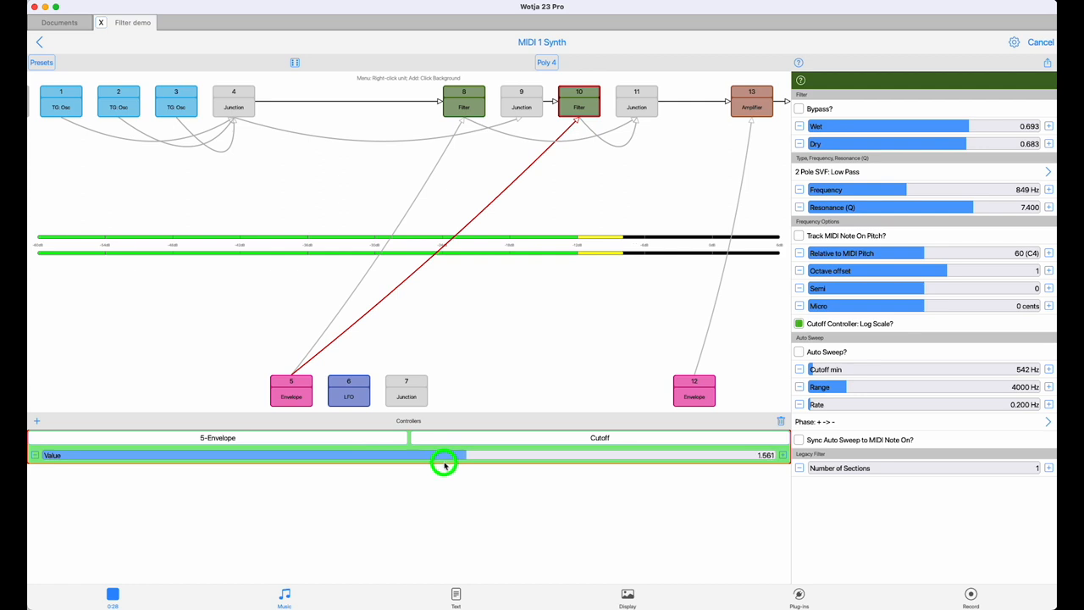
drag(445, 461, 423, 470)
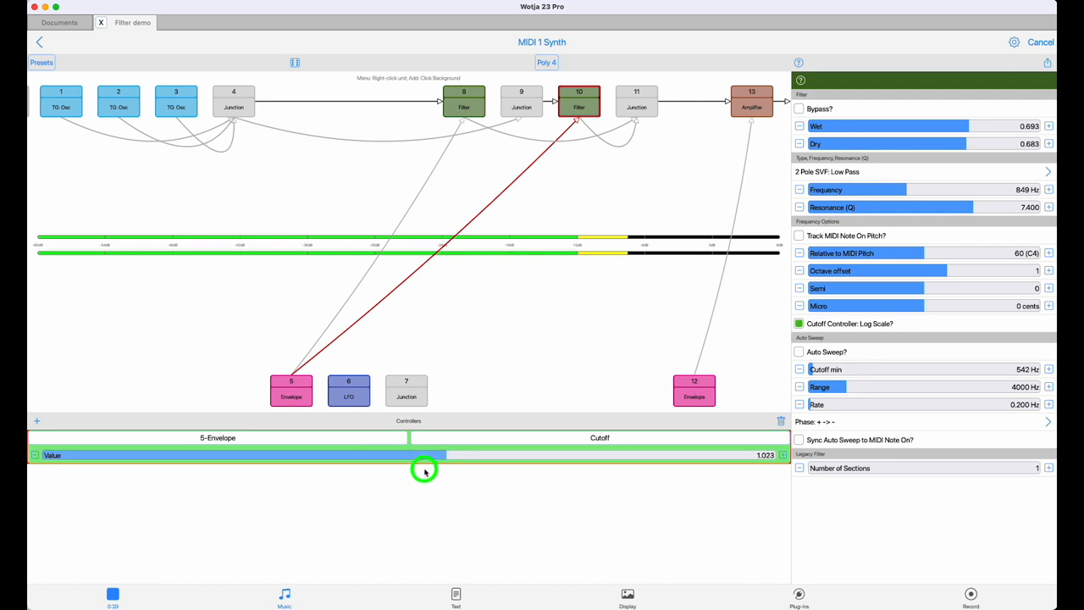
drag(426, 455, 417, 455)
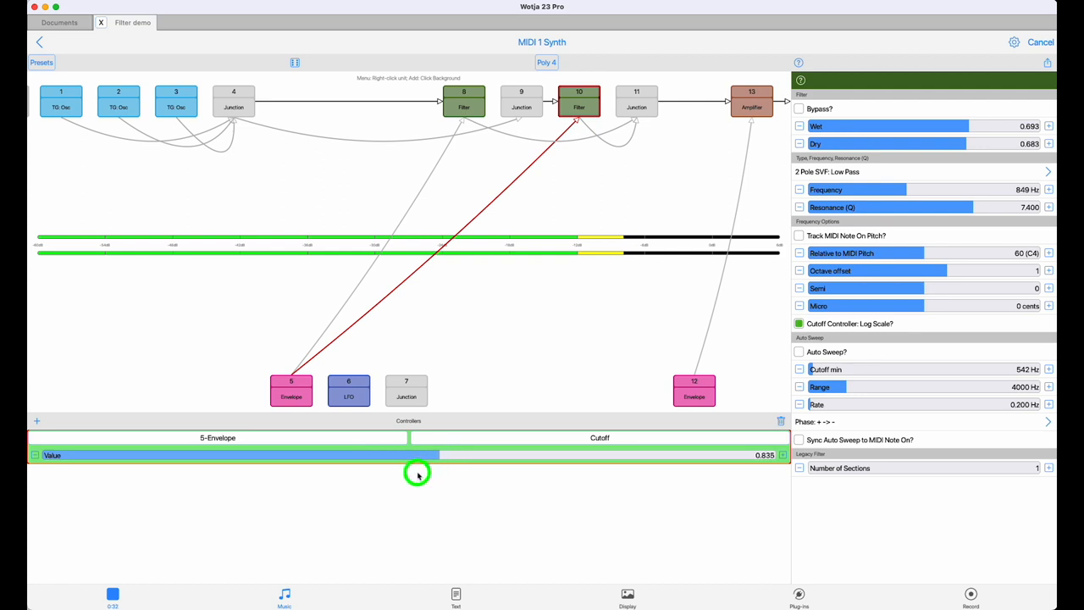
drag(417, 455, 428, 455)
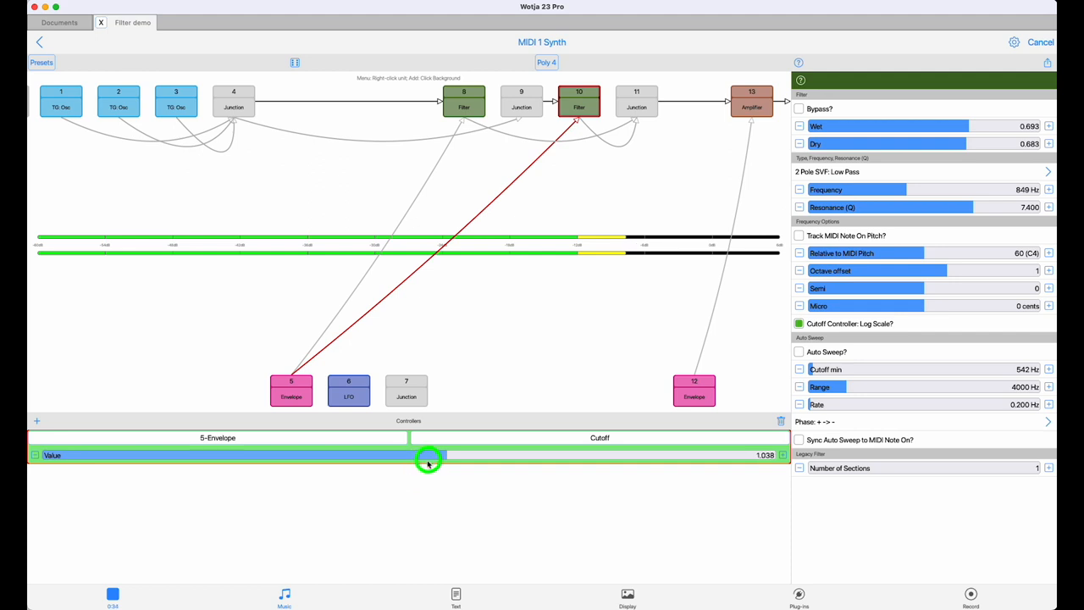
drag(428, 457, 433, 458)
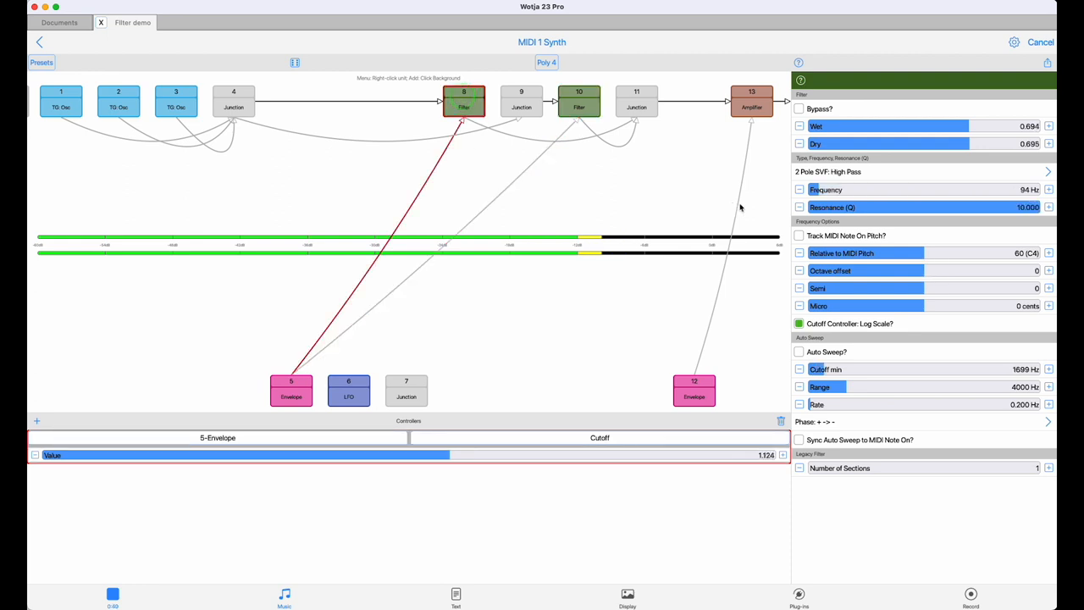
click(799, 236)
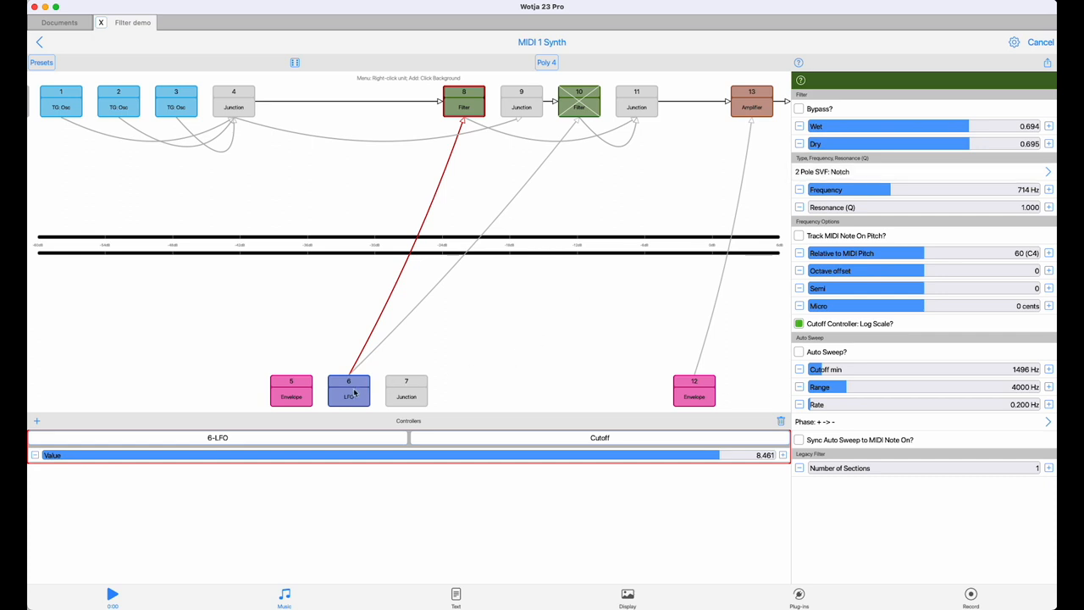
Step: Show LFO 6's triangle-wave 0.327 Hz settings and start the patch playing
click(348, 391)
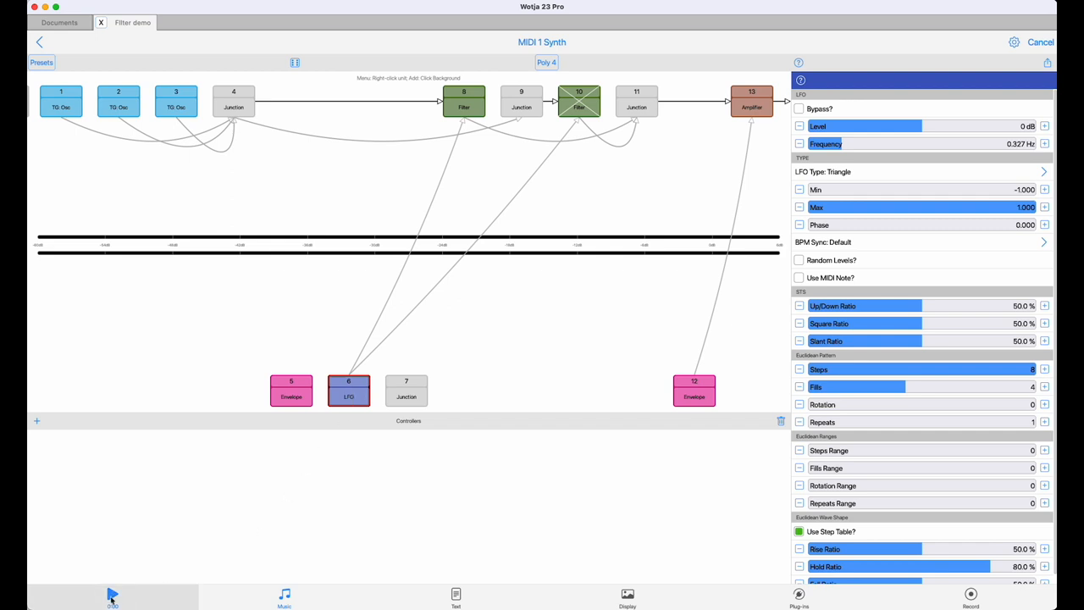
click(112, 594)
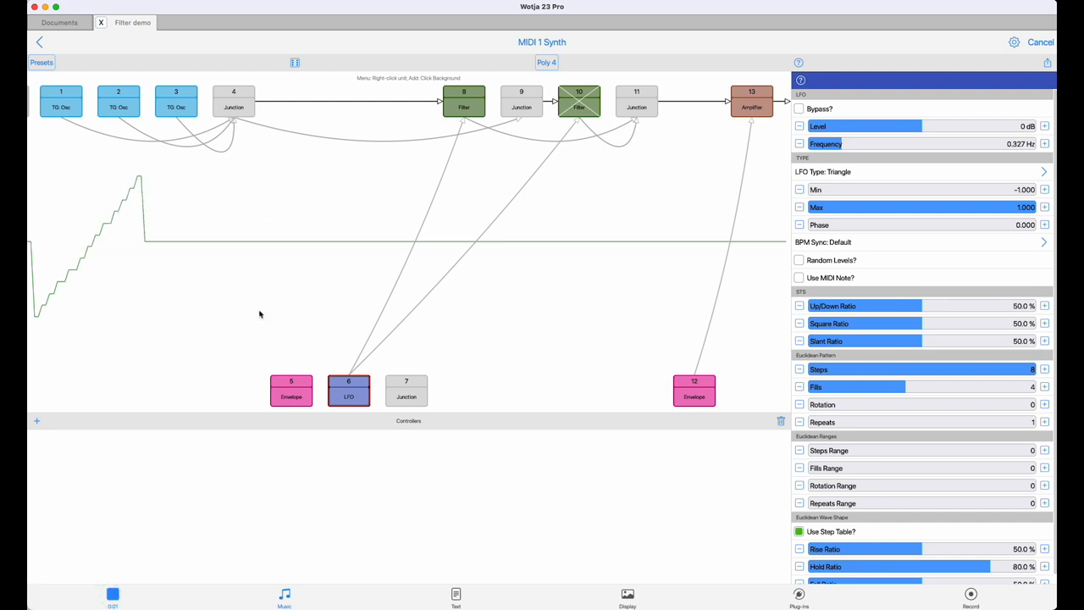
click(463, 101)
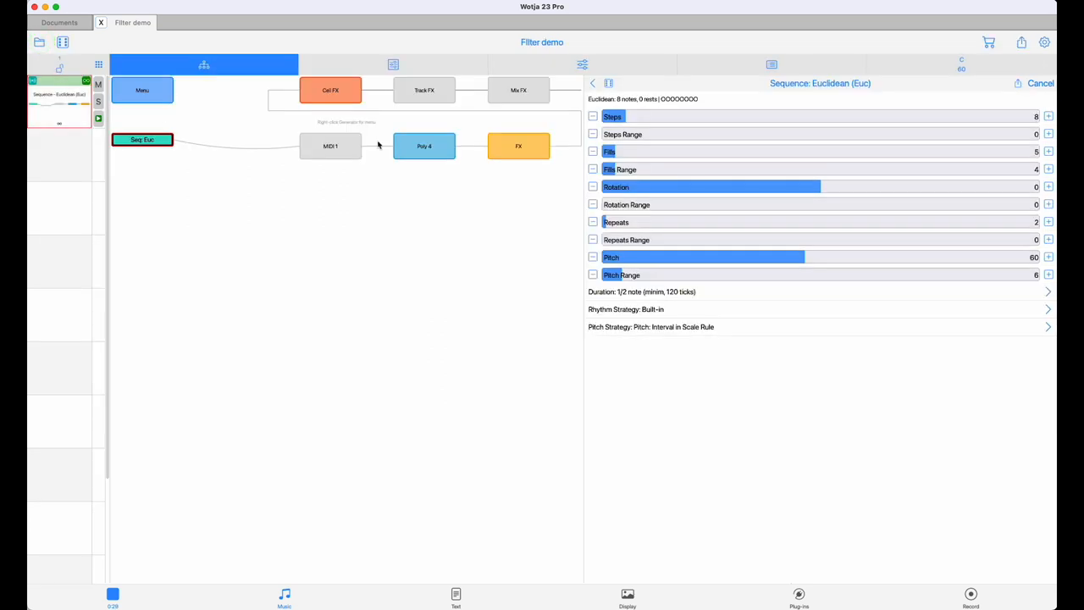
Step: Open the MIDI 1 FX network and untick Bypass on Reverb 2XL
click(331, 146)
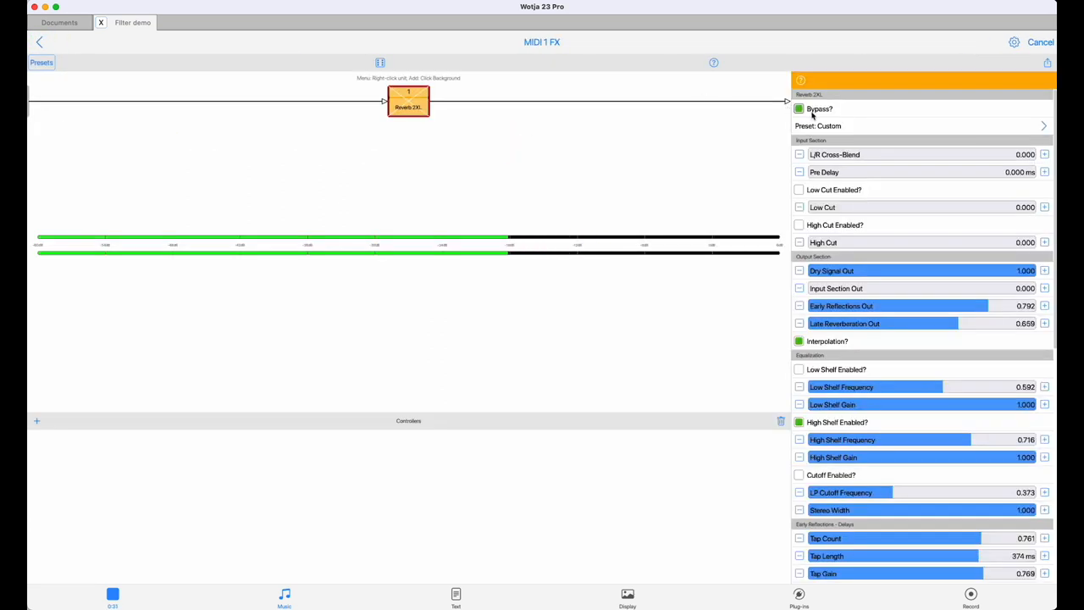
click(799, 109)
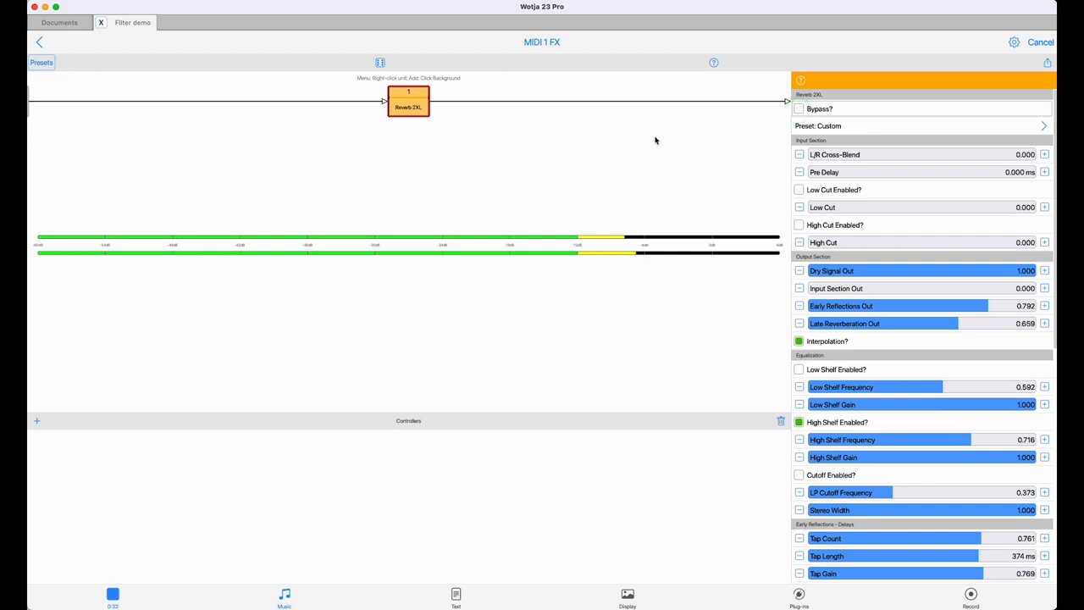